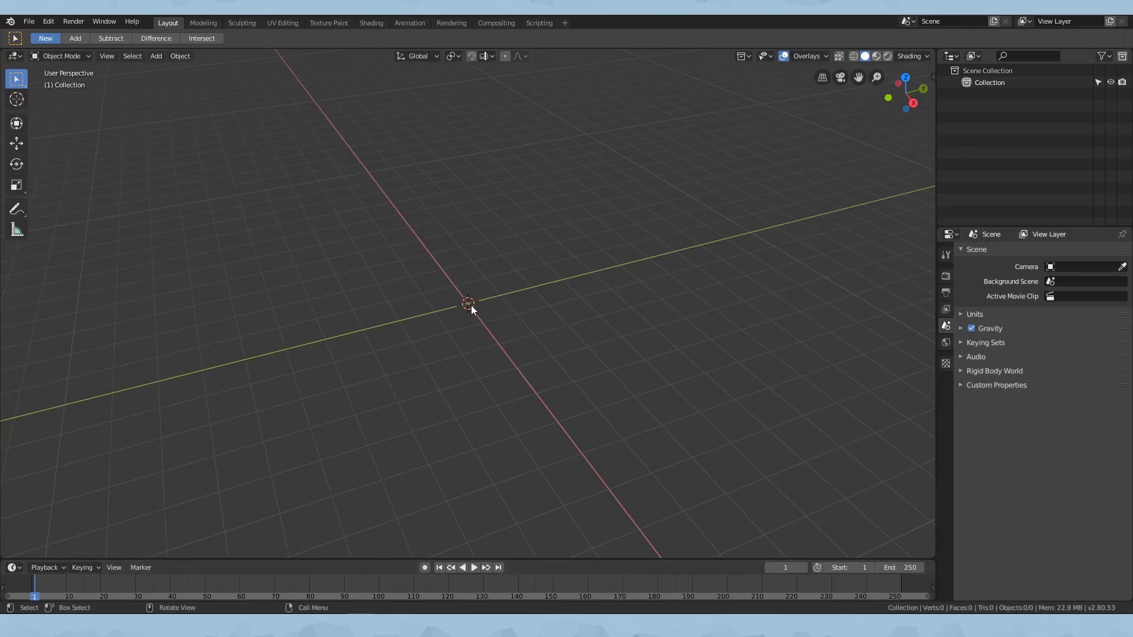
mouse_move(462, 336)
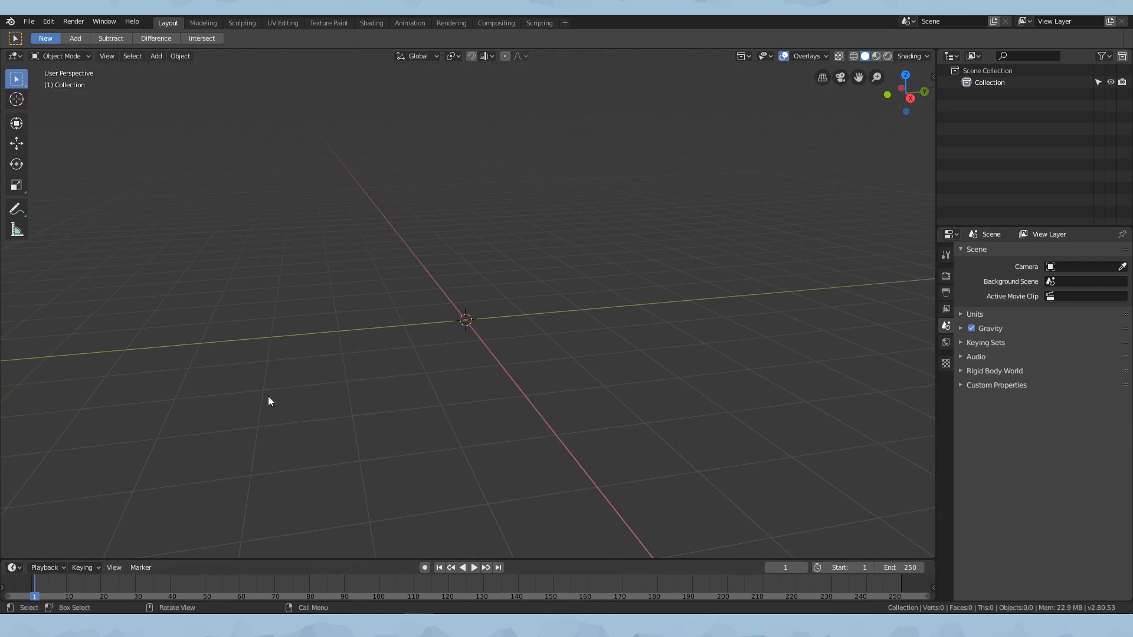
- Add a UV sphere to the scene and shade it smooth
click(156, 56)
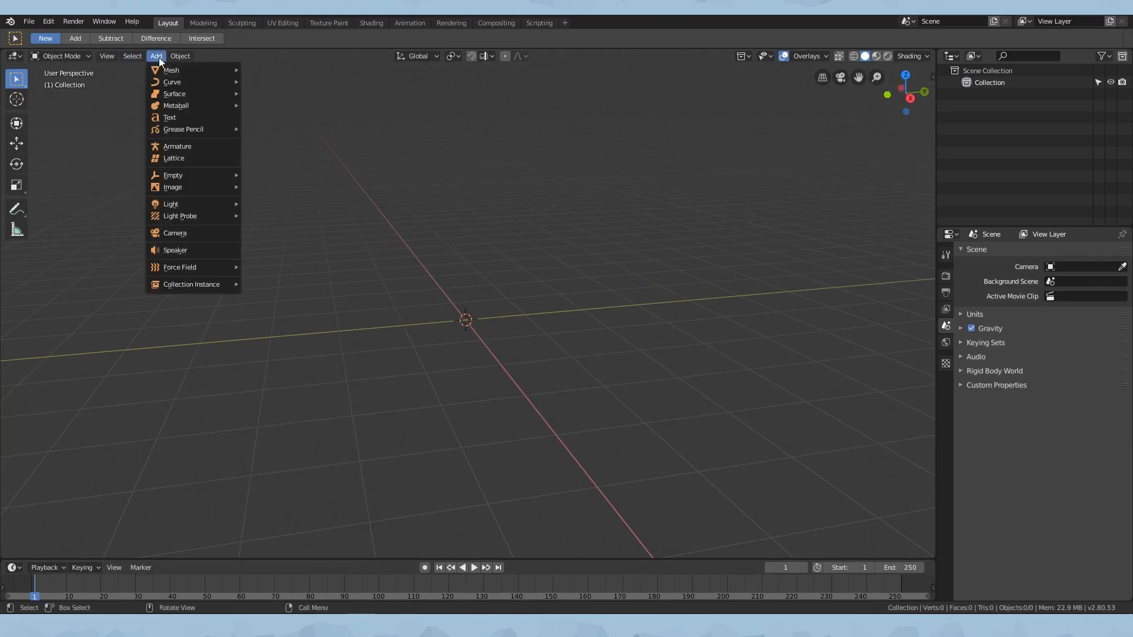
click(171, 70)
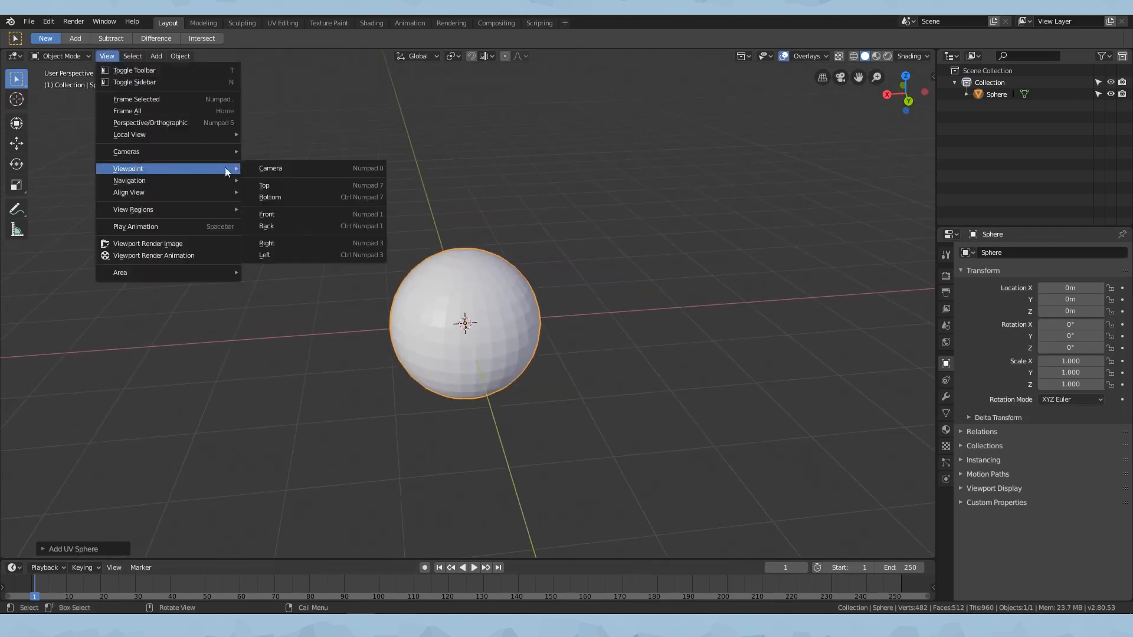
click(267, 214)
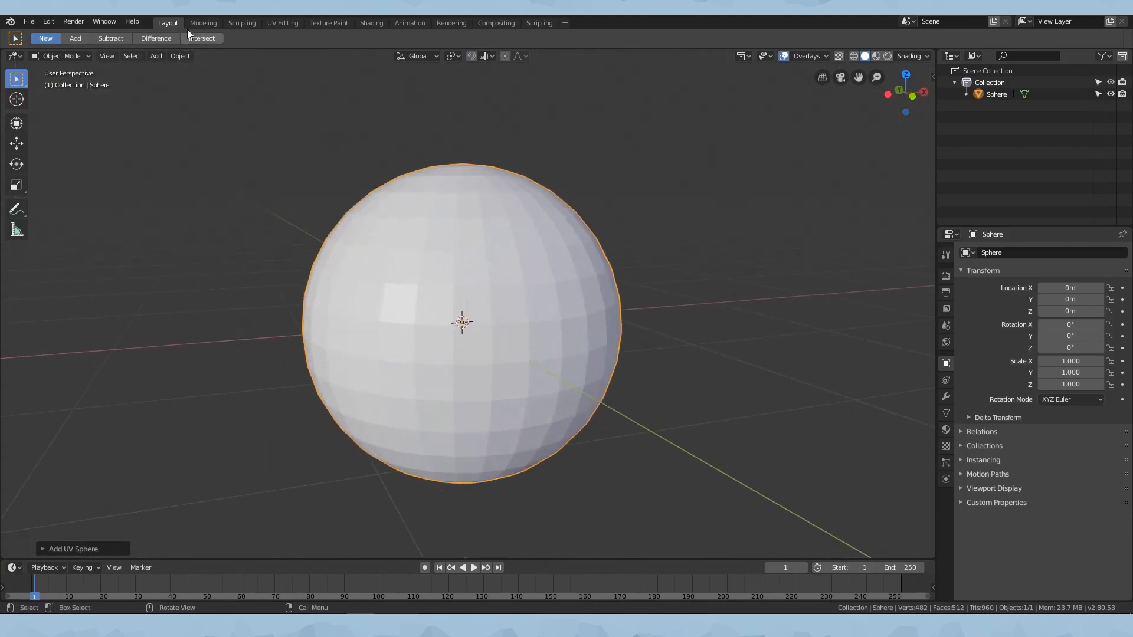
click(179, 55)
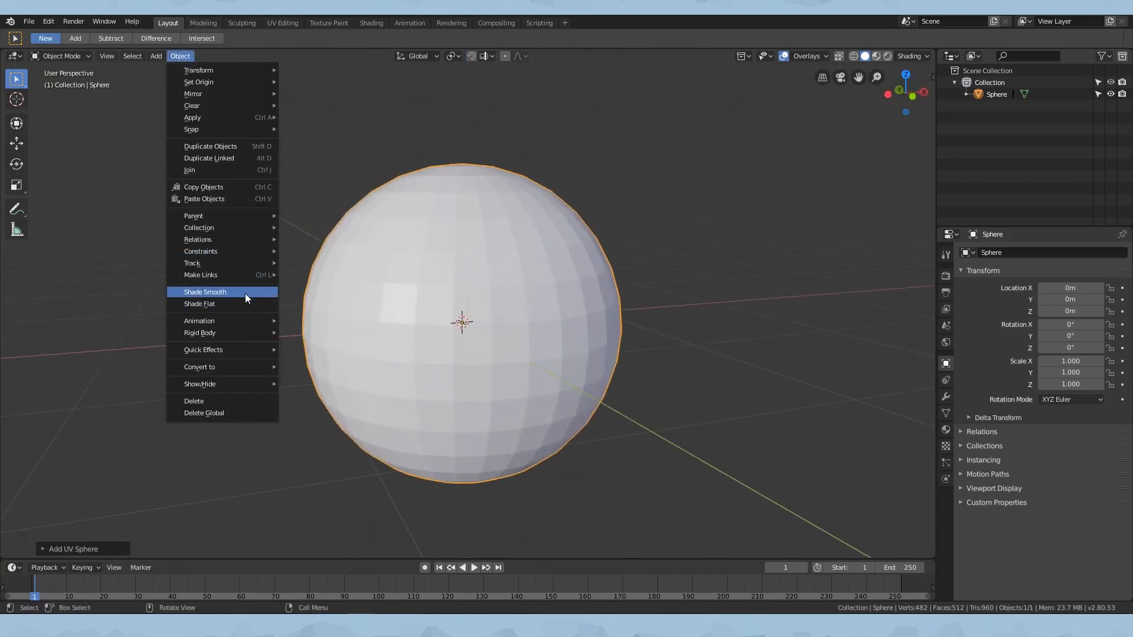
click(205, 292)
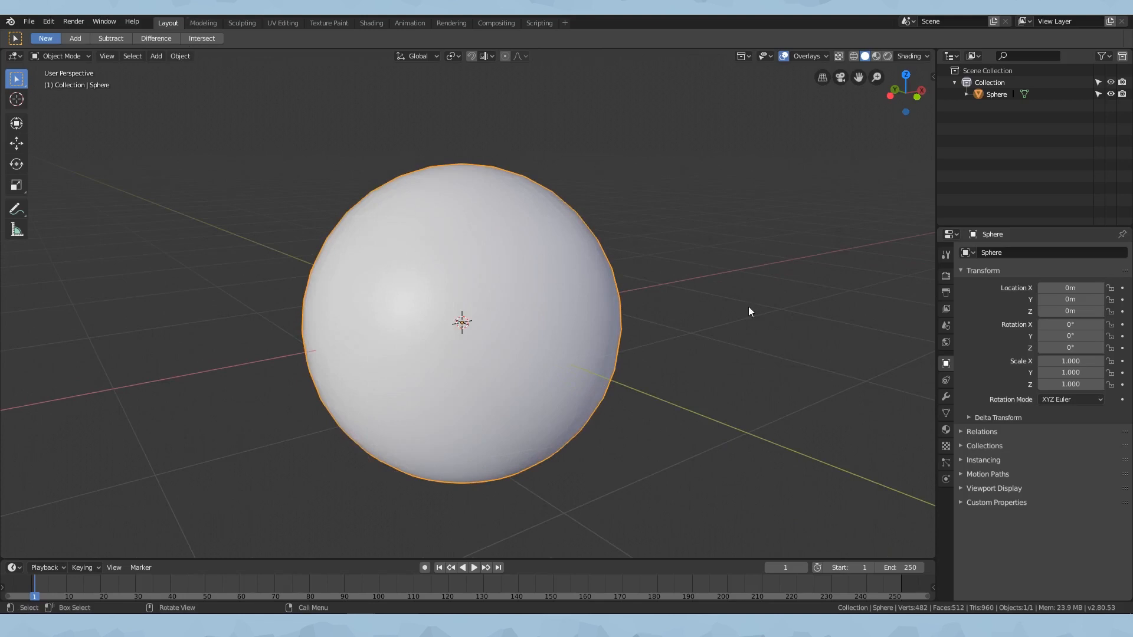
- Add a plane mesh and rotate it 90 degrees about X to stand upright
click(155, 55)
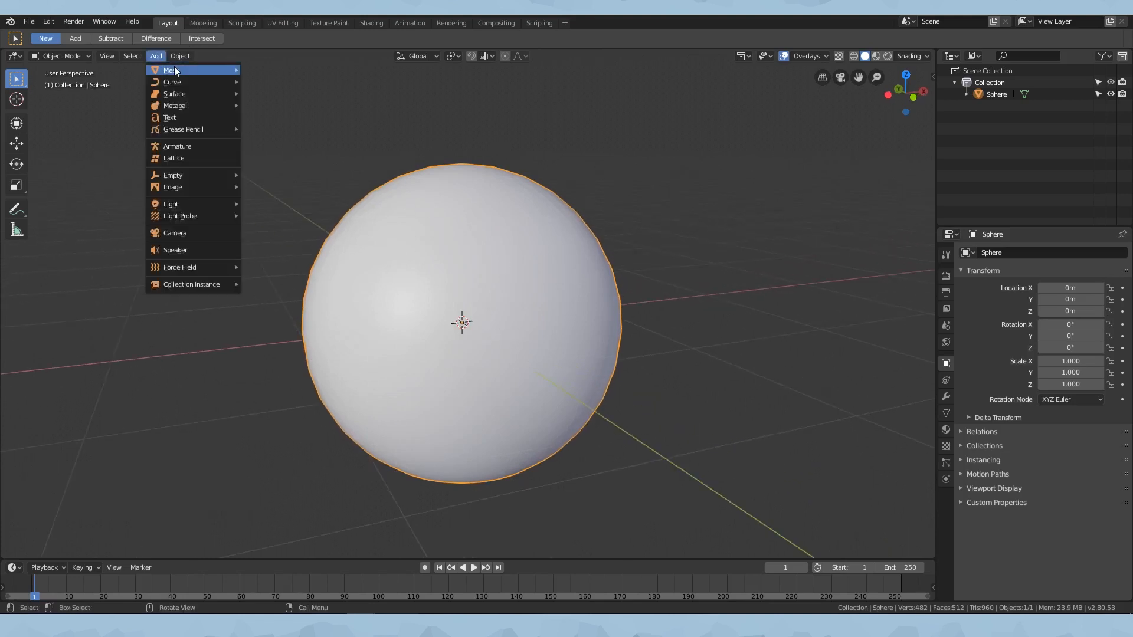
click(170, 69)
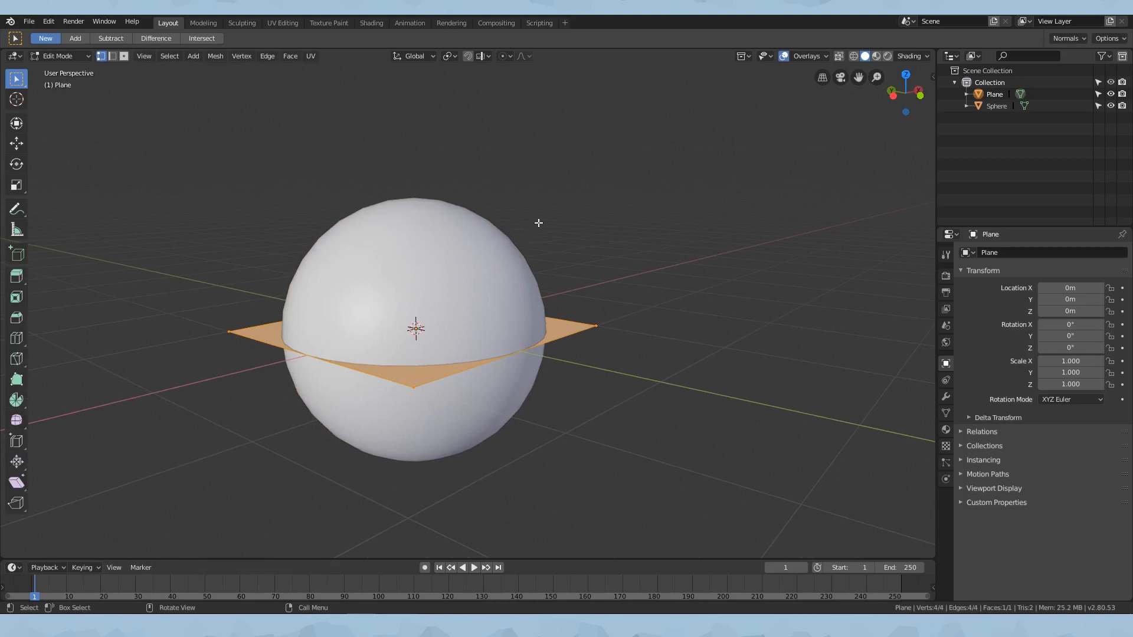
mouse_move(534, 204)
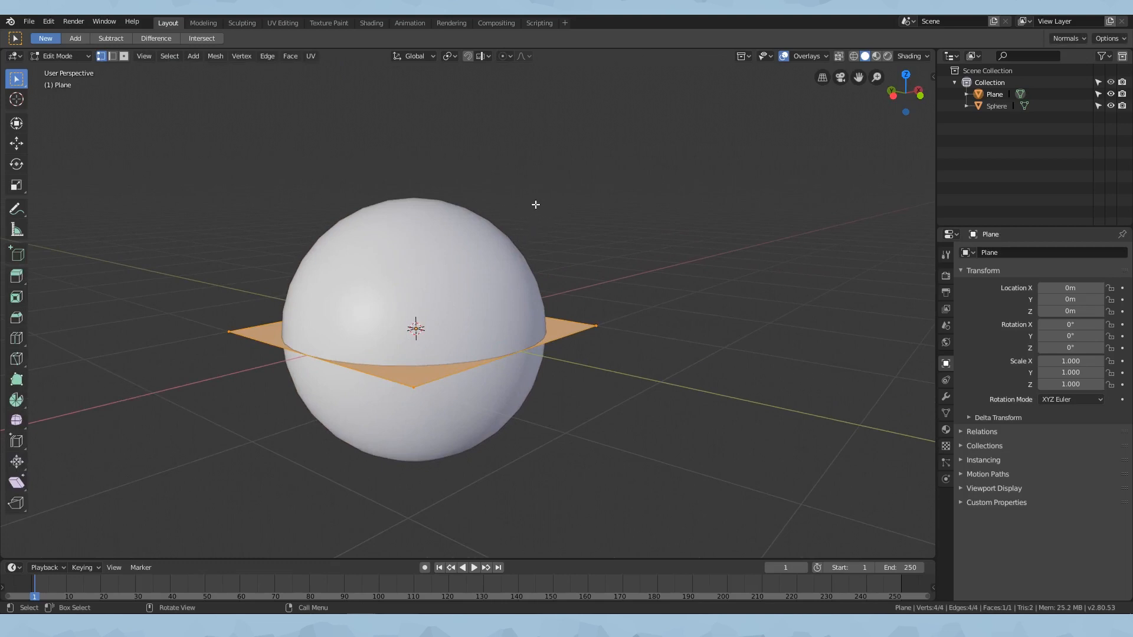
mouse_move(521, 262)
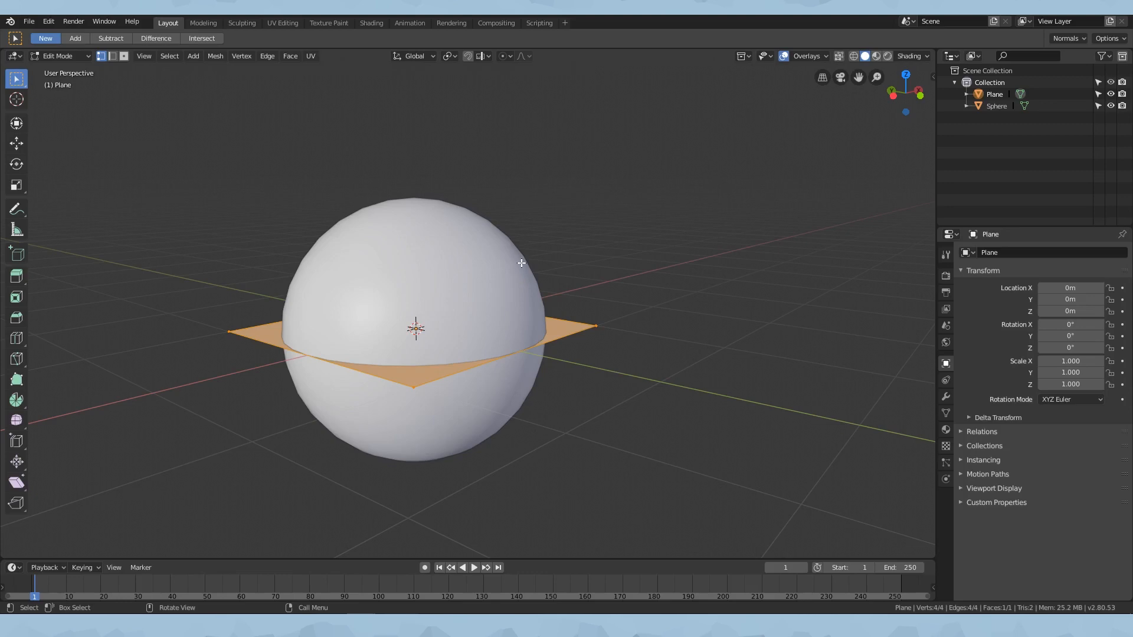
key(r)
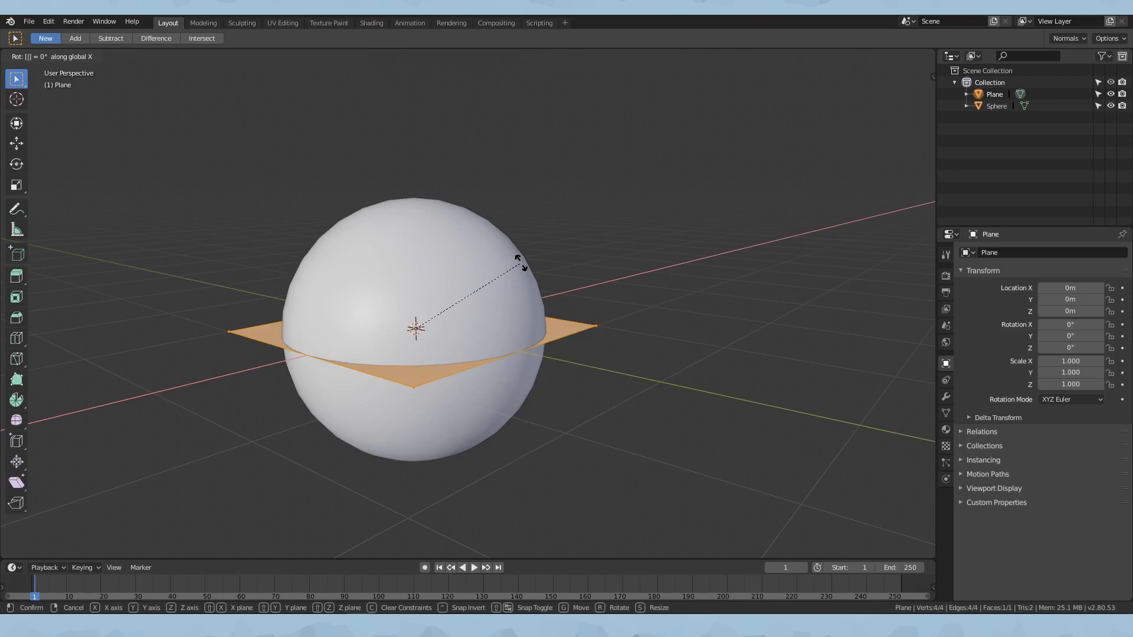
text(90)
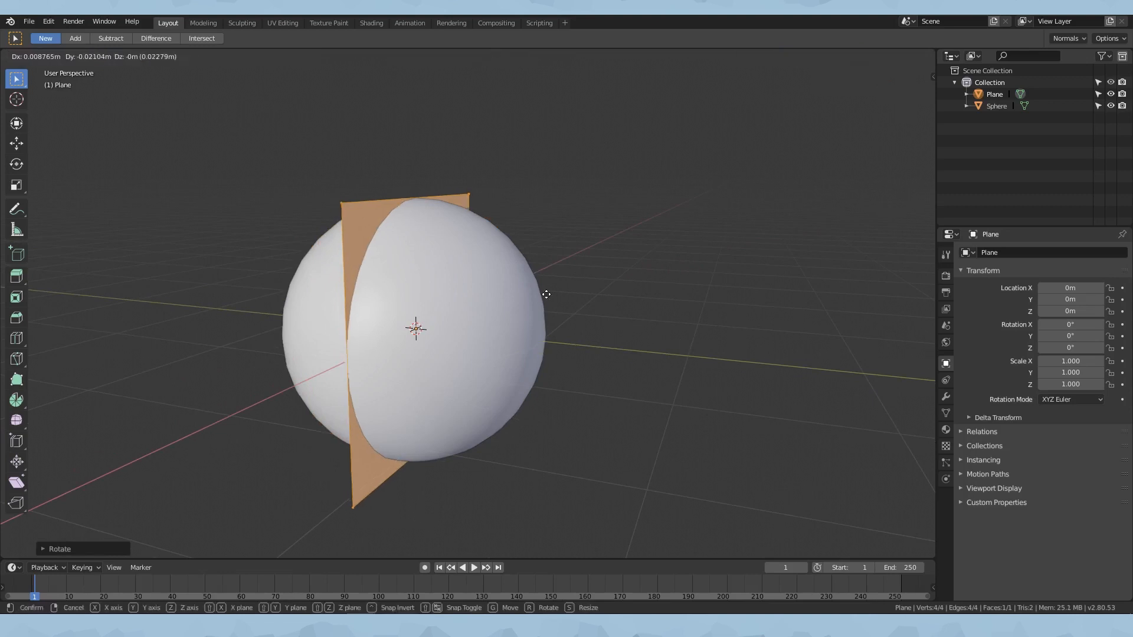
mouse_move(280, 273)
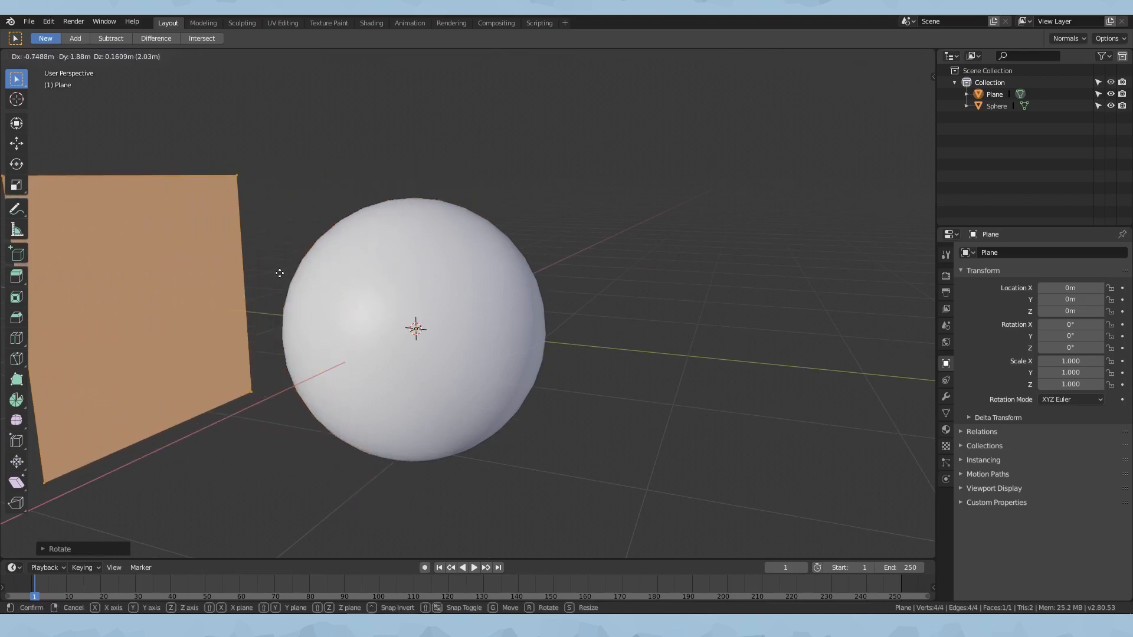
mouse_move(493, 260)
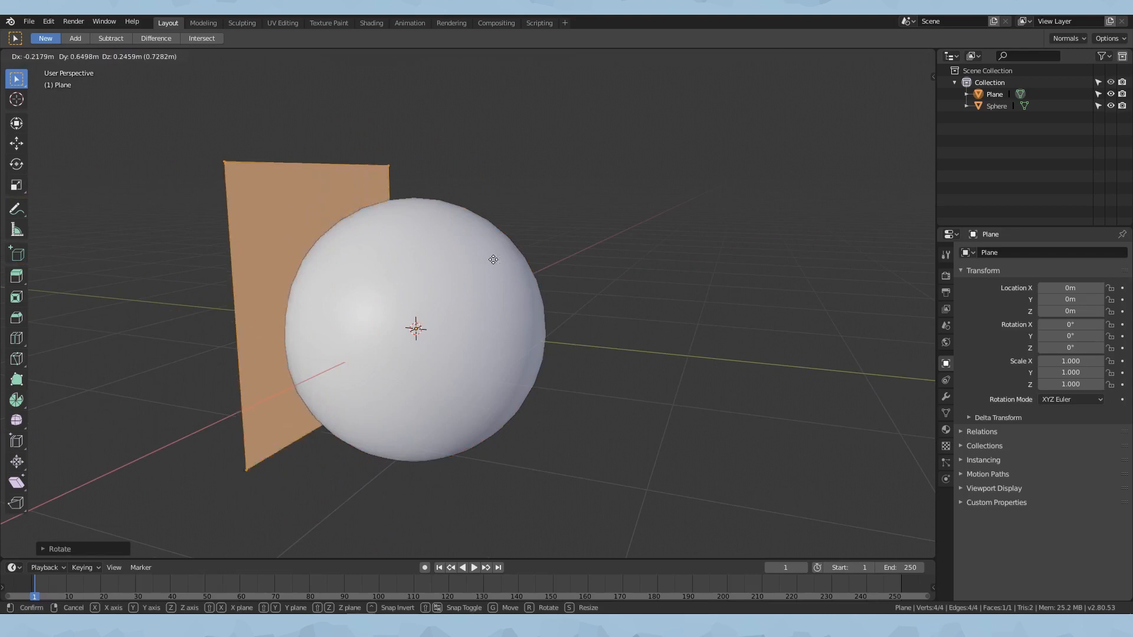
mouse_move(480, 328)
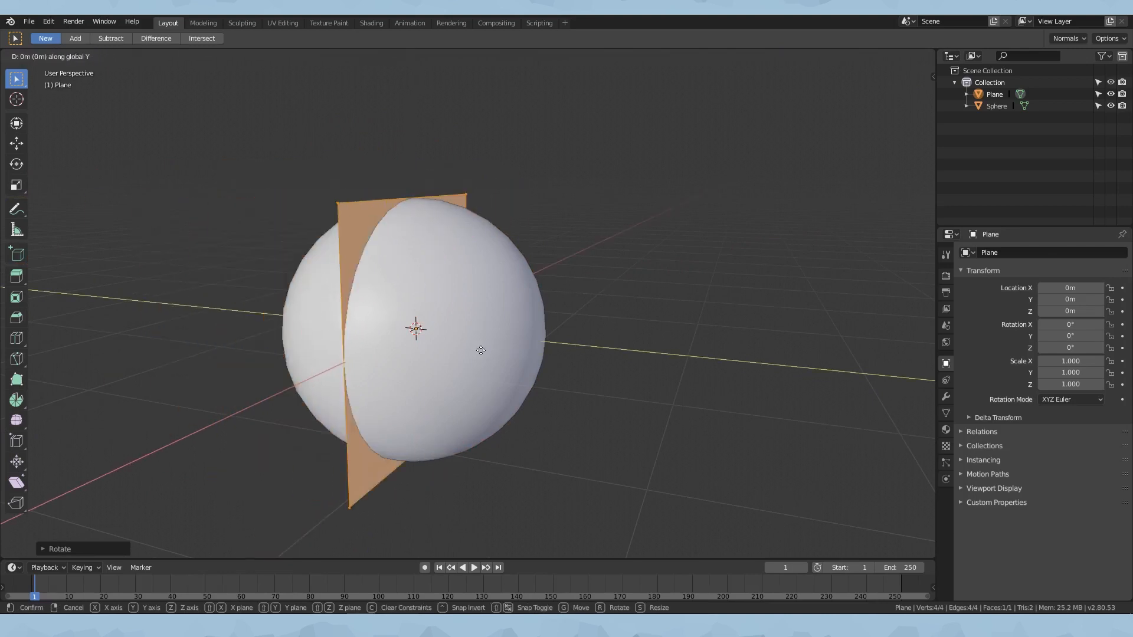
mouse_move(532, 370)
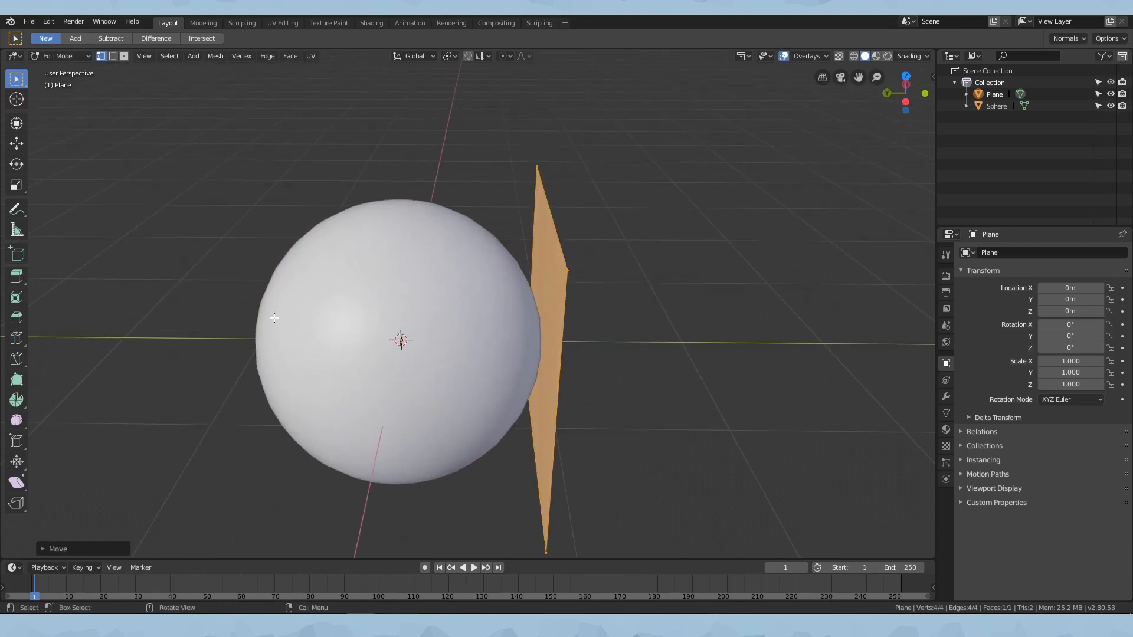
mouse_move(571, 357)
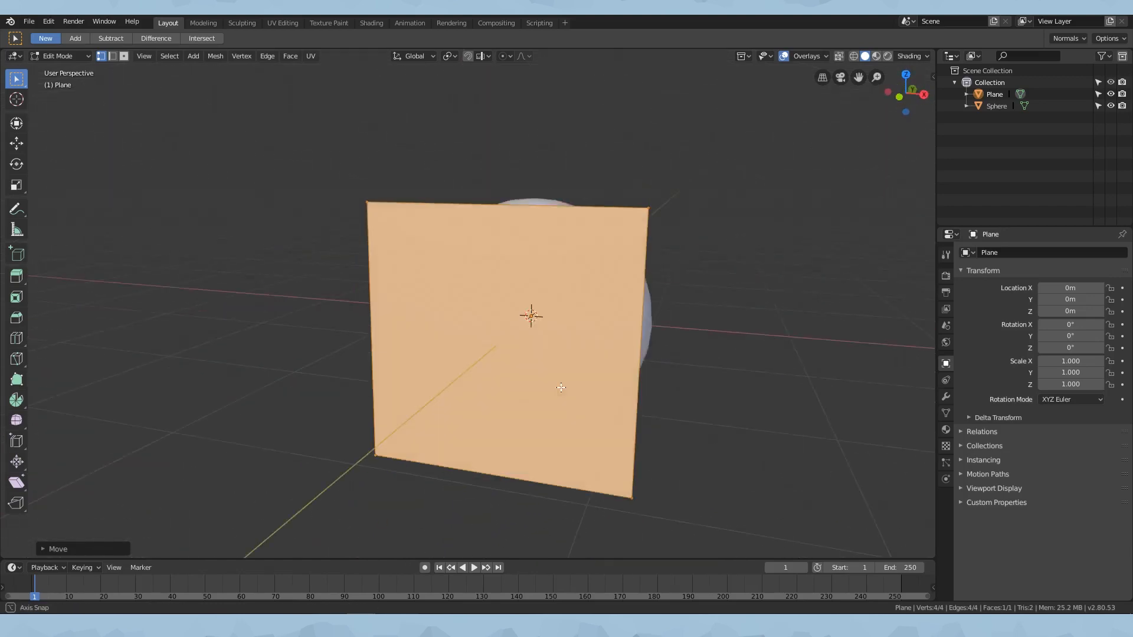
- From front view, add a vertical loop cut down the middle of the plane
key(s)
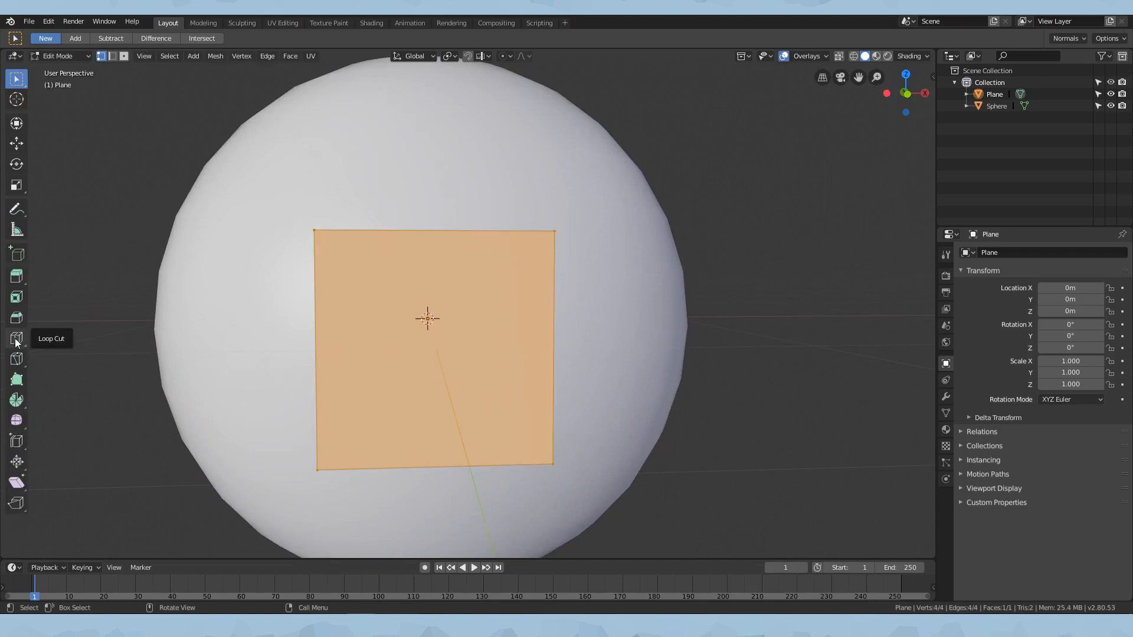
click(16, 339)
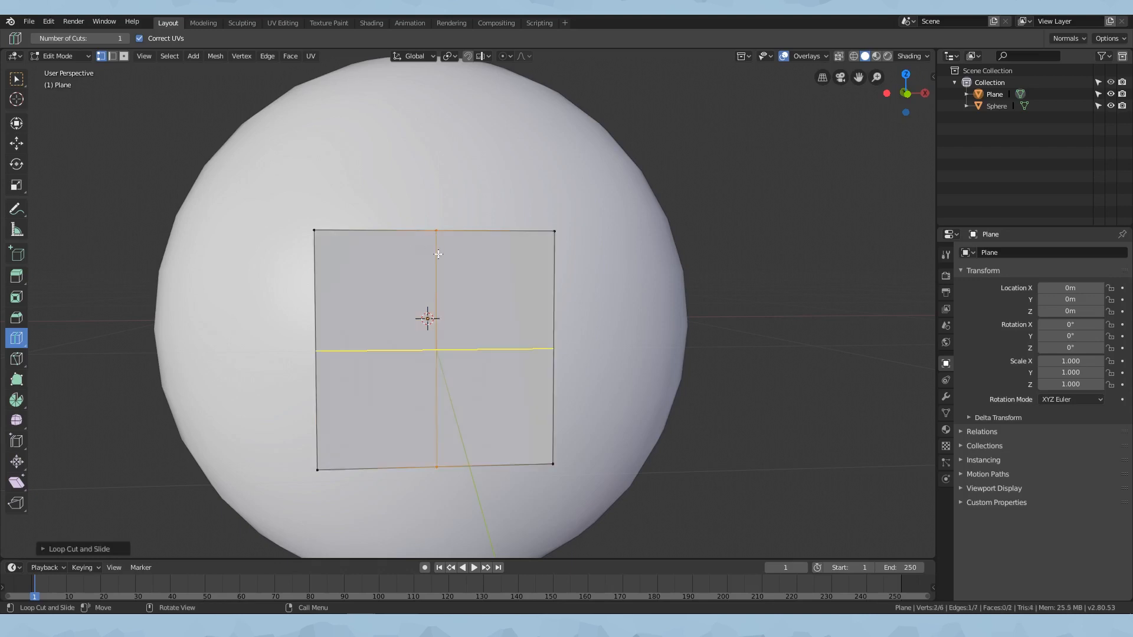
mouse_move(413, 237)
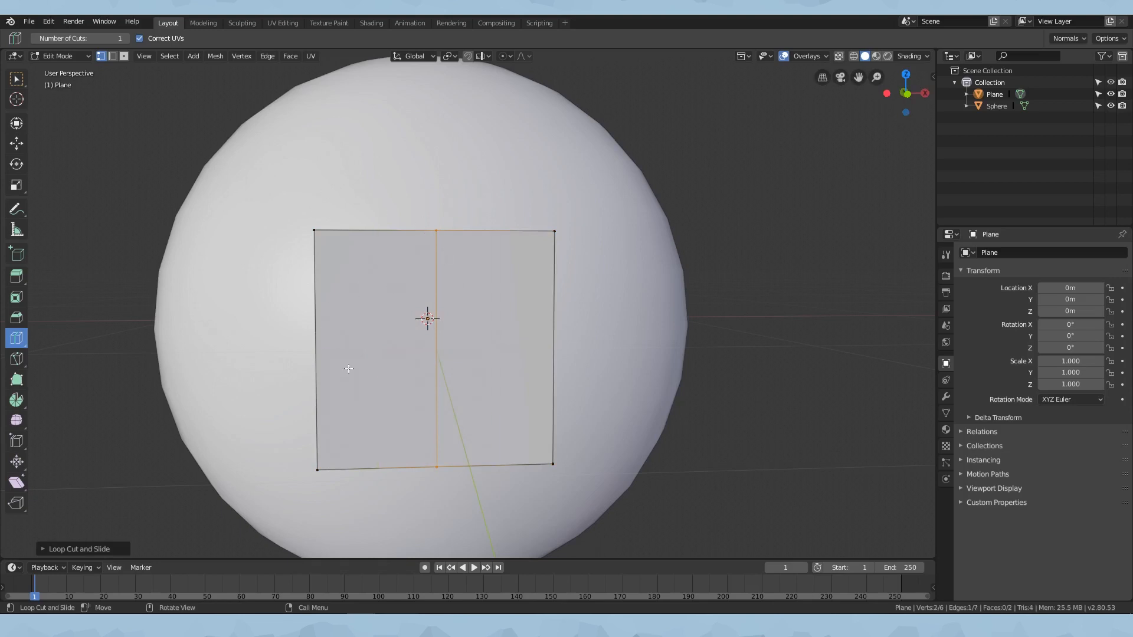
mouse_move(415, 274)
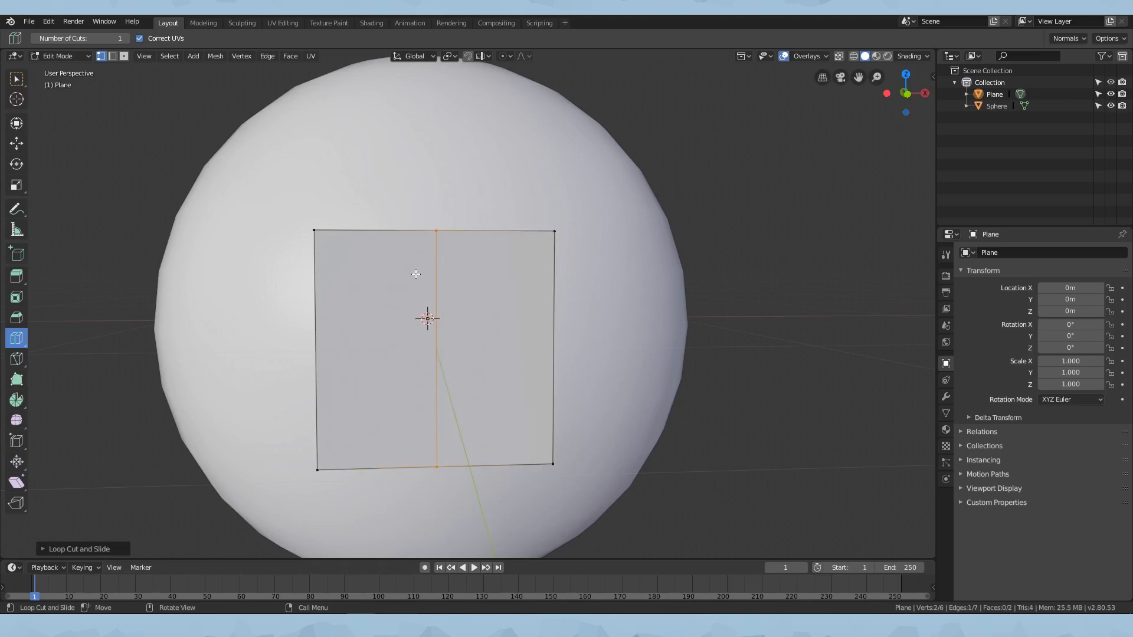
mouse_move(16, 123)
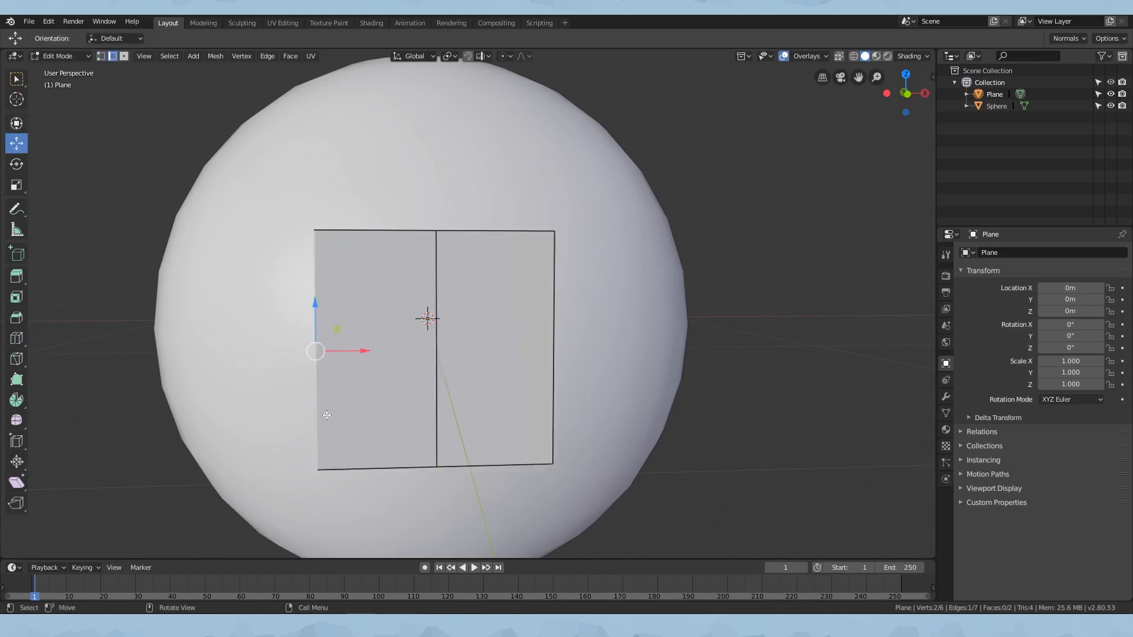
mouse_move(557, 407)
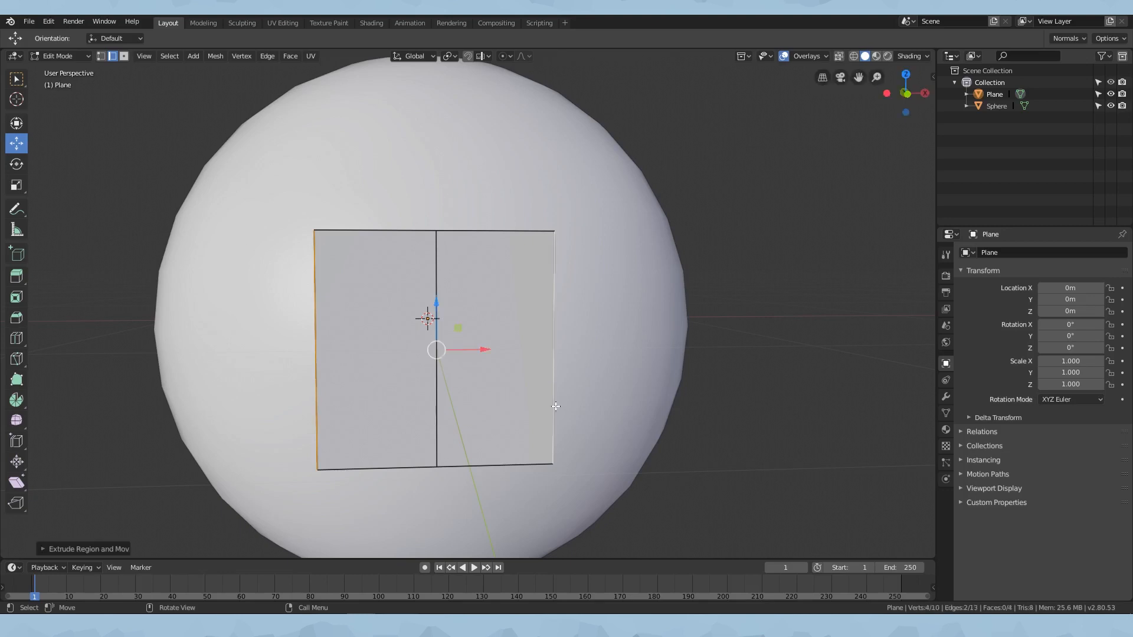
mouse_move(645, 387)
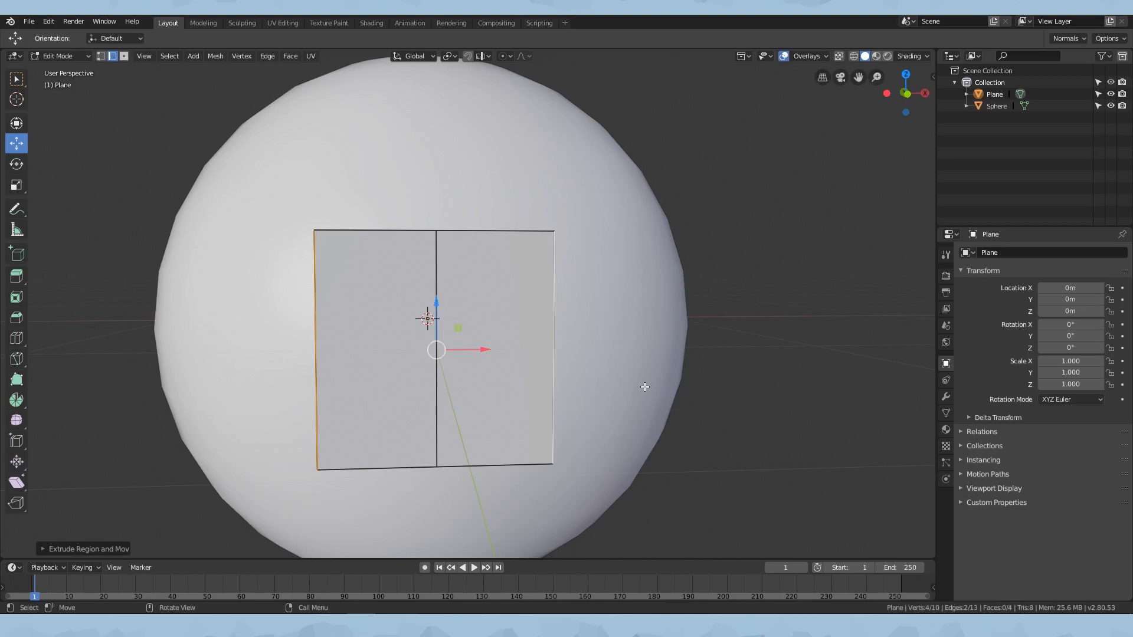
- Scale the extruded plane by 2 along X and return to Object Mode
key(s)
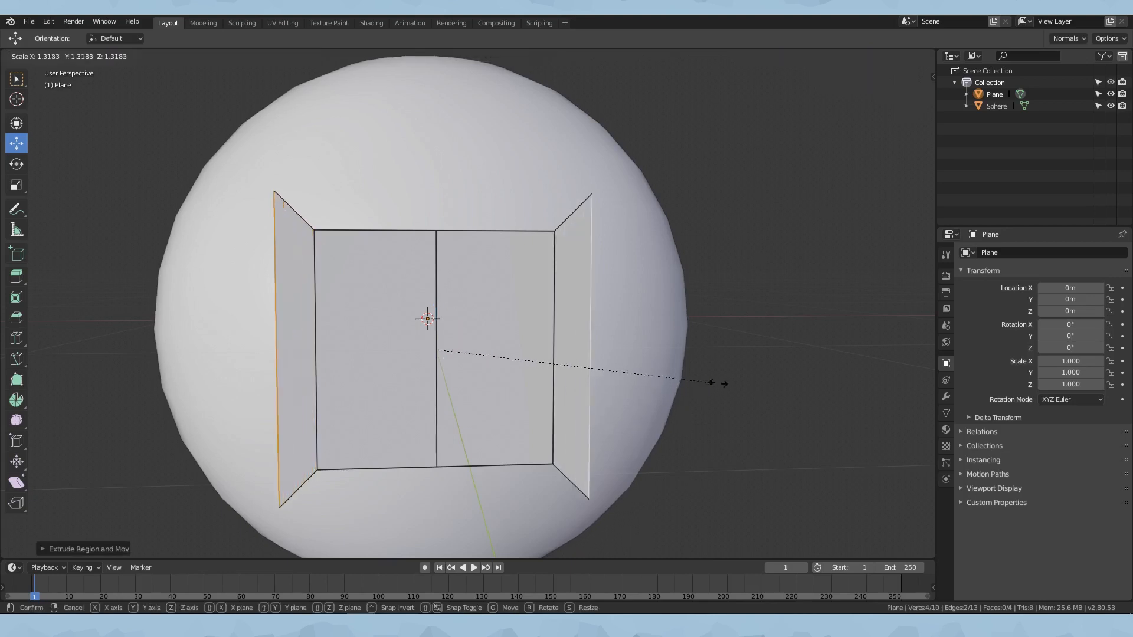
key(x)
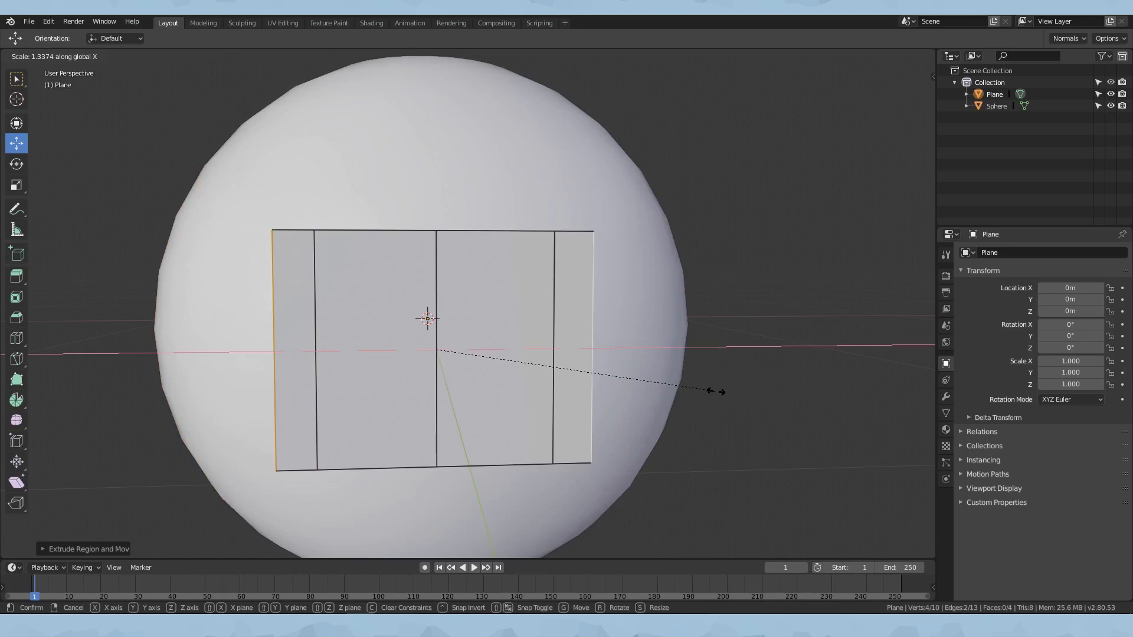
mouse_move(683, 328)
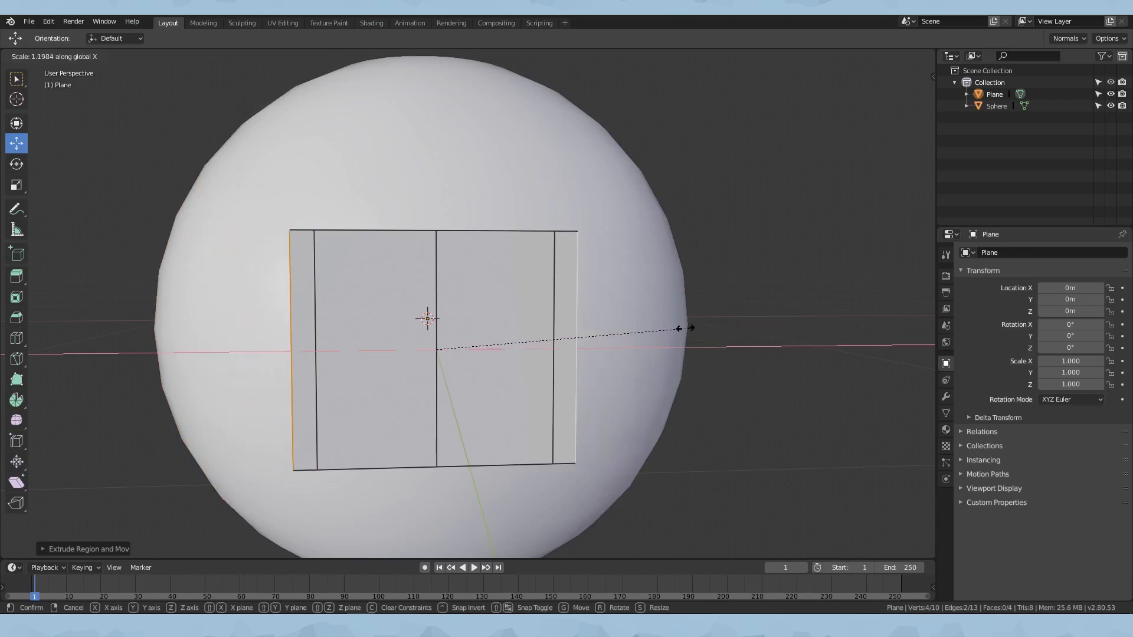
mouse_move(790, 320)
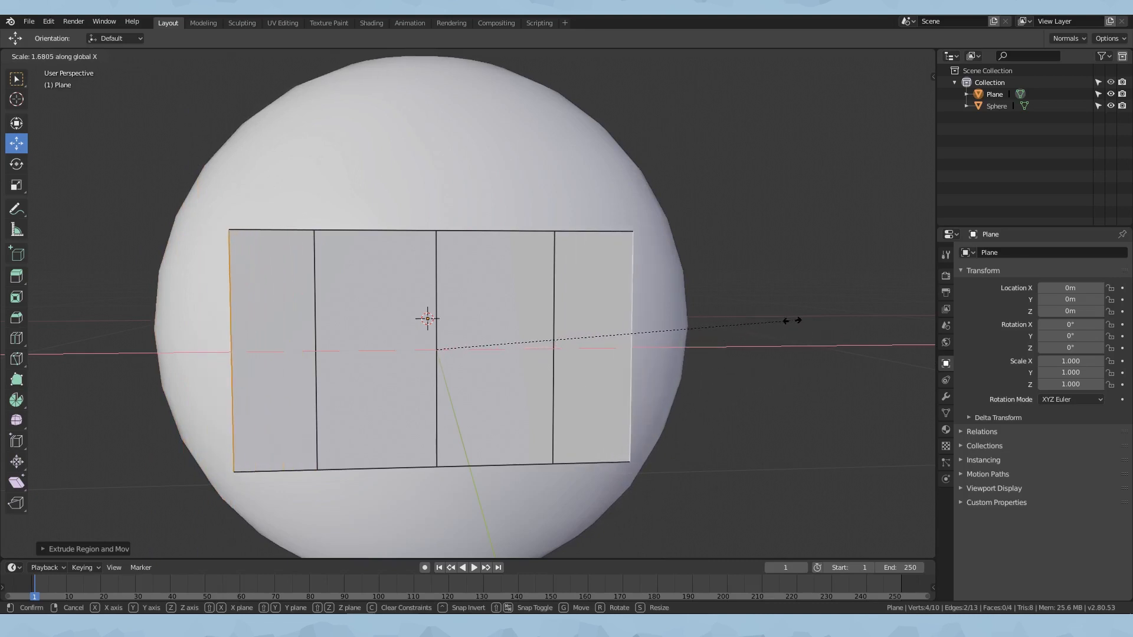
mouse_move(851, 316)
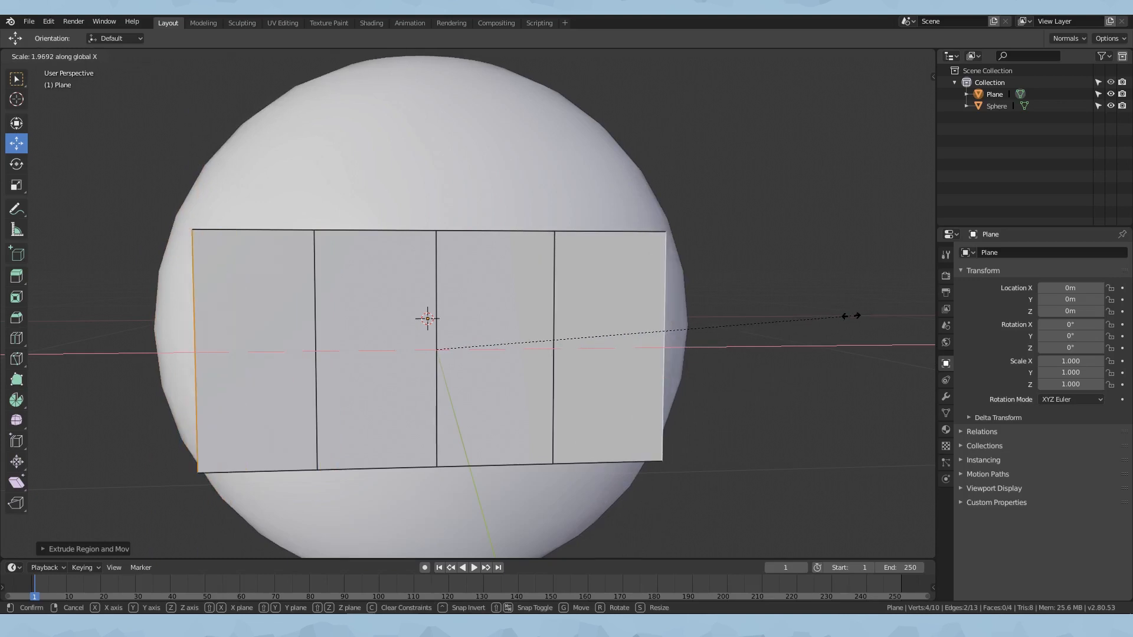
text(2)
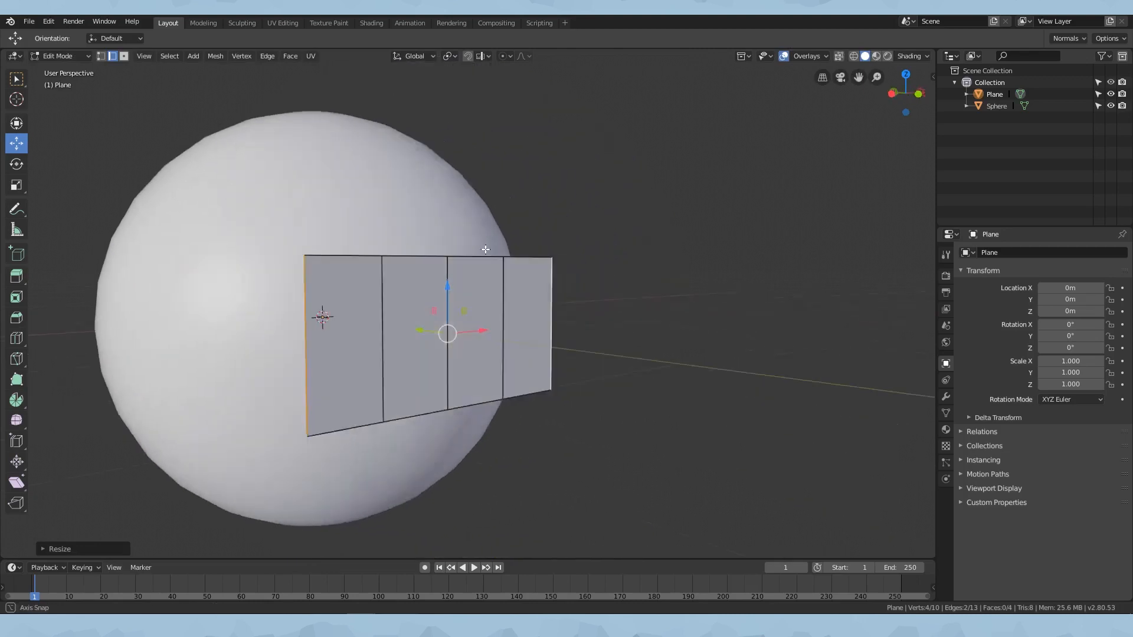
key(Tab)
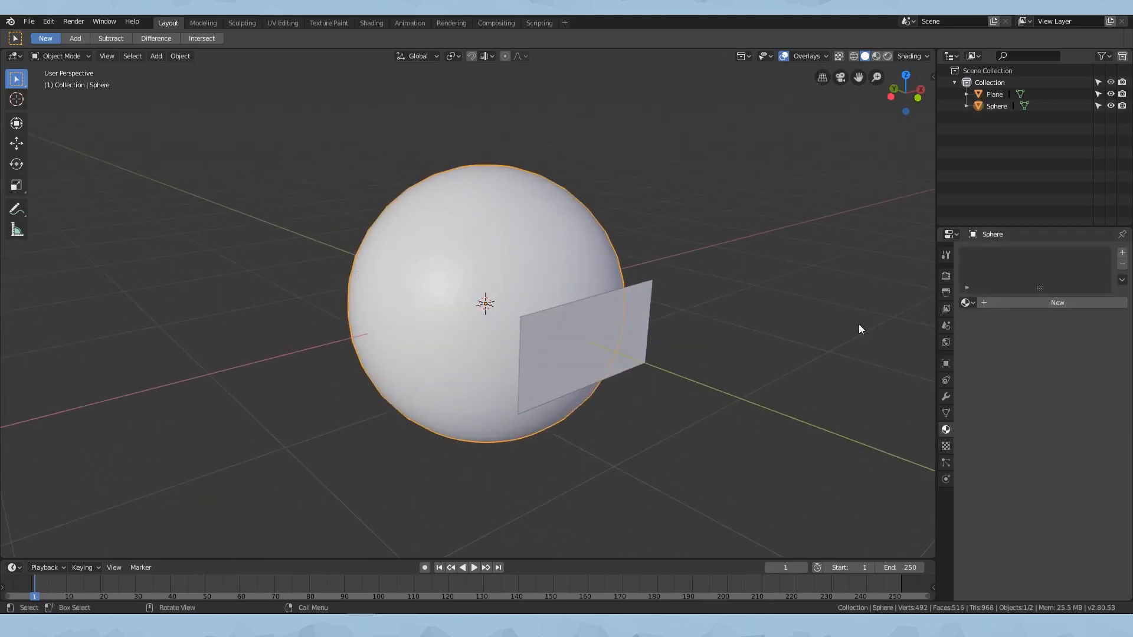
- Give the sphere a red material, show materials in the viewport, and give the plane a black material
click(1058, 302)
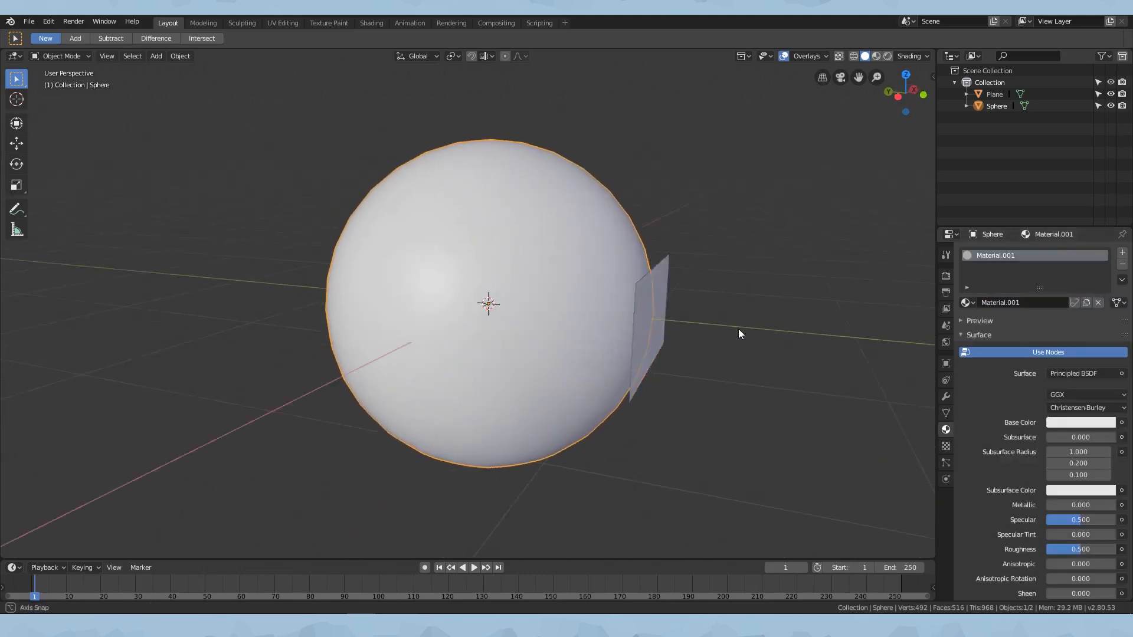
click(1079, 422)
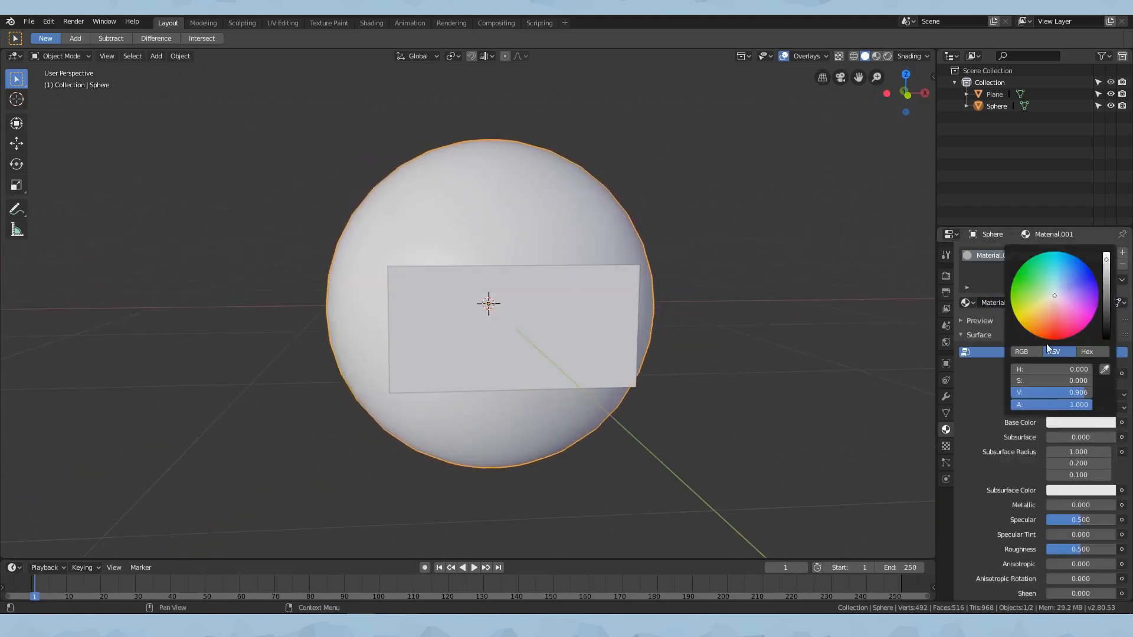
click(1053, 317)
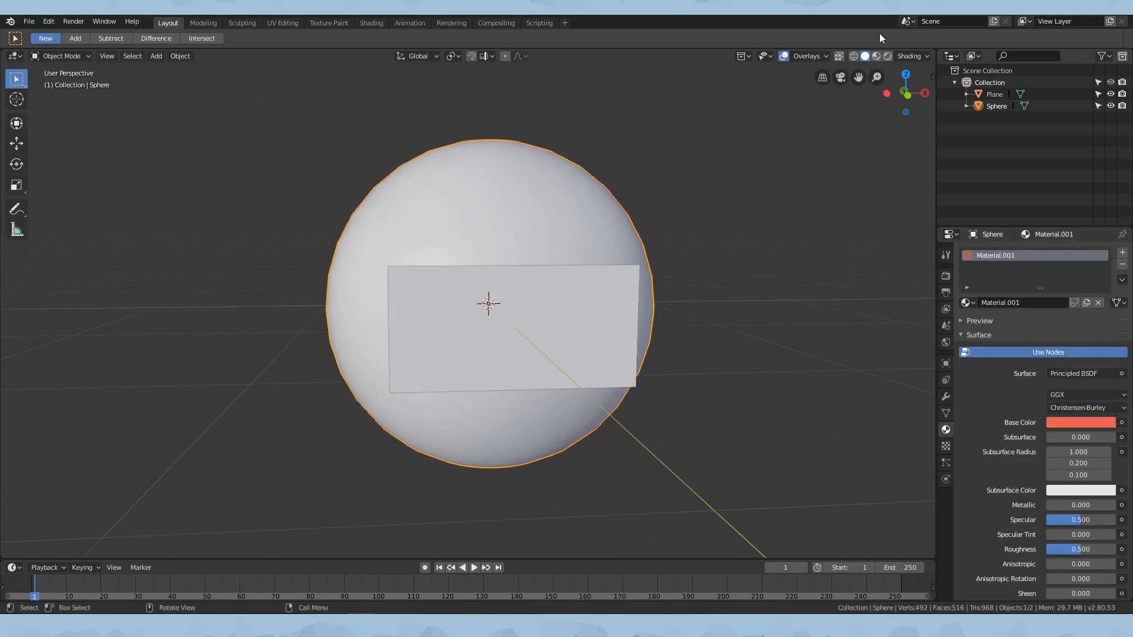
mouse_move(877, 55)
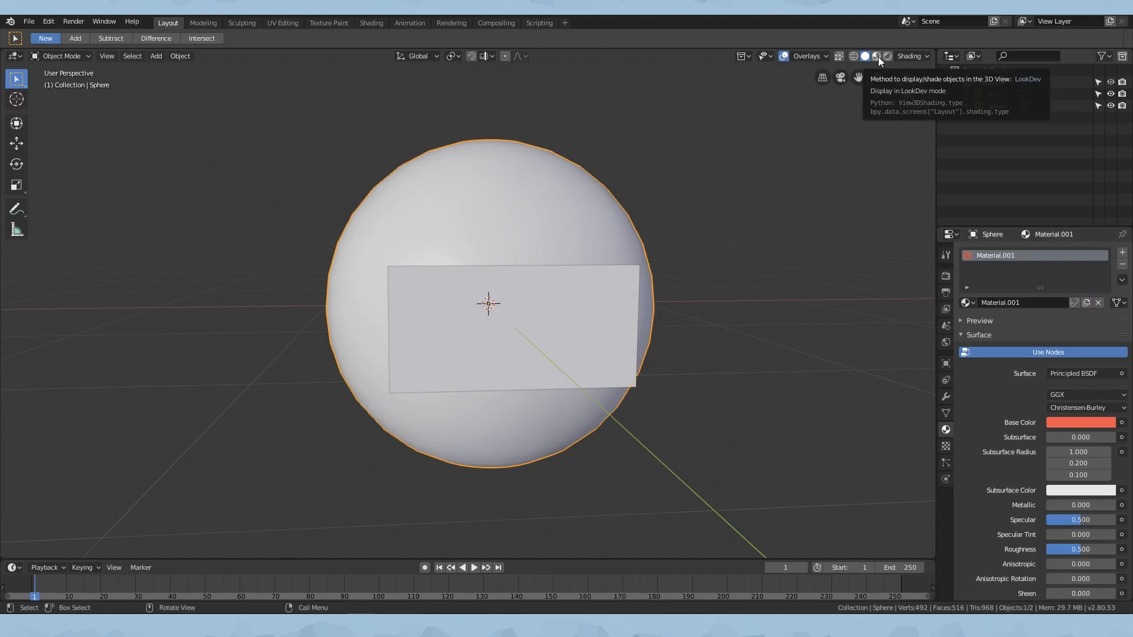
click(877, 56)
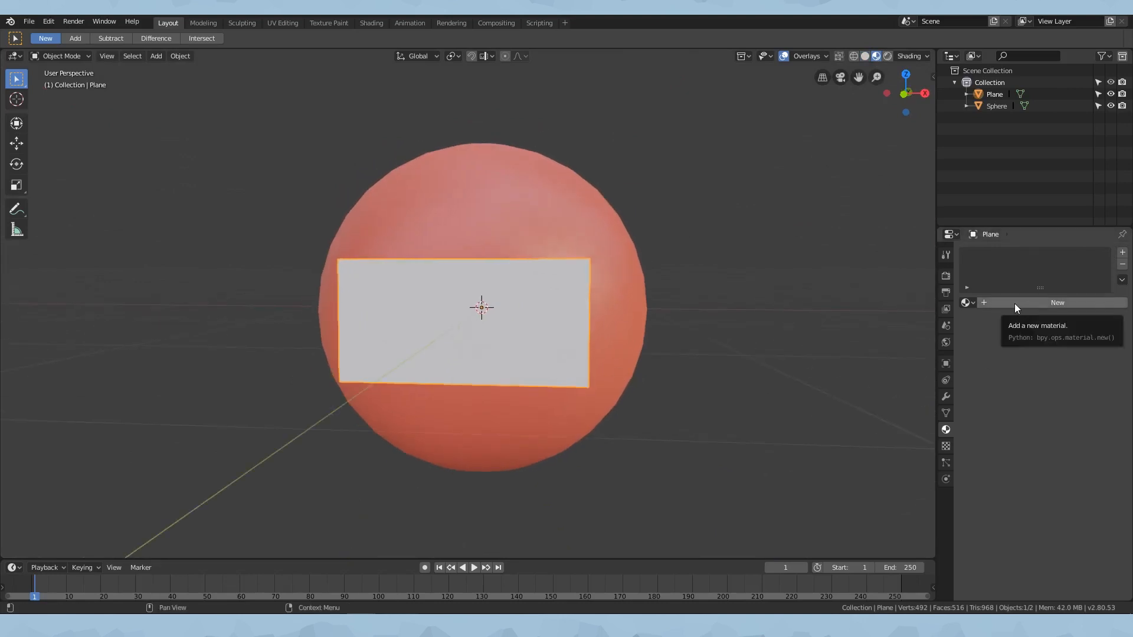
click(1056, 302)
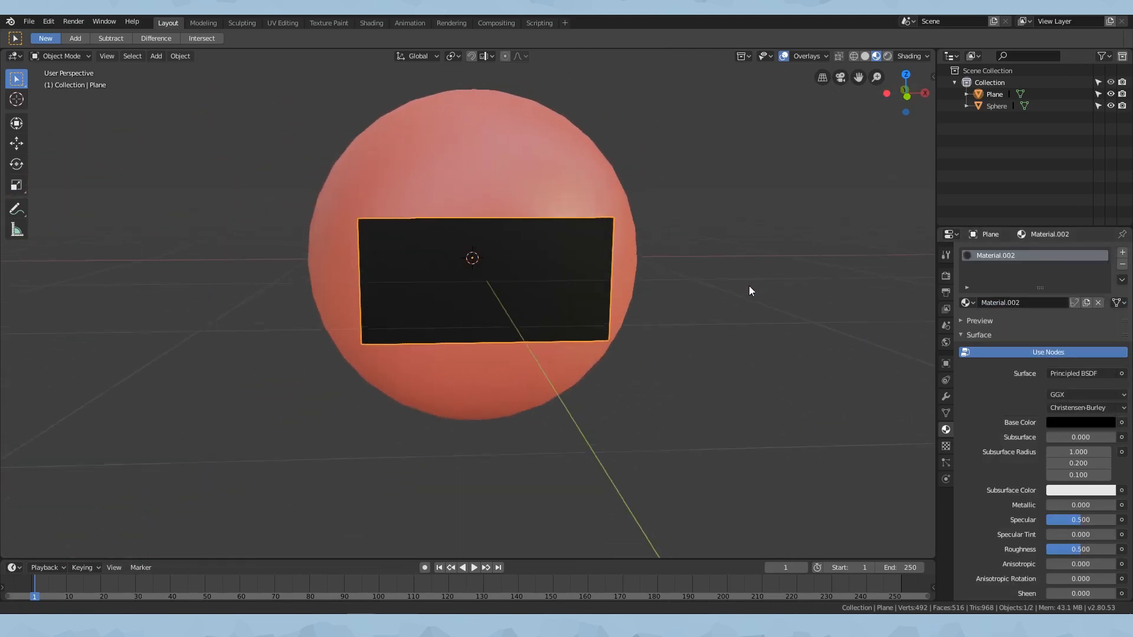
click(179, 56)
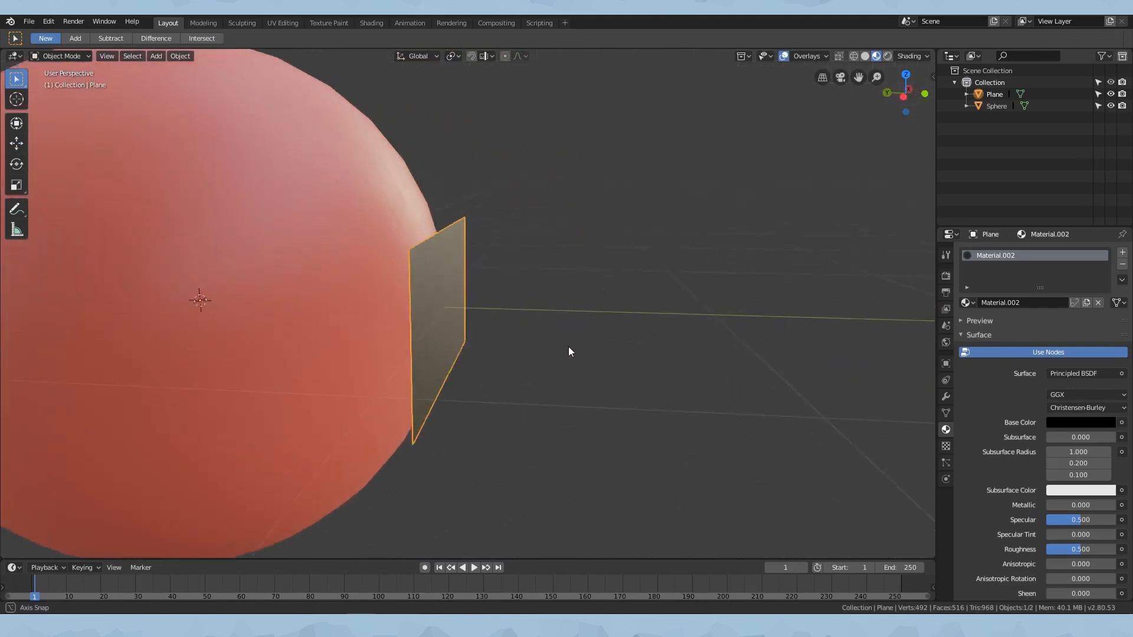
key(Tab)
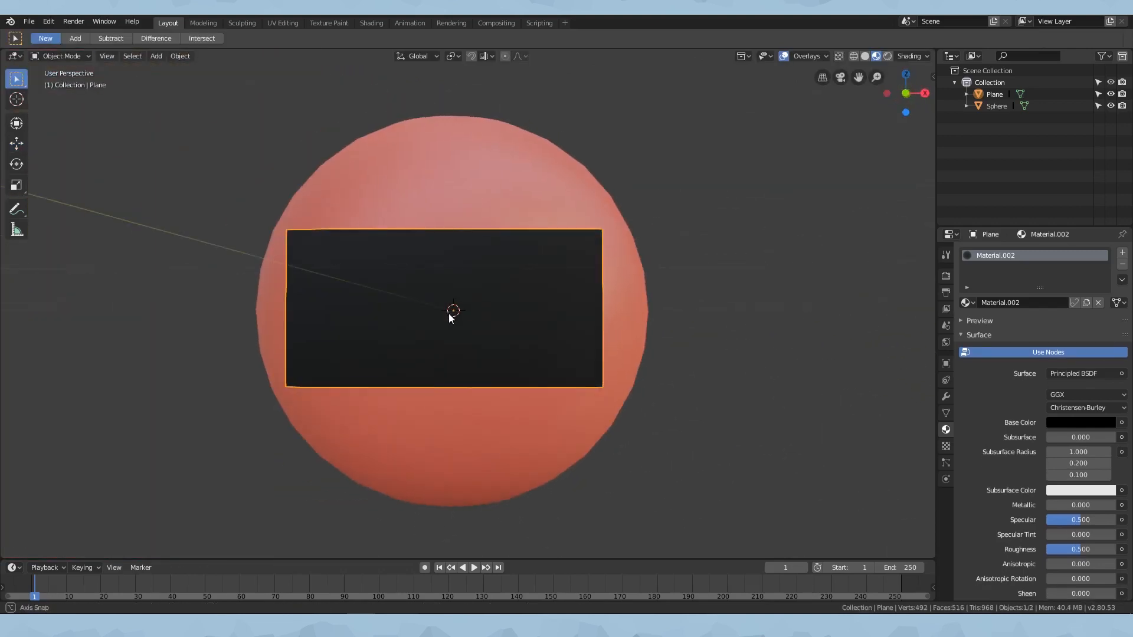
- Add an armature shown In Front, go to front view and enter Edit Mode on the plane
click(156, 56)
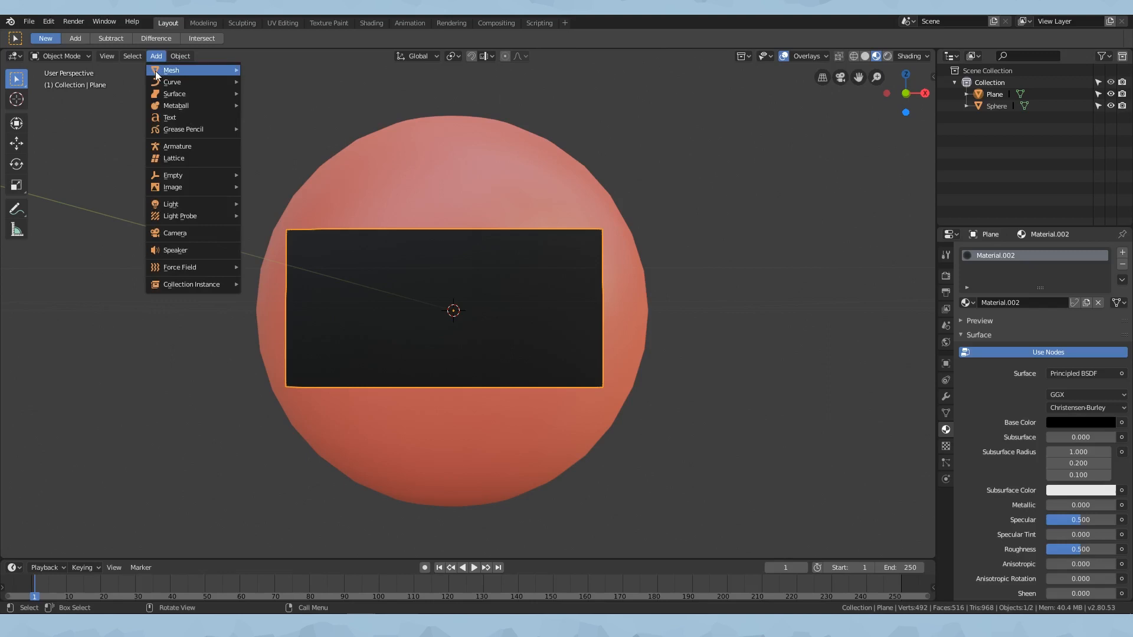
click(179, 146)
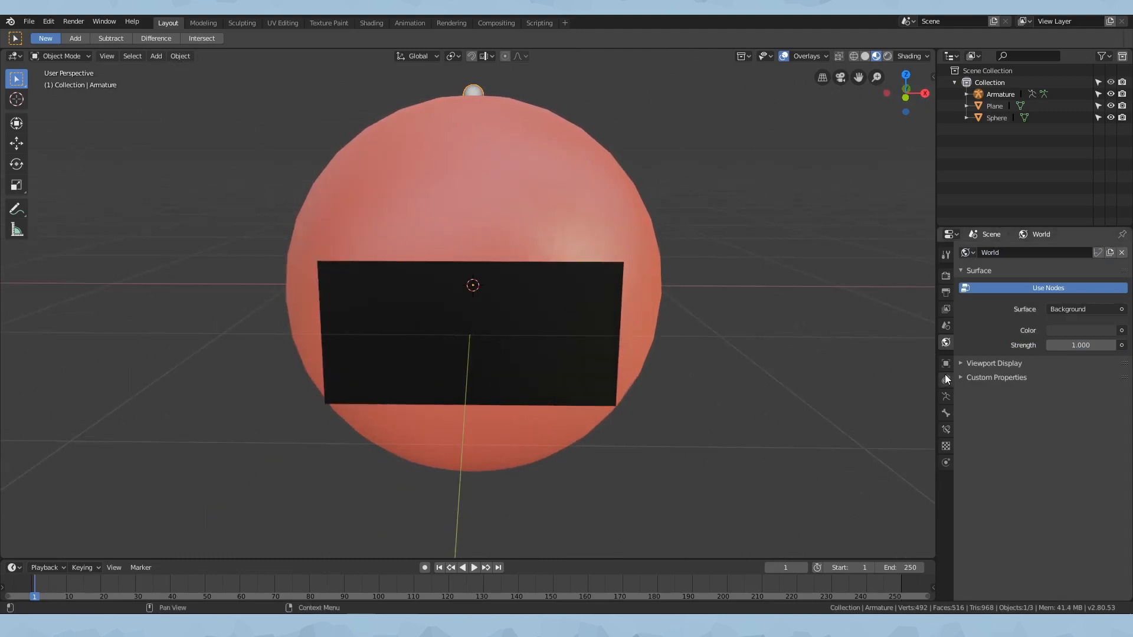
mouse_move(947, 398)
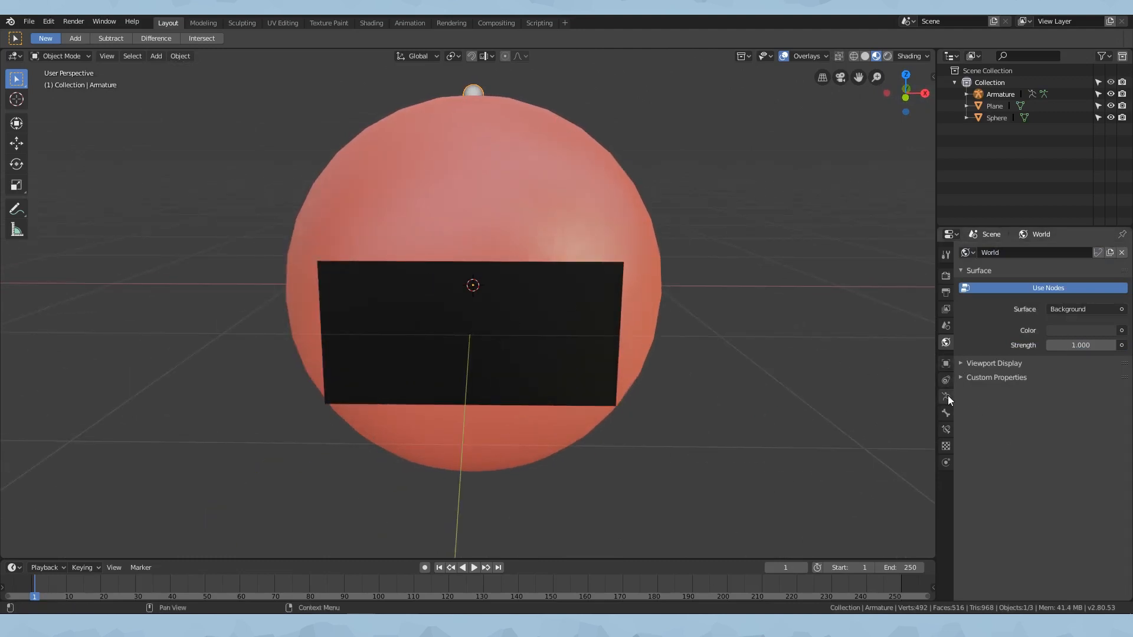
click(946, 397)
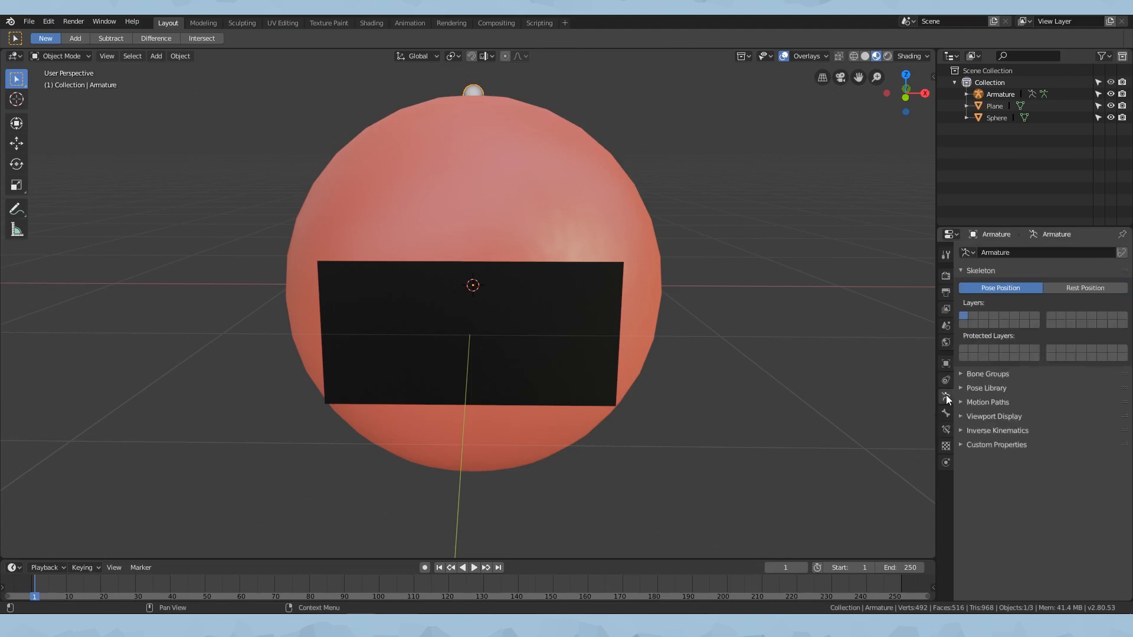
click(993, 417)
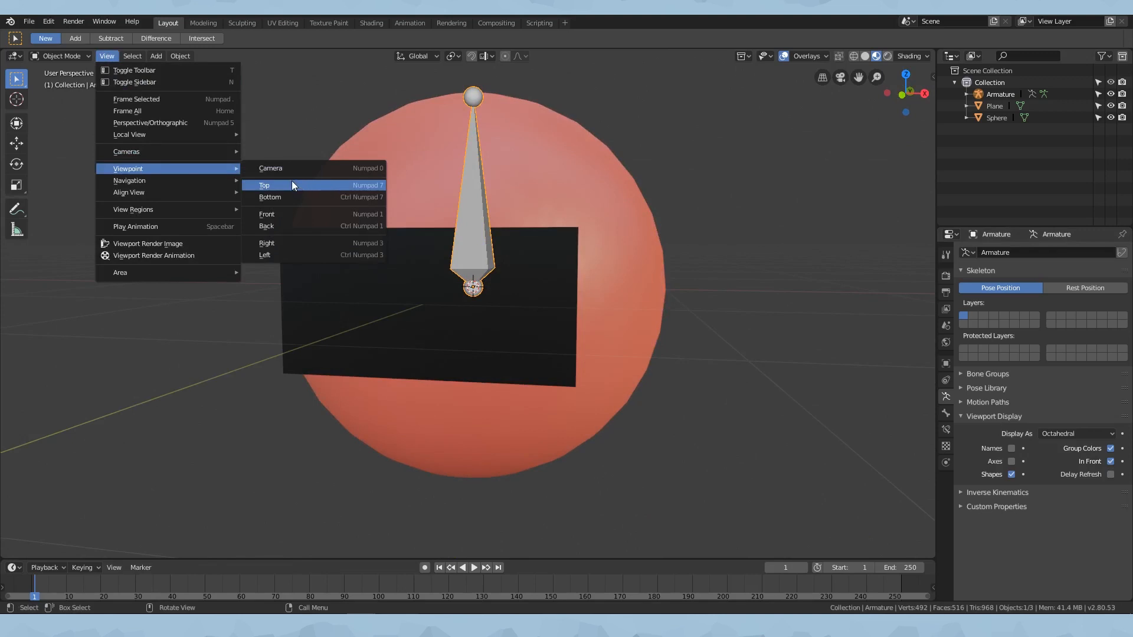
click(266, 214)
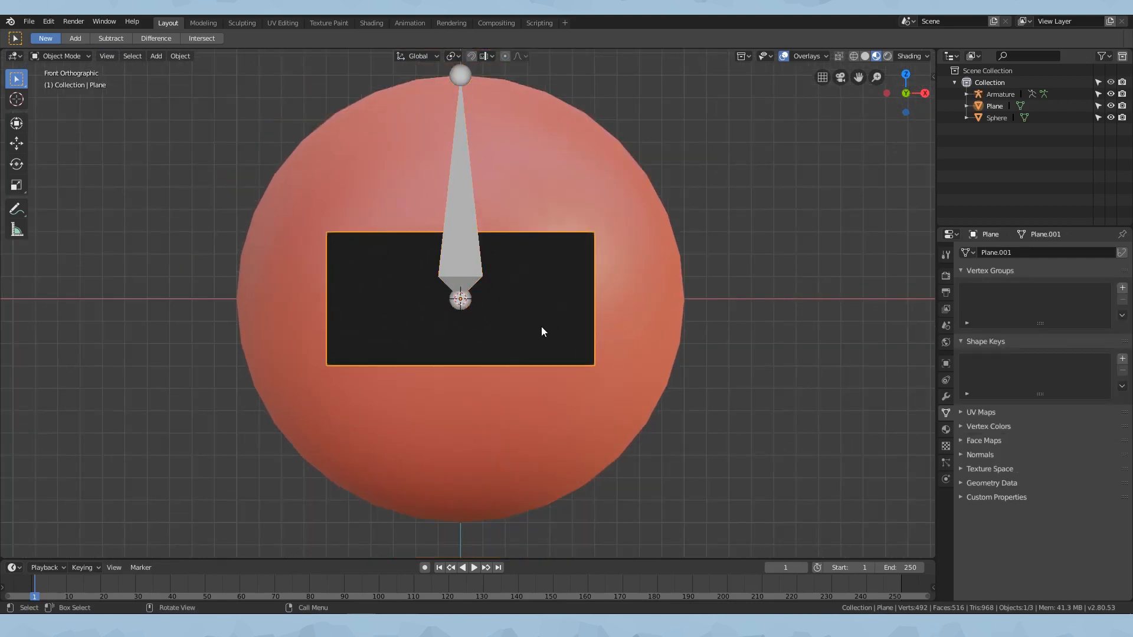
key(Tab)
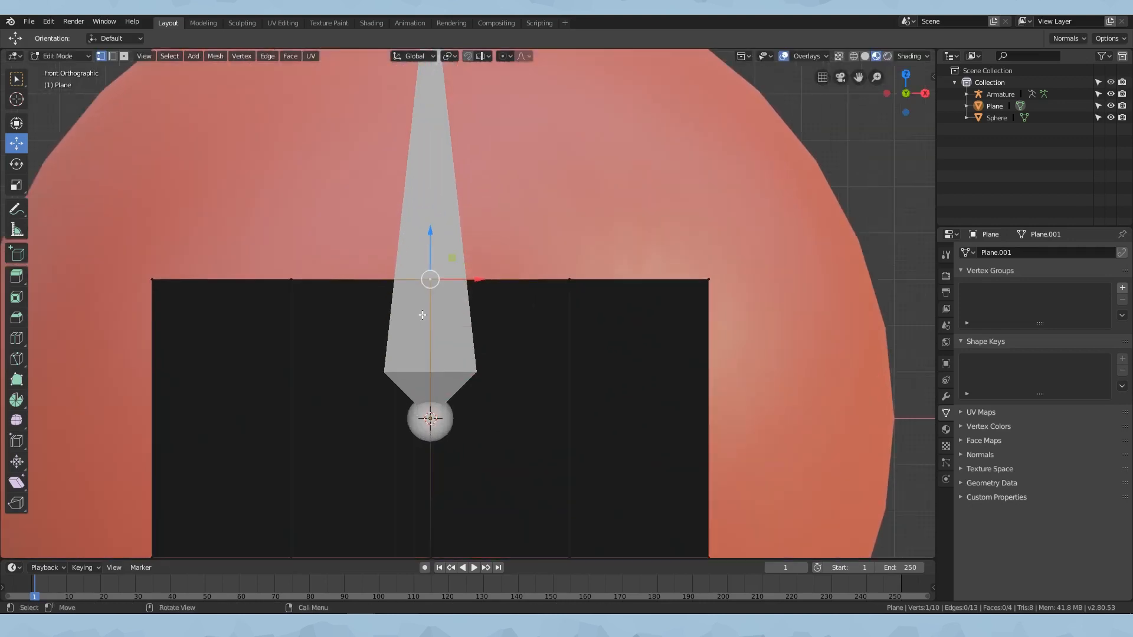
- Snap the 3D cursor to the plane's top-middle vertex with Cursor to Selected
scroll(down, 3)
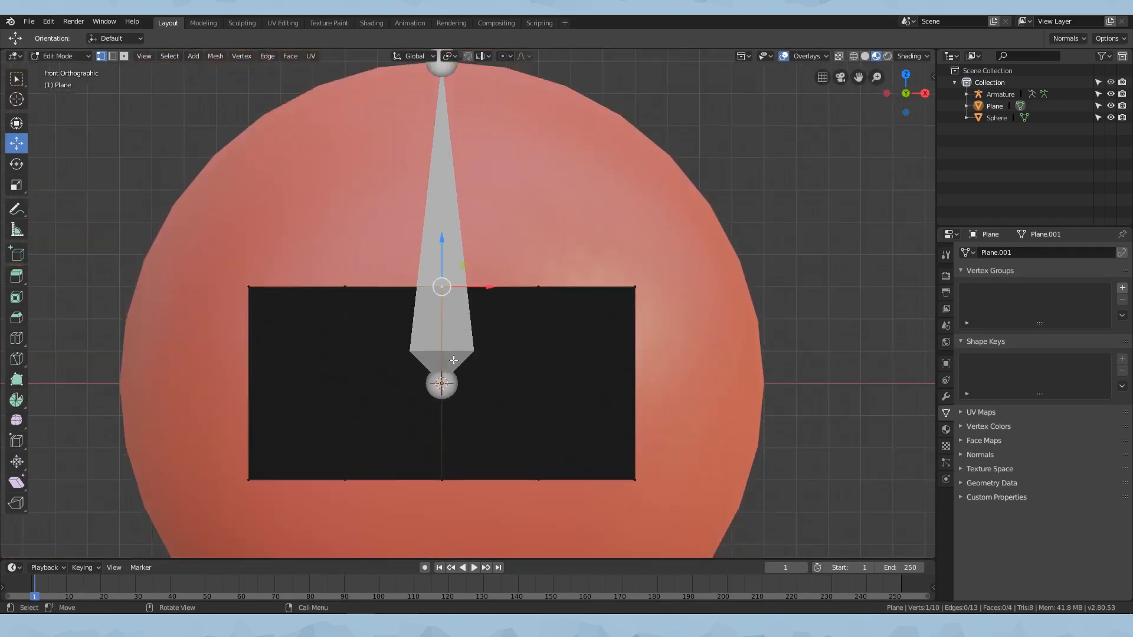
key(shift+s)
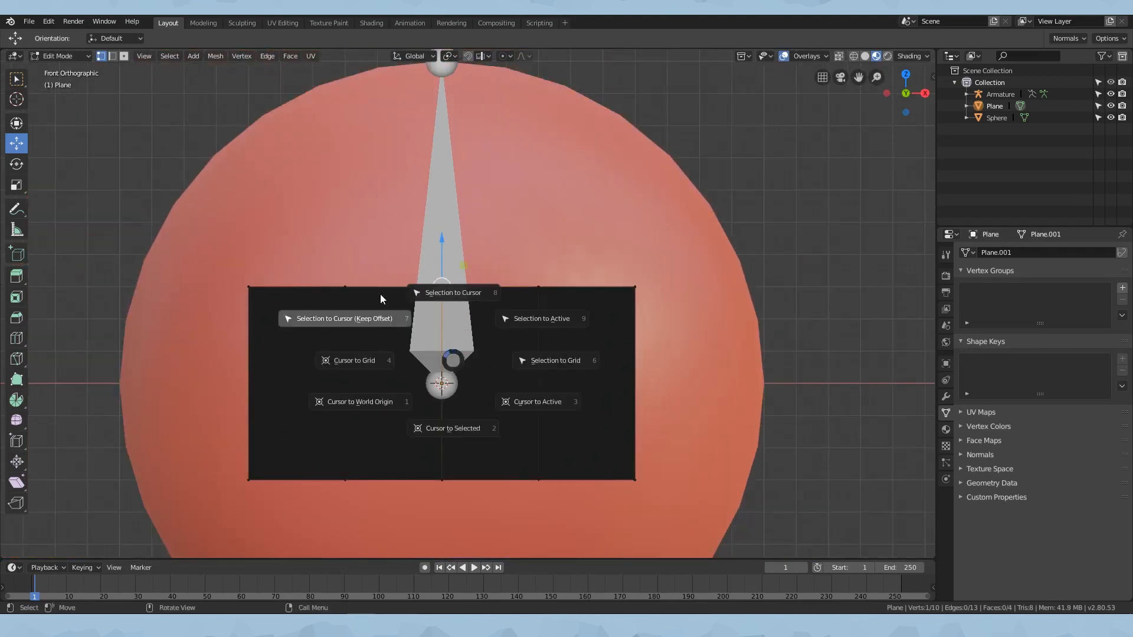
mouse_move(355, 362)
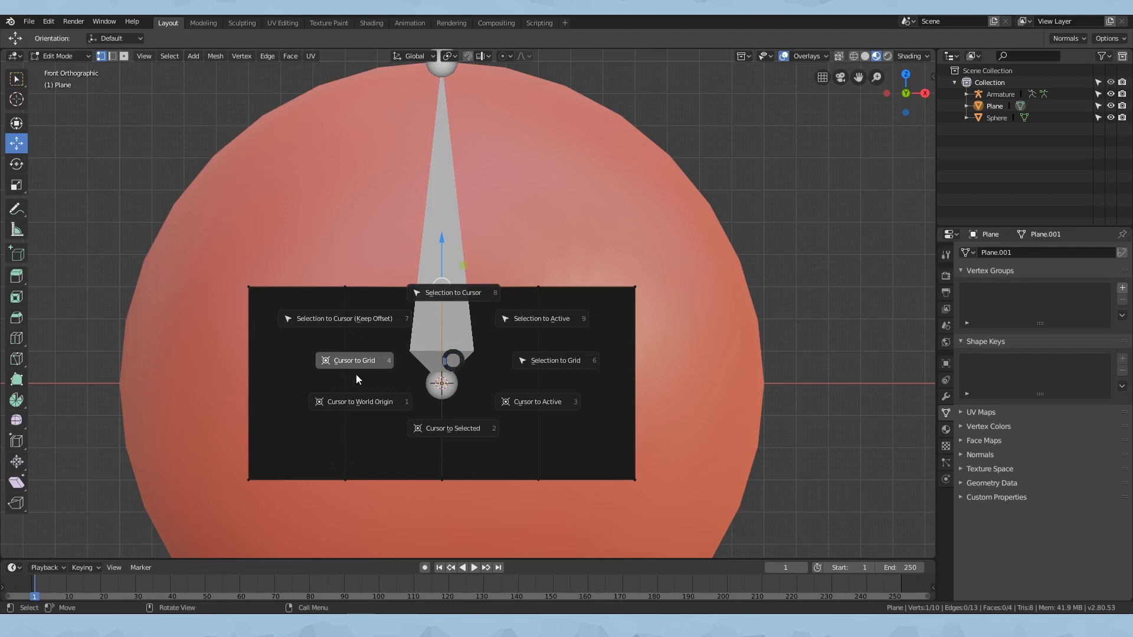
mouse_move(334, 325)
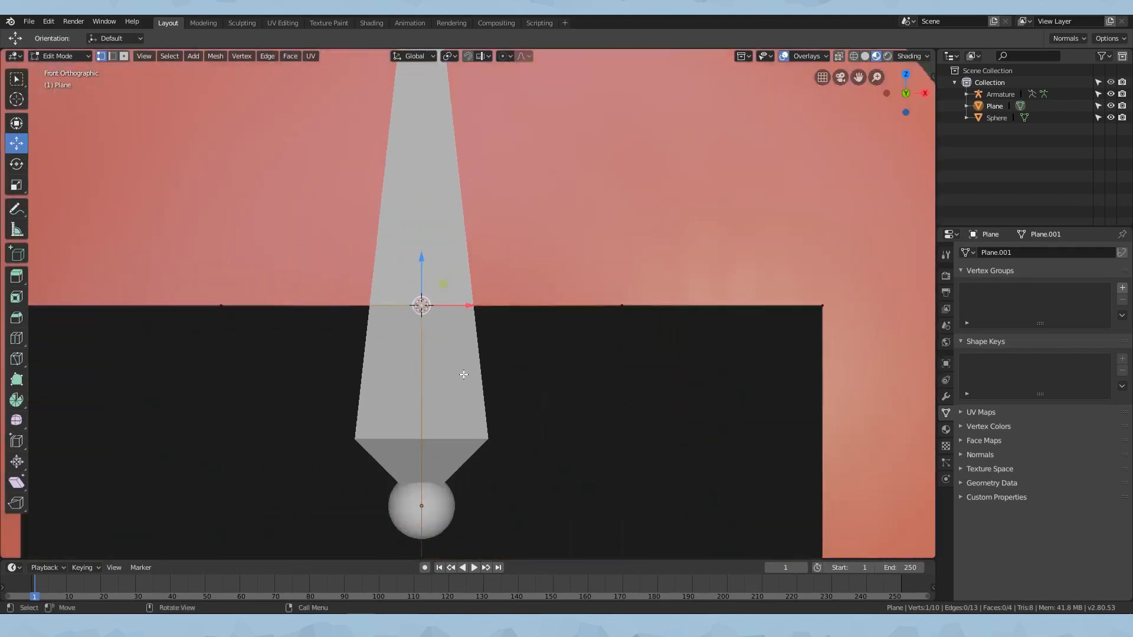
scroll(down, 3)
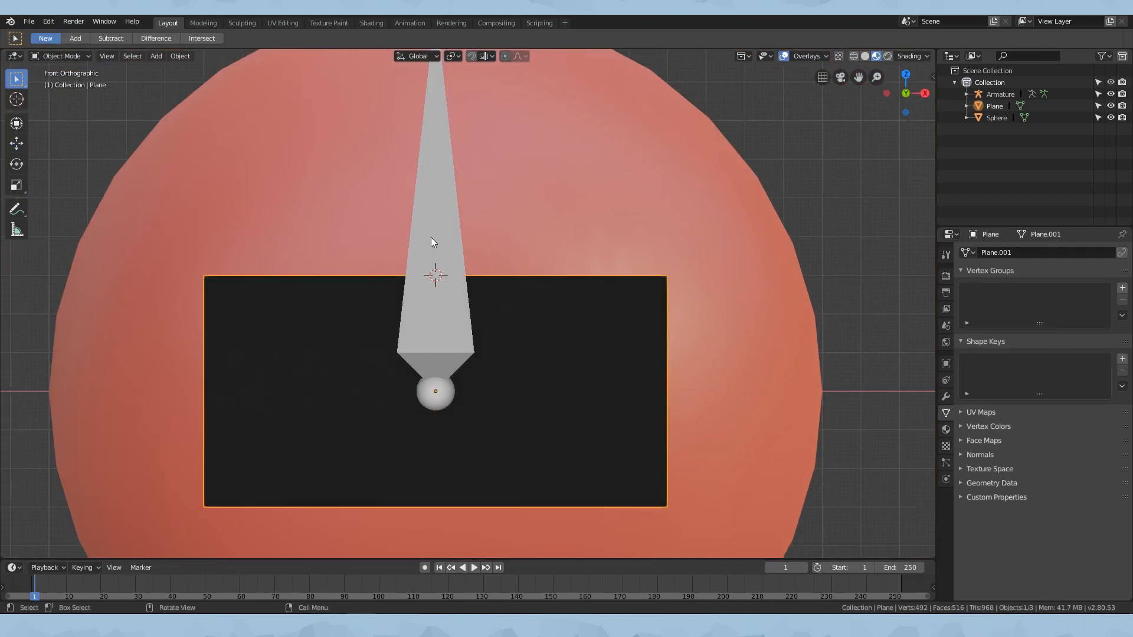
- Snap the armature's bone onto the 3D cursor with Selection to Cursor
click(999, 94)
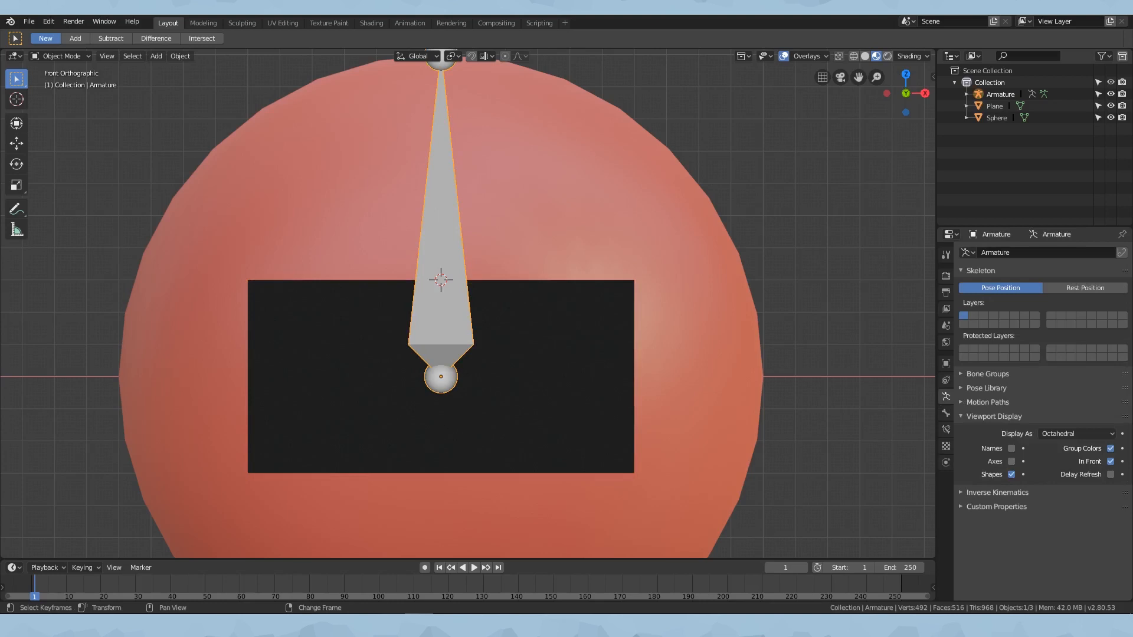
key(Tab)
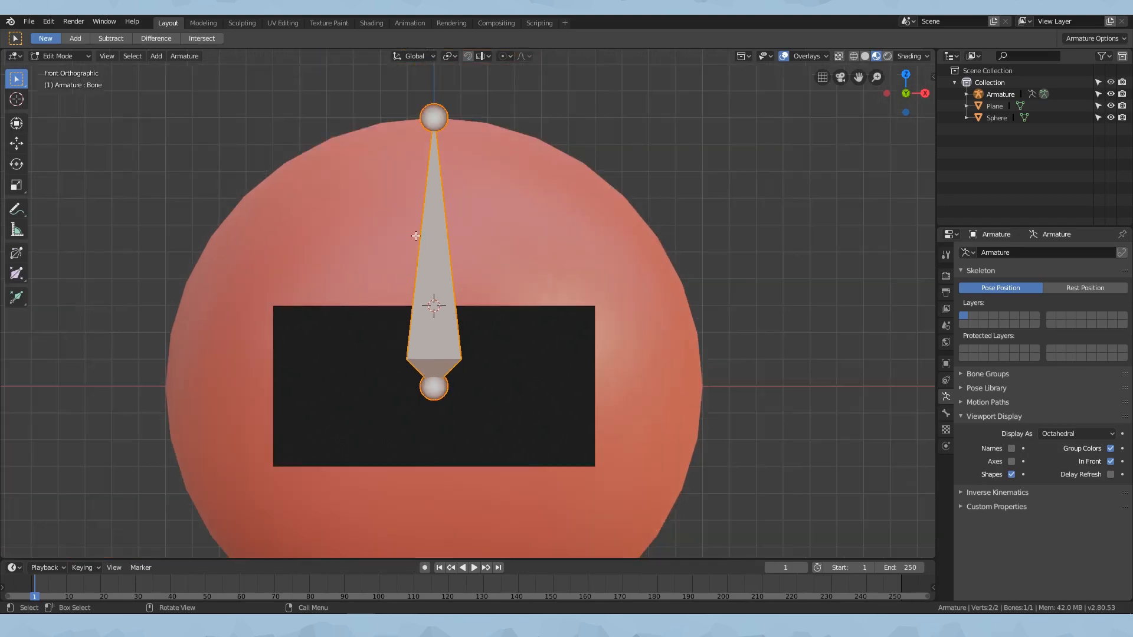
mouse_move(412, 251)
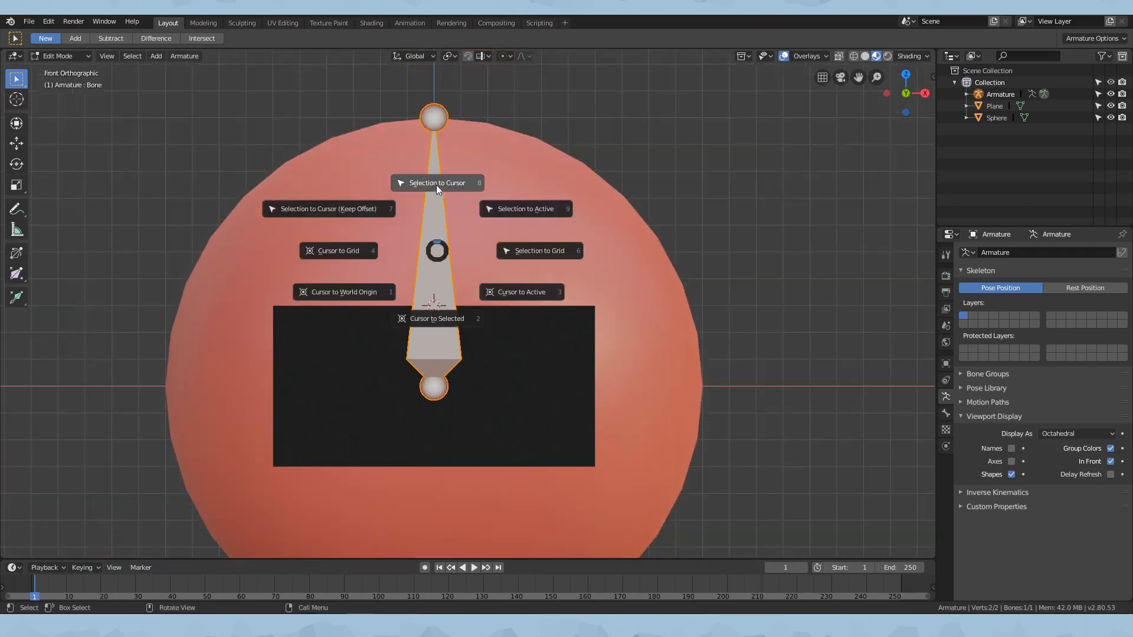
mouse_move(435, 183)
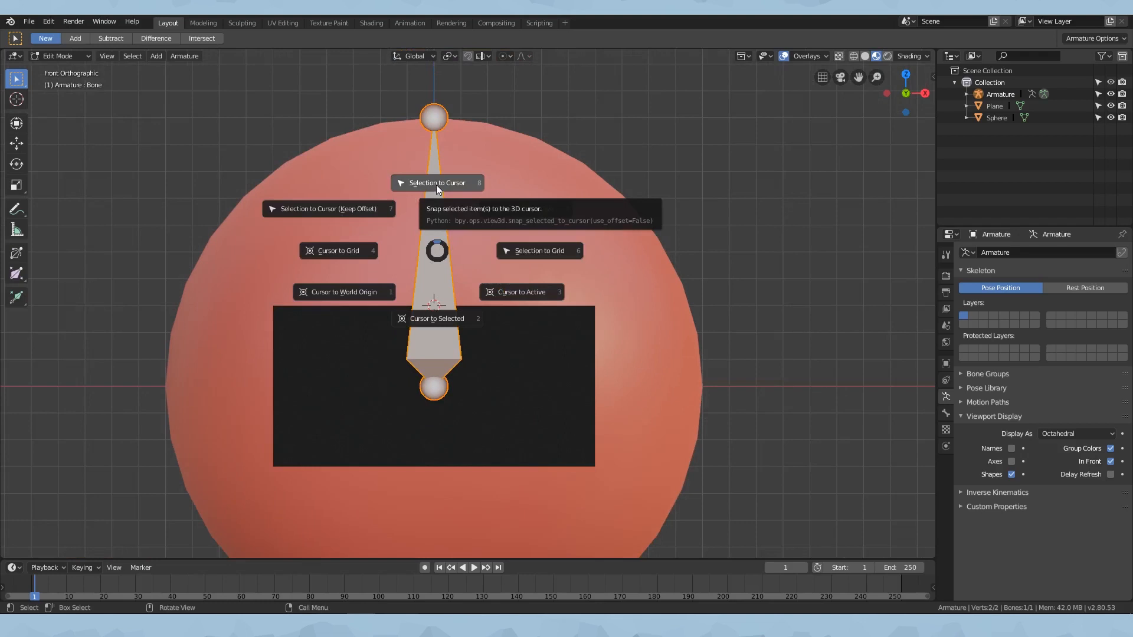
click(437, 182)
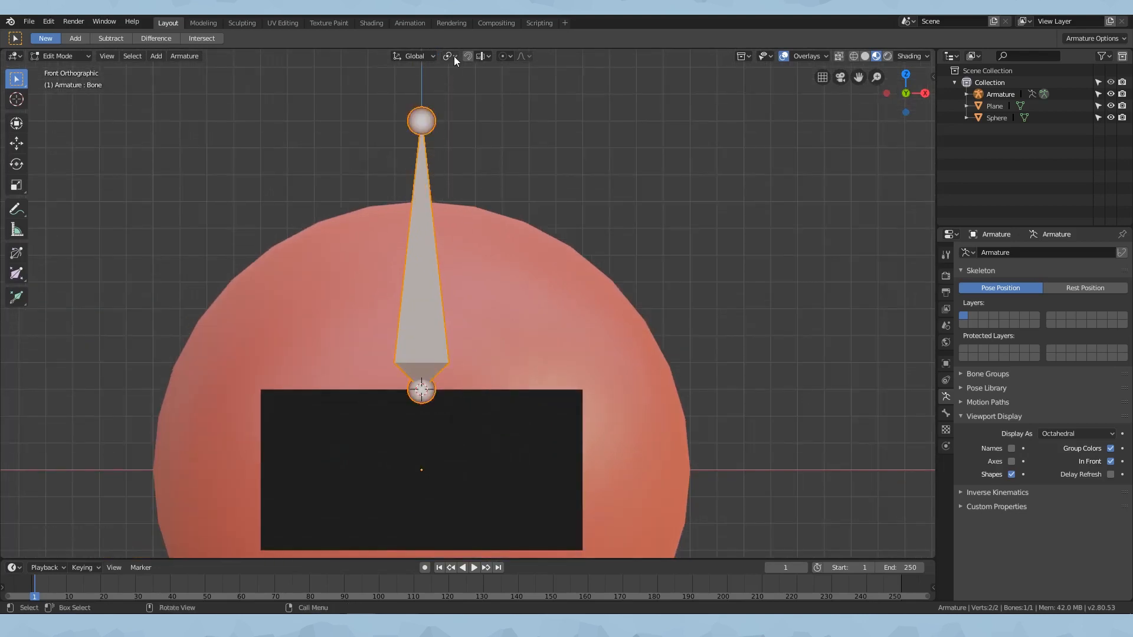
- Scale the bone down to a short spike on the plane's top edge
click(448, 56)
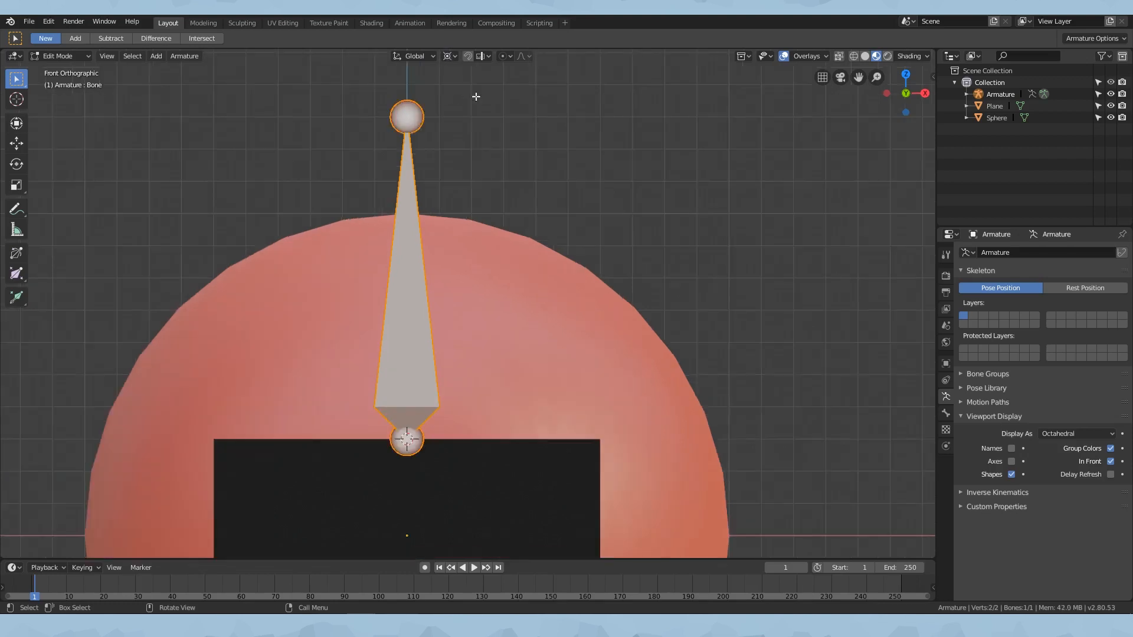
mouse_move(458, 106)
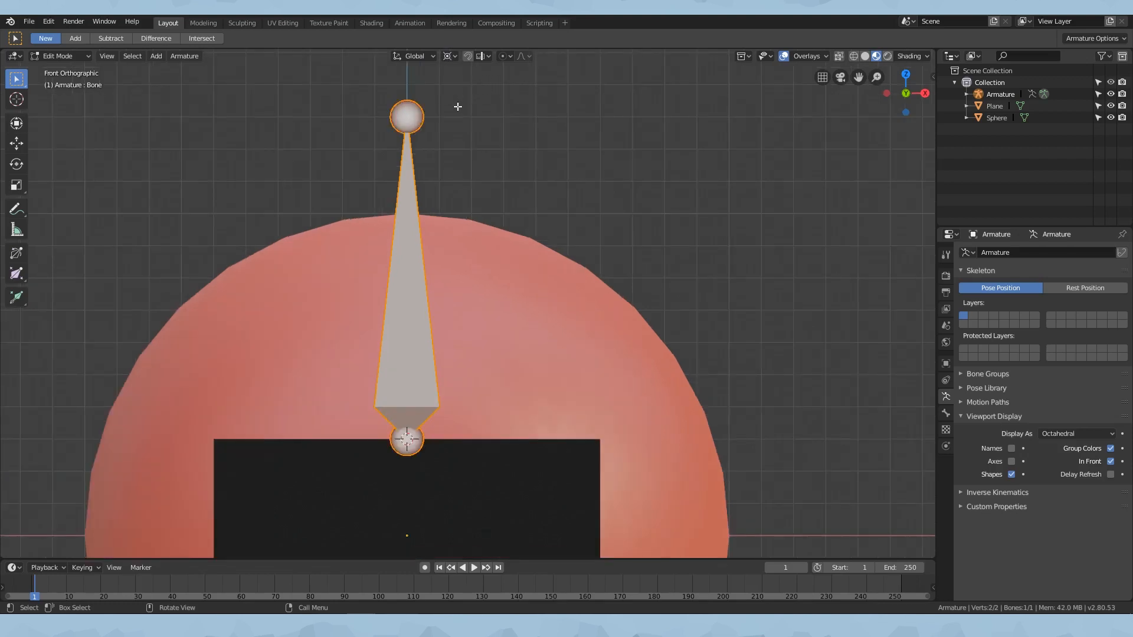
mouse_move(402, 282)
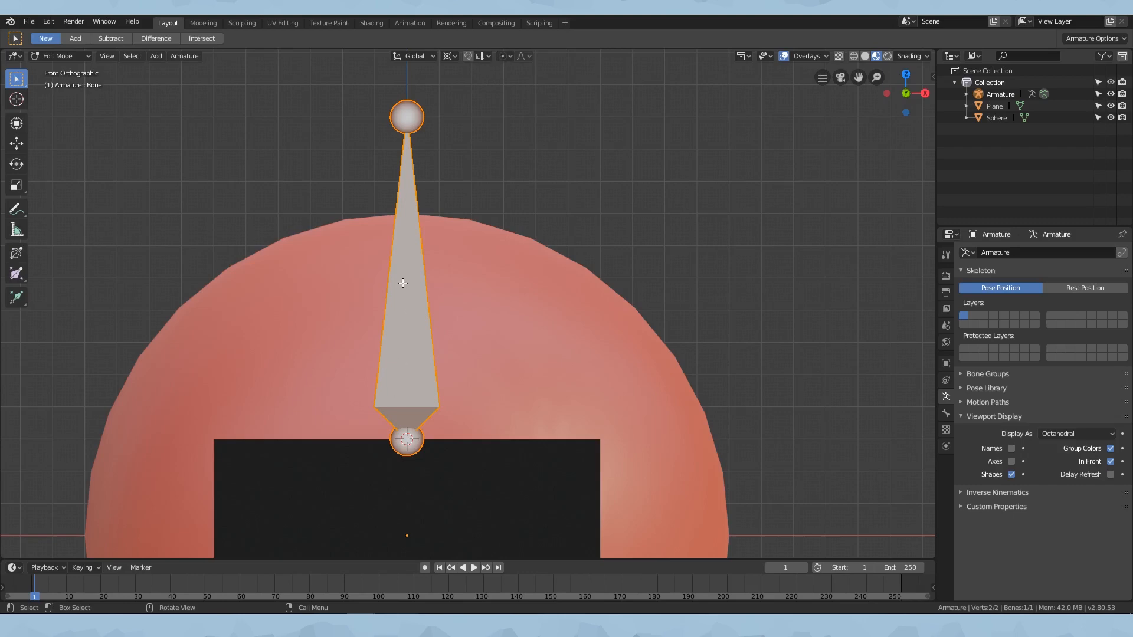
key(s)
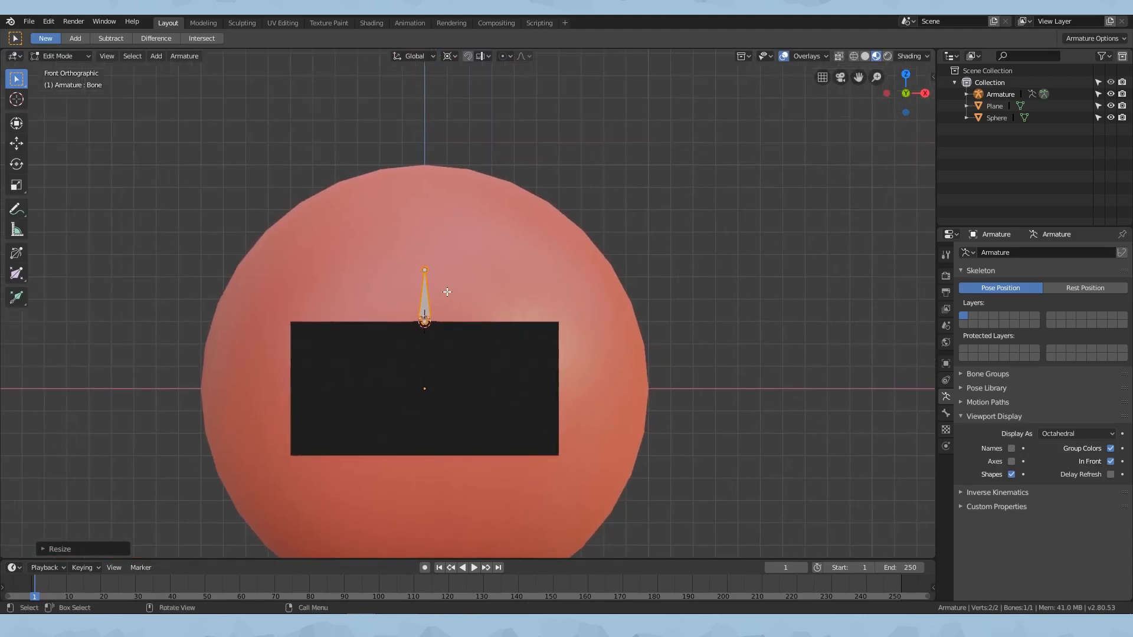
mouse_move(485, 303)
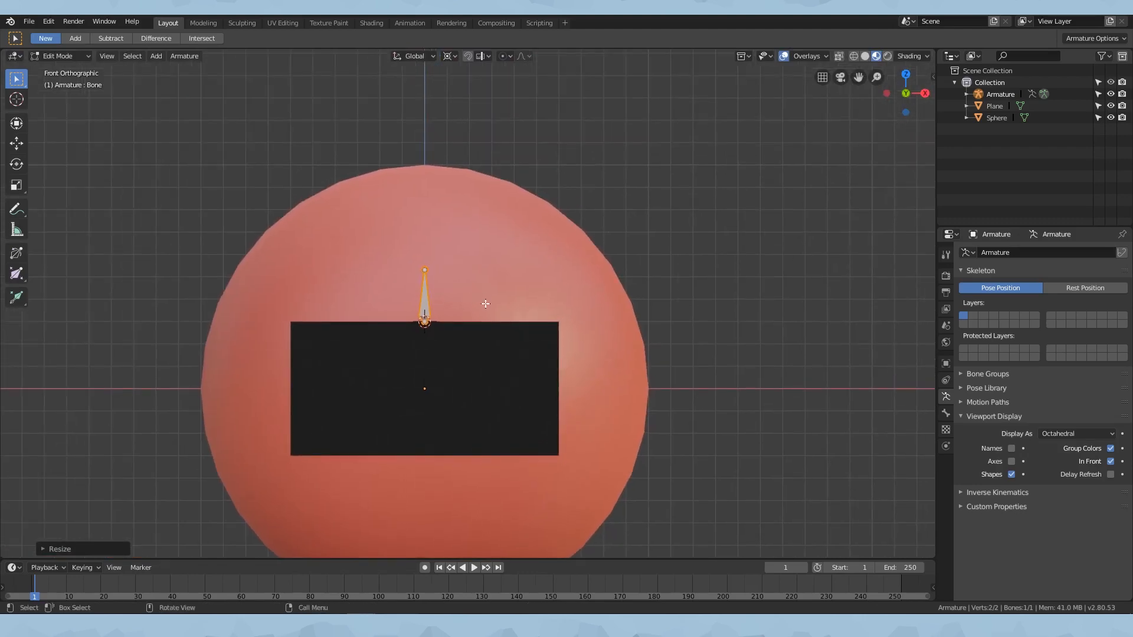
key(s)
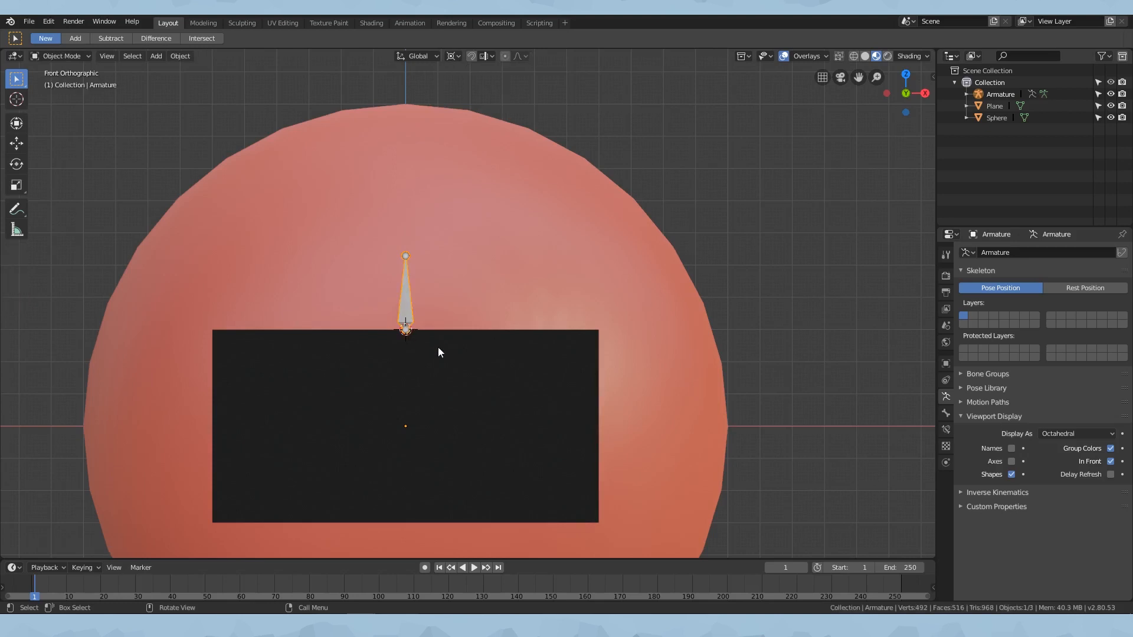
- Duplicate the bone along X across the top edge and check against the plane's vertices
key(Tab)
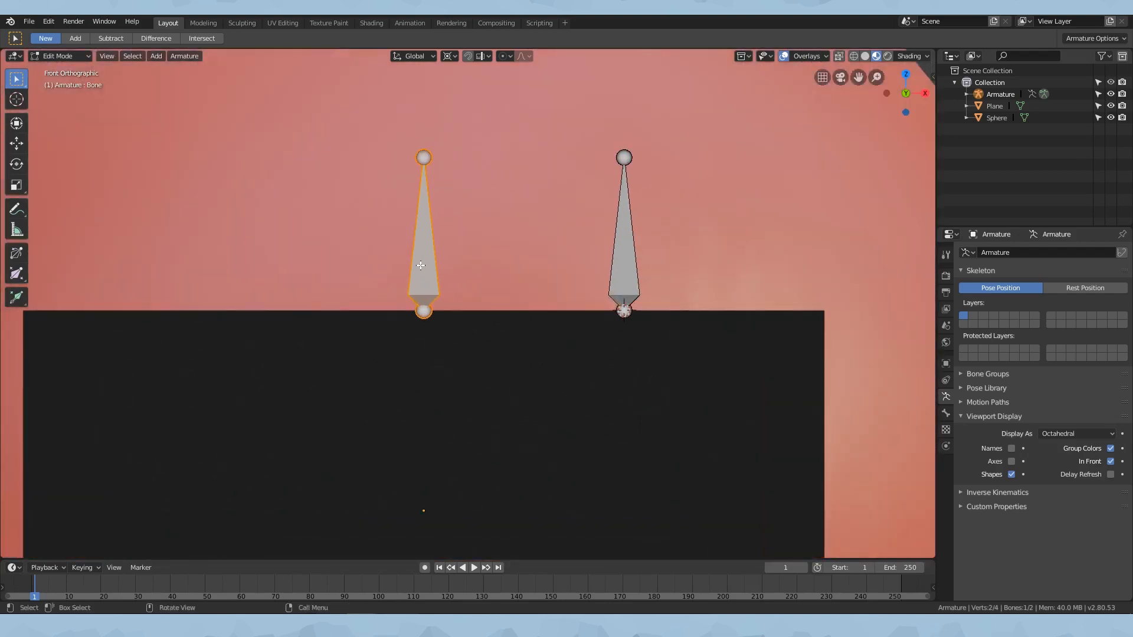
drag(423, 155, 407, 99)
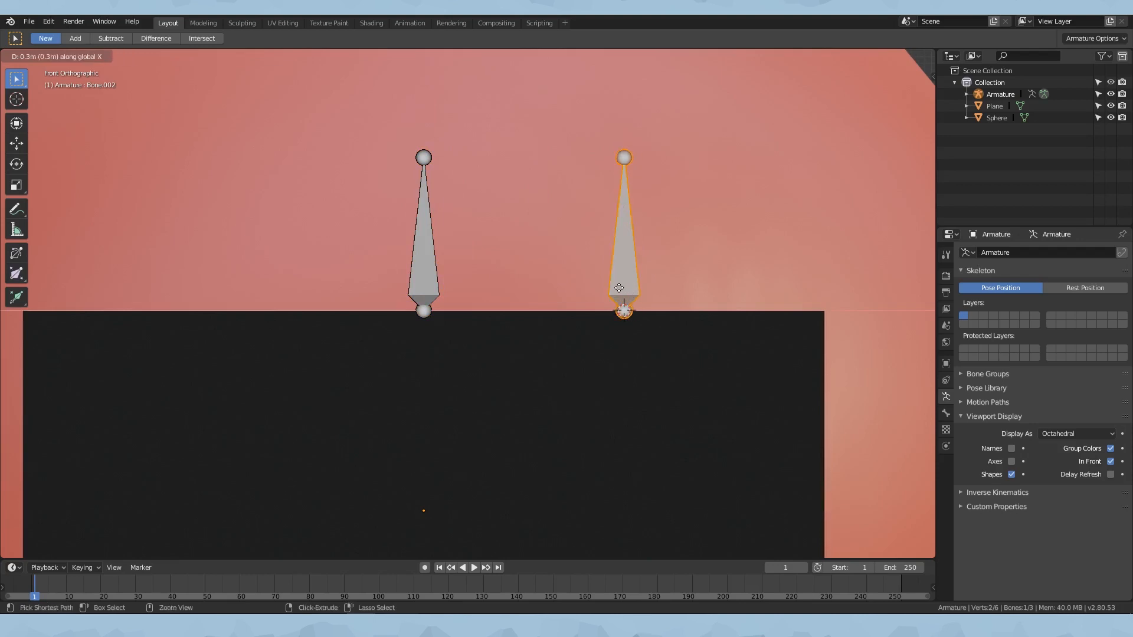
mouse_move(629, 289)
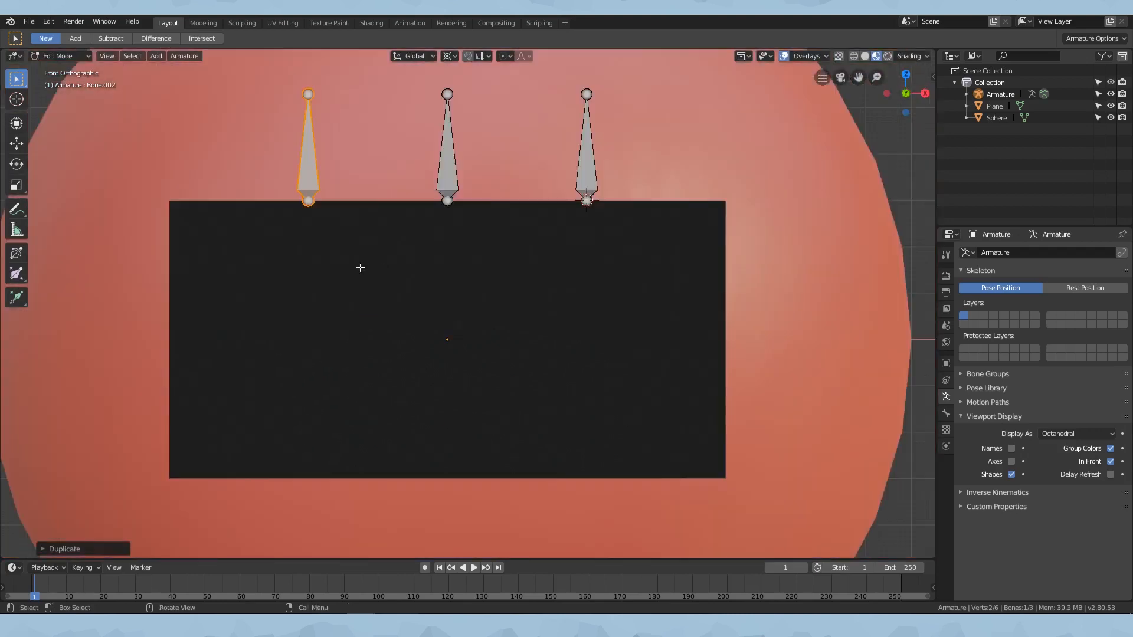
click(994, 106)
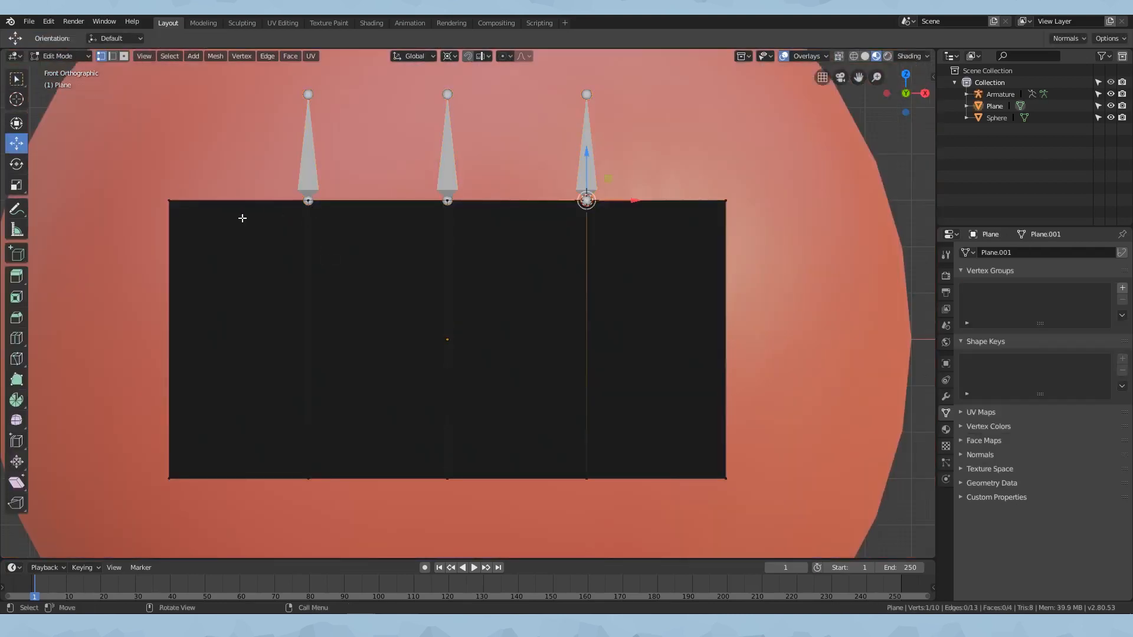
click(1000, 94)
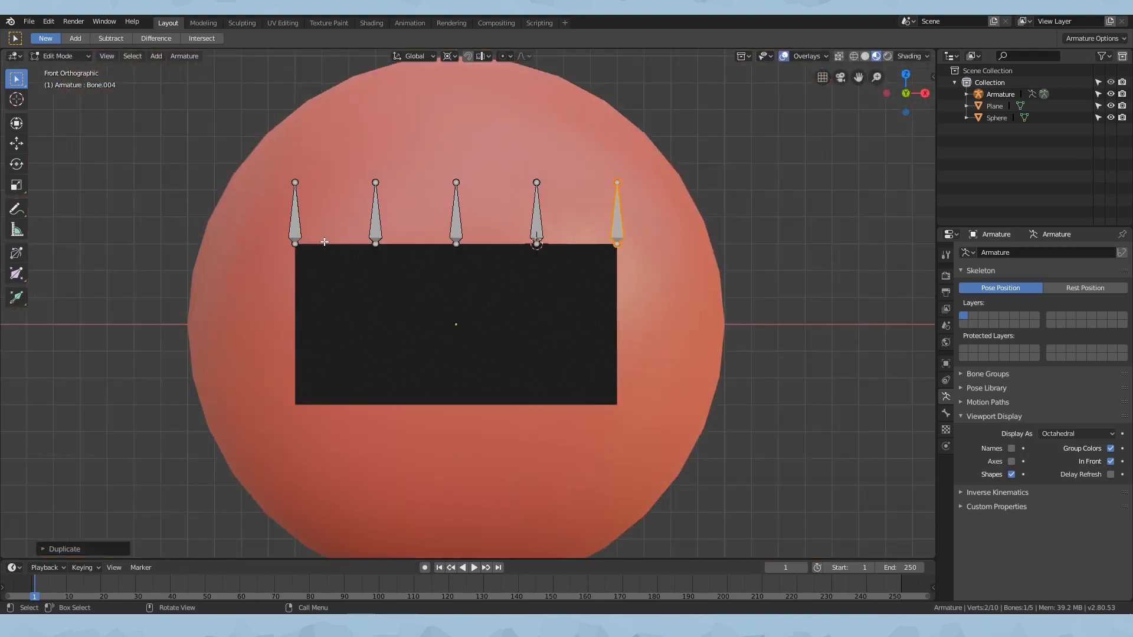
- Duplicate the five top bones and place the copies along the mouth plane's bottom edge
key(Tab)
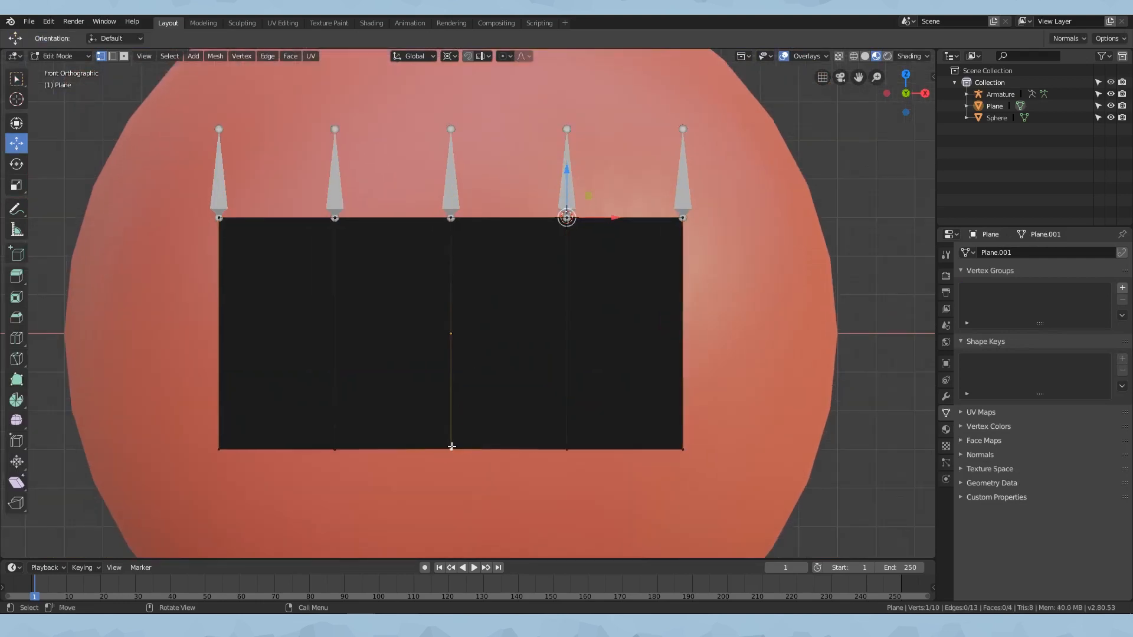
mouse_move(488, 354)
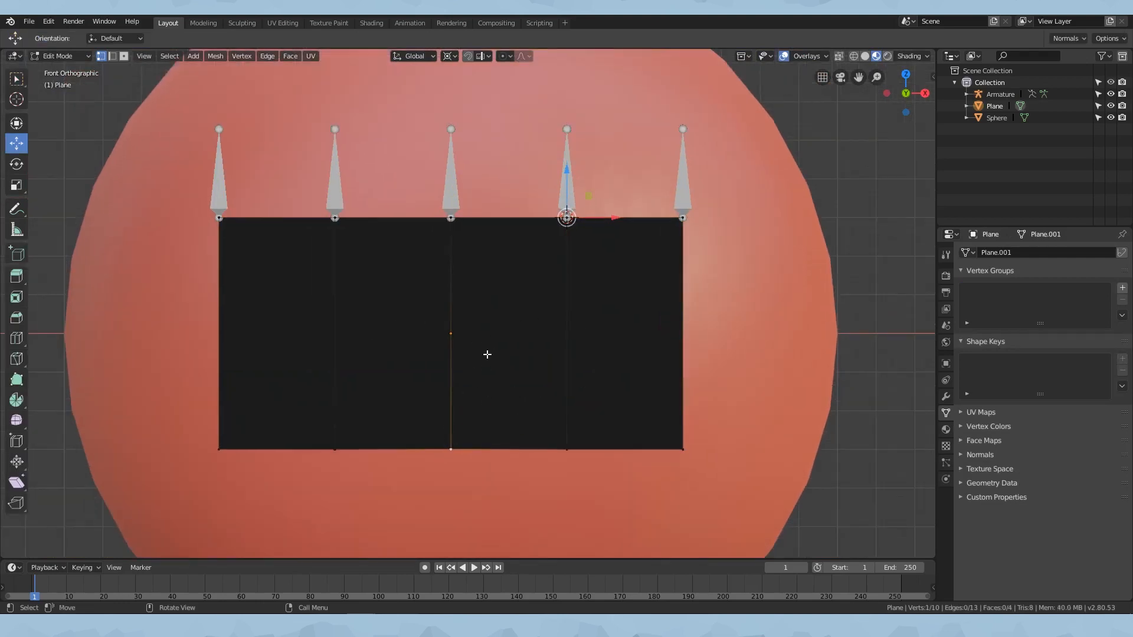
mouse_move(457, 452)
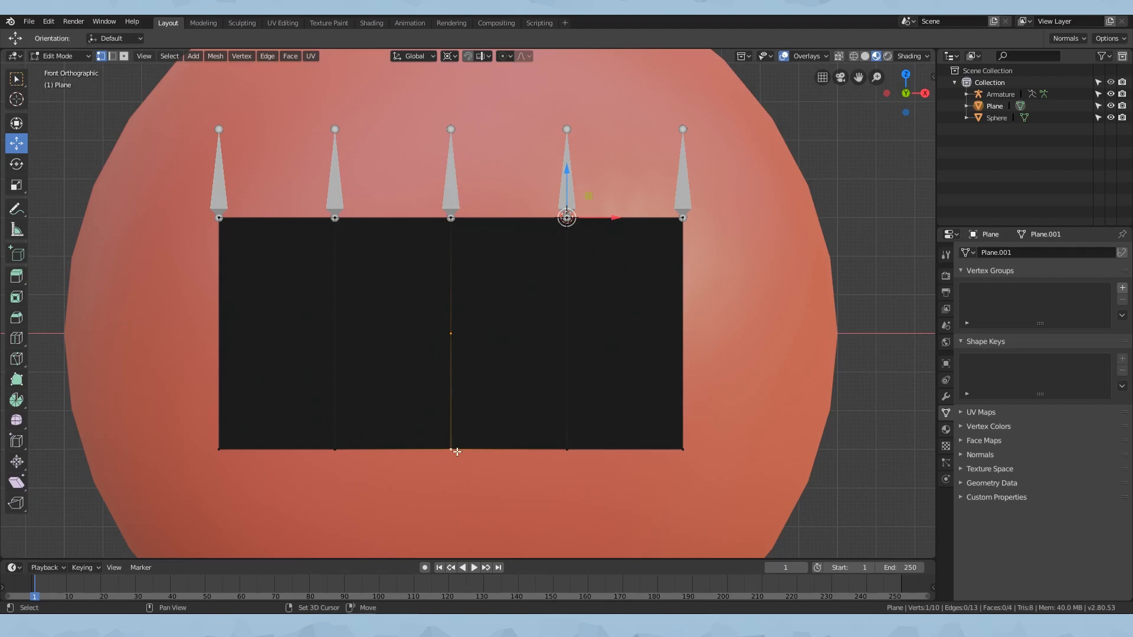
click(449, 449)
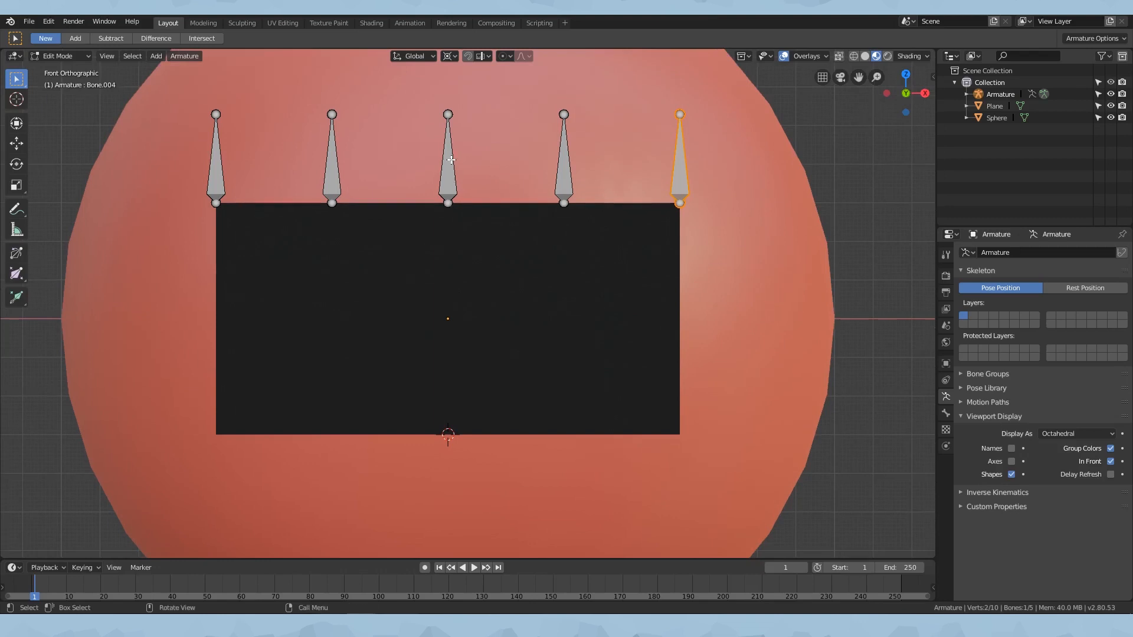
key(a)
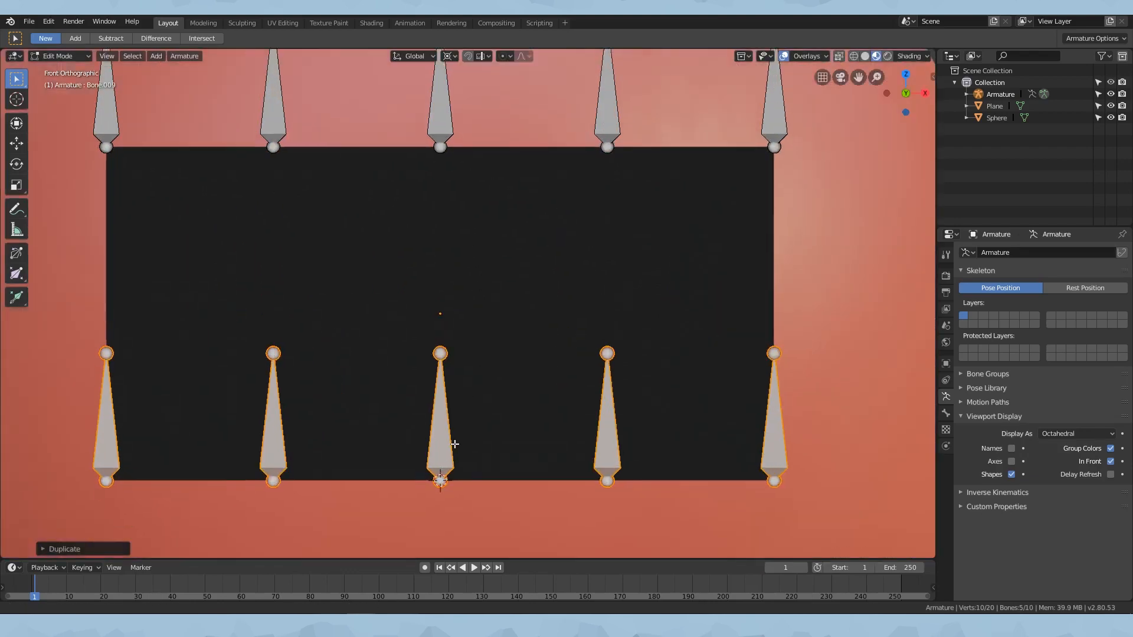
scroll(down, 3)
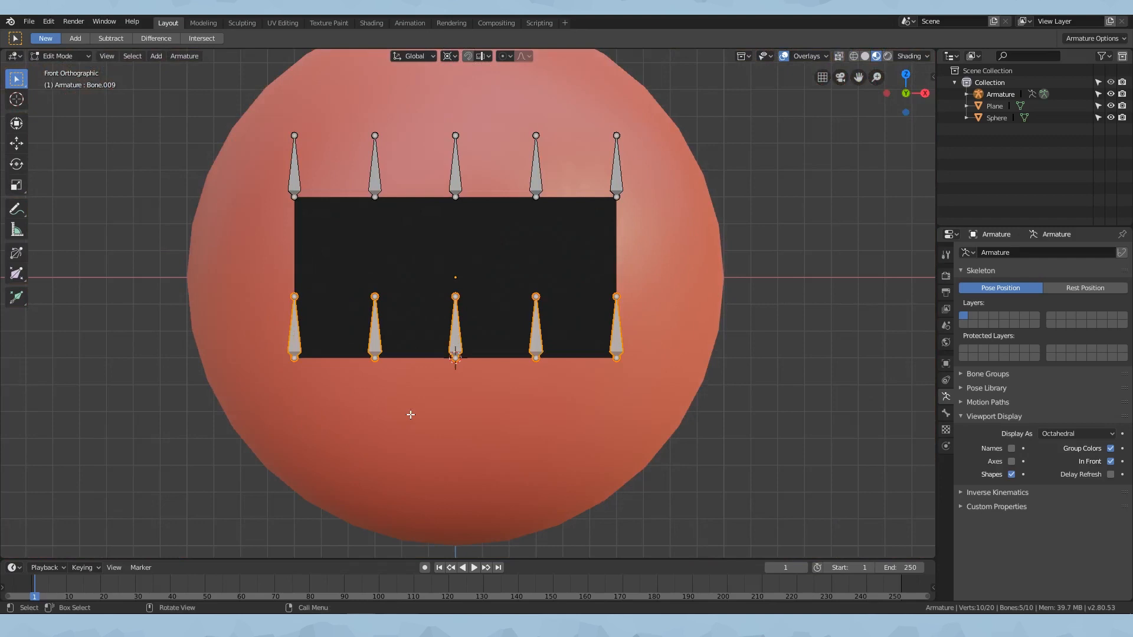
key(Tab)
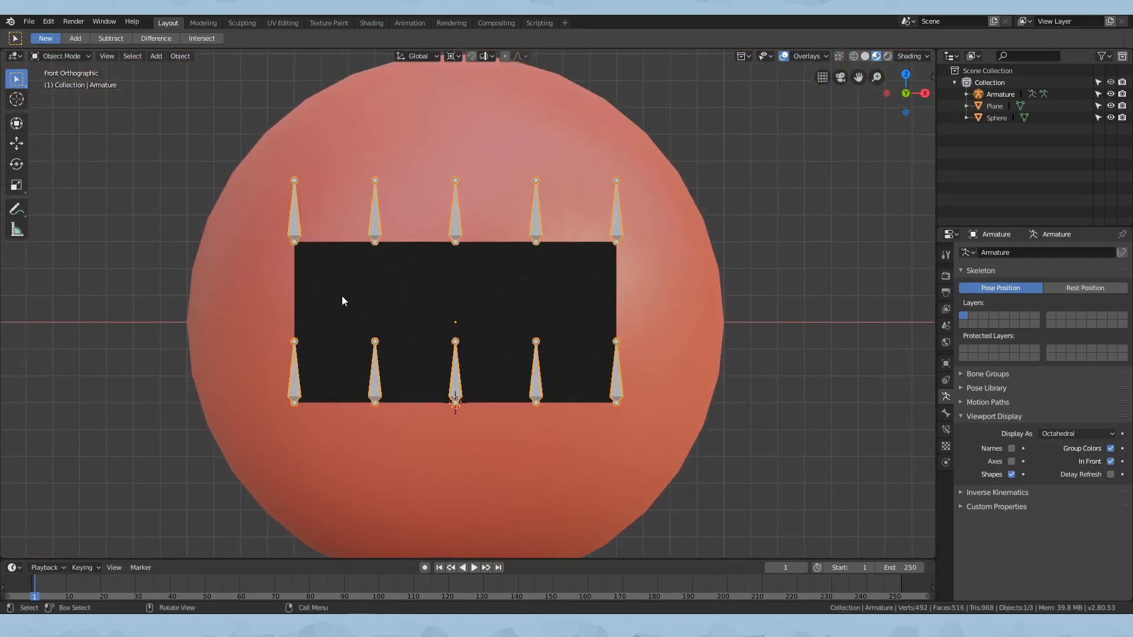
key(Tab)
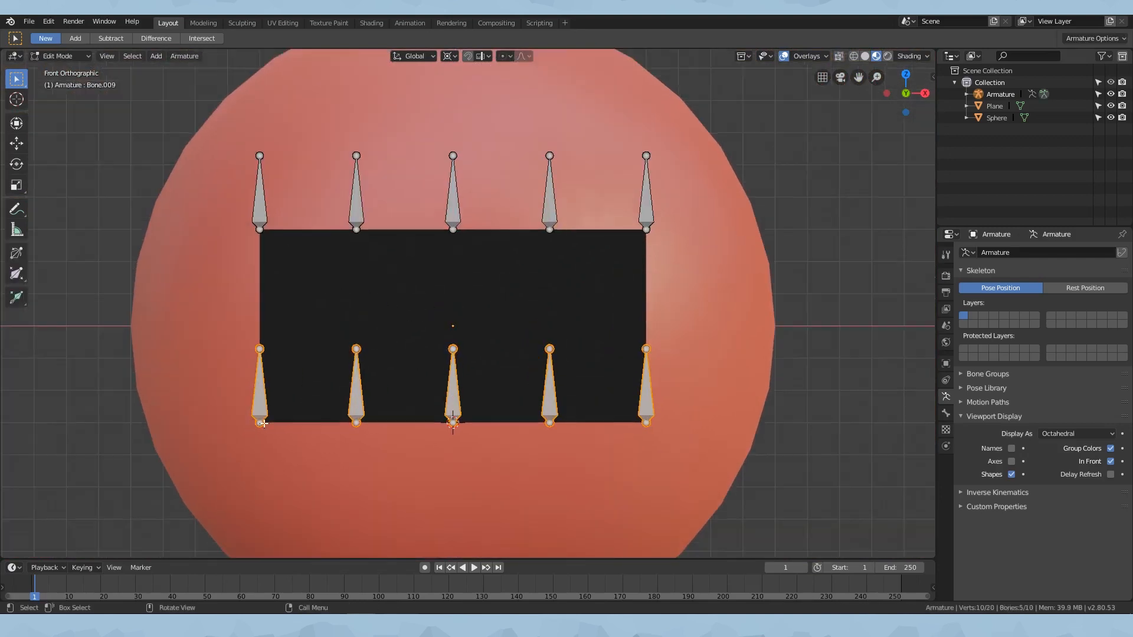
- Snap the 3D cursor midway between the left top and bottom bone heads for the new side bone
click(170, 305)
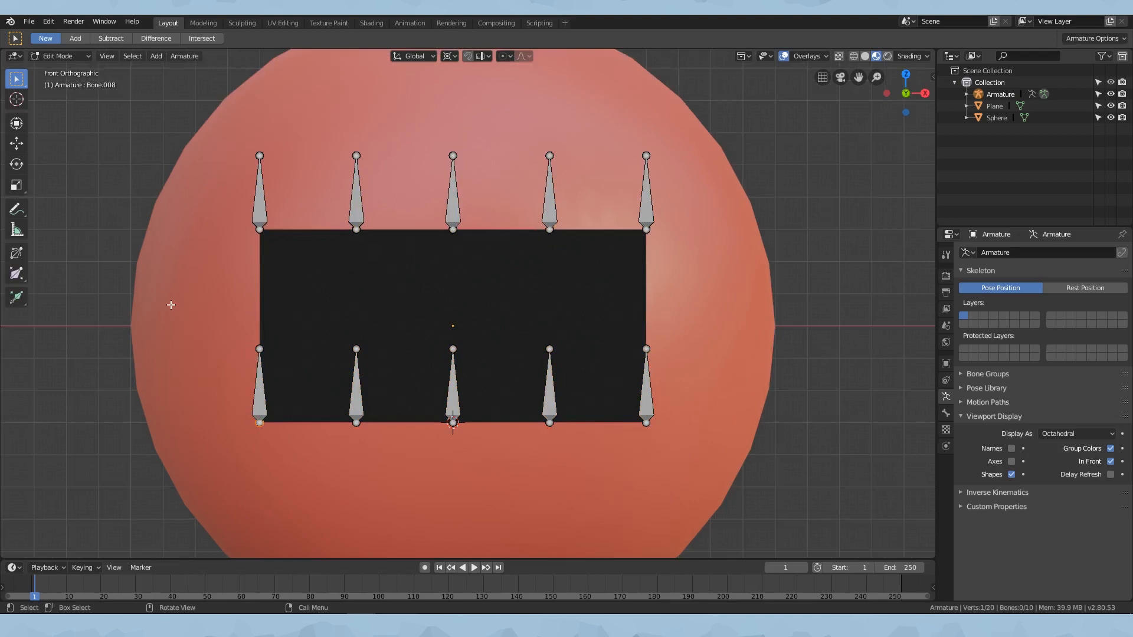
mouse_move(273, 302)
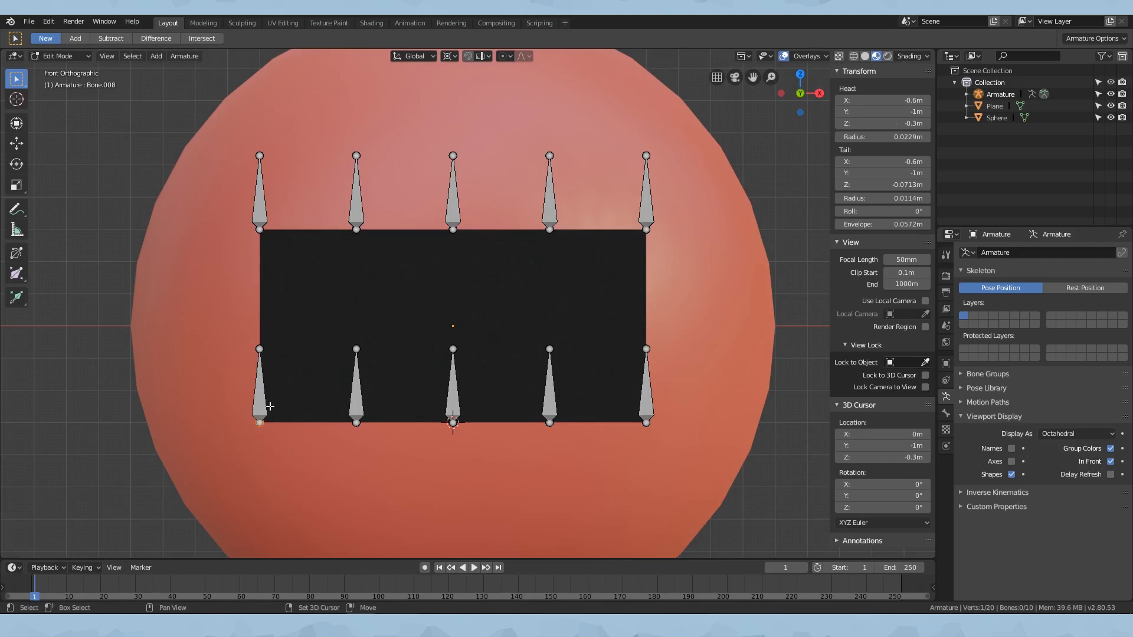
click(260, 235)
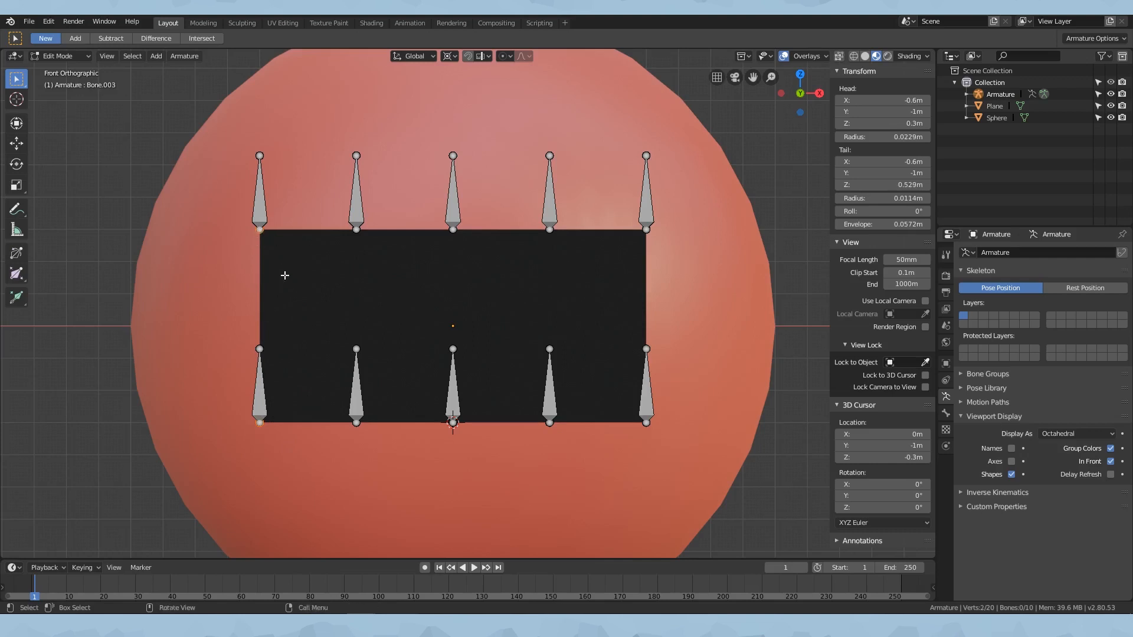
key(shift+s)
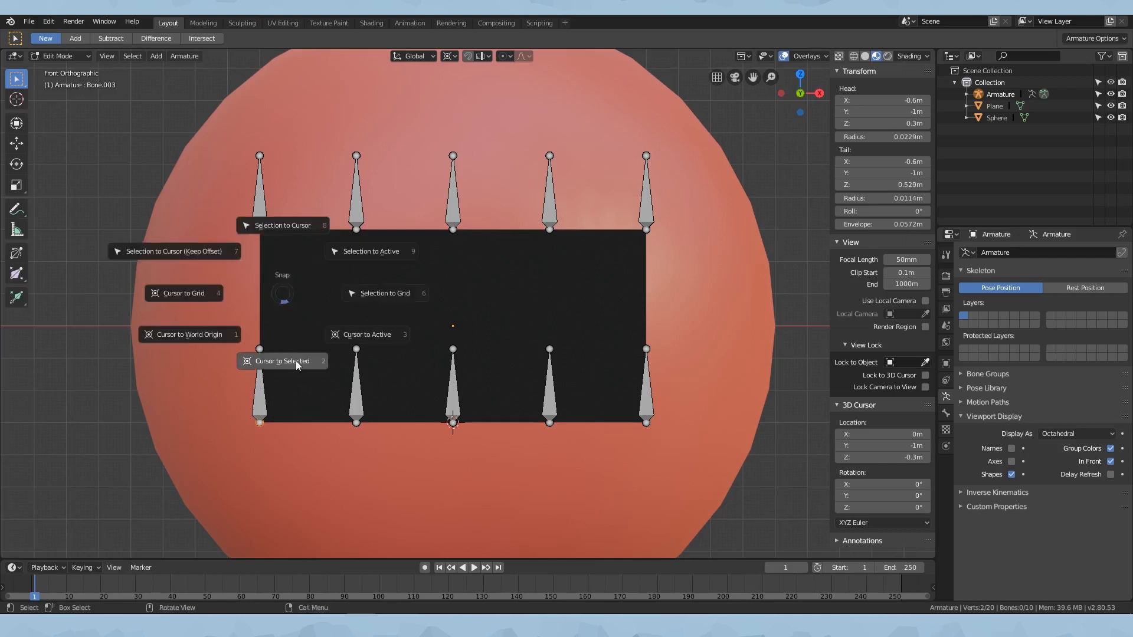
click(282, 361)
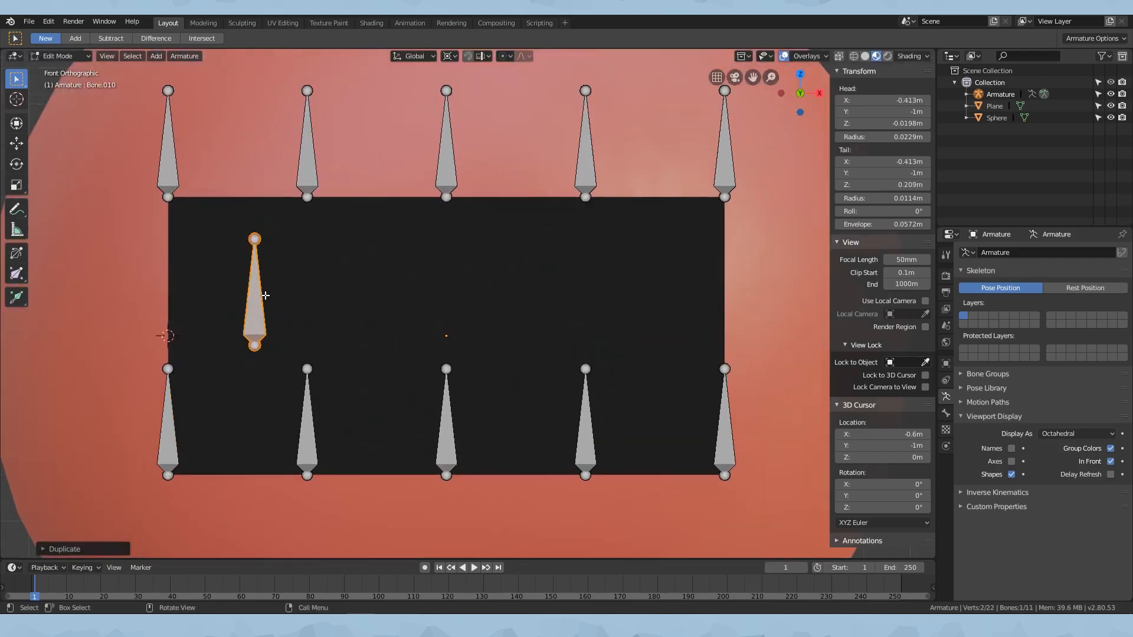
mouse_move(281, 338)
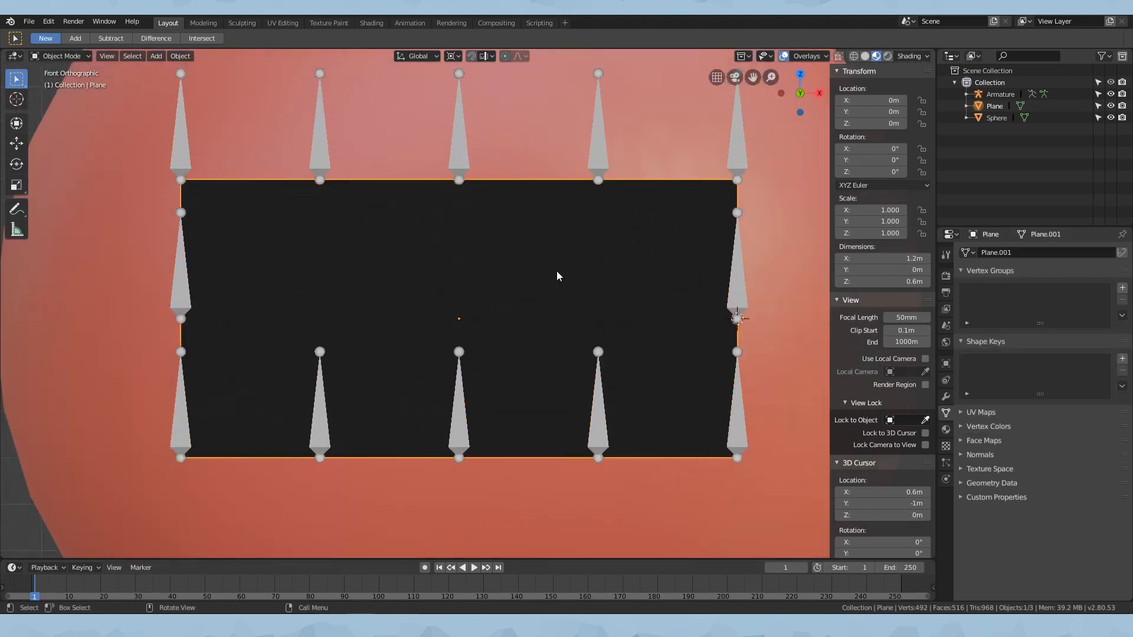
- Parent the plane to the armature with Armature Deform > With Empty Groups
click(999, 94)
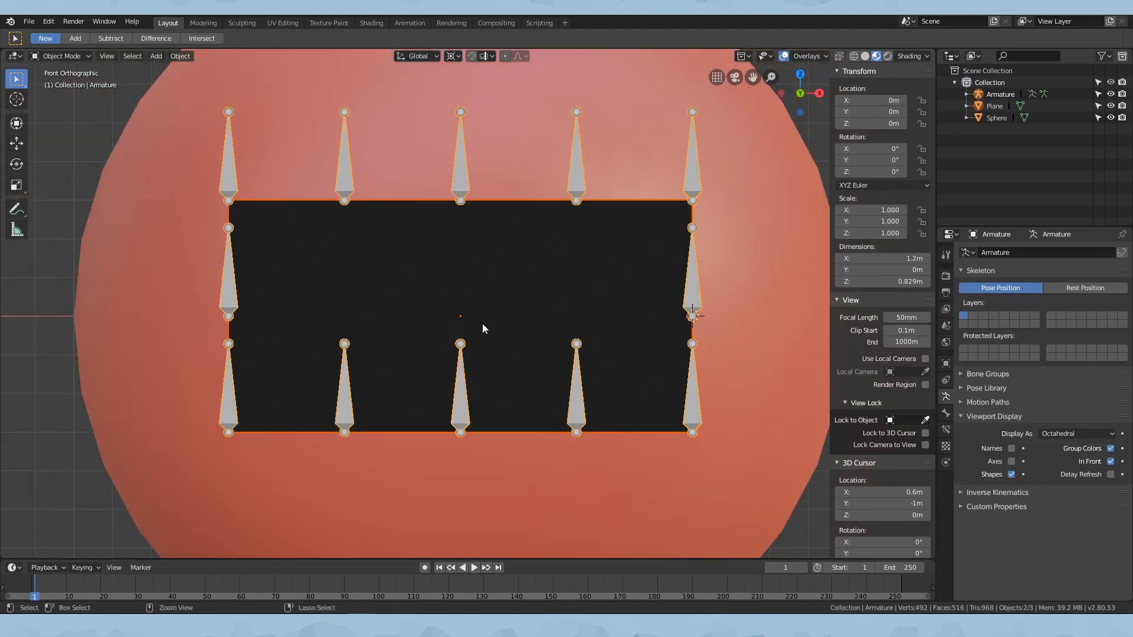
key(ctrl+p)
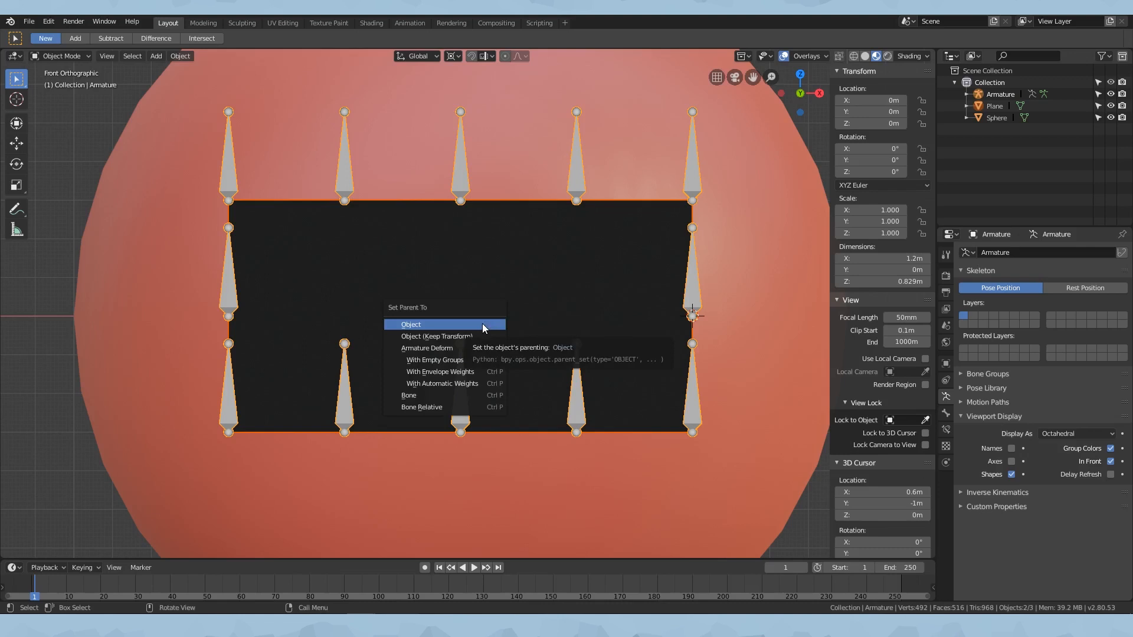
mouse_move(411, 334)
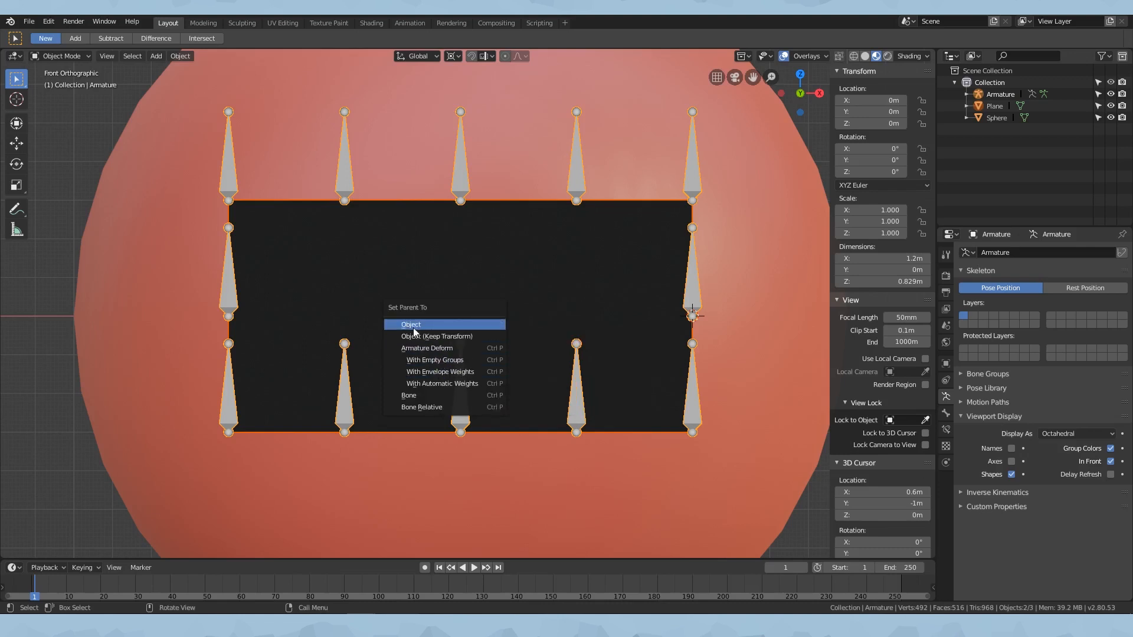
mouse_move(426, 347)
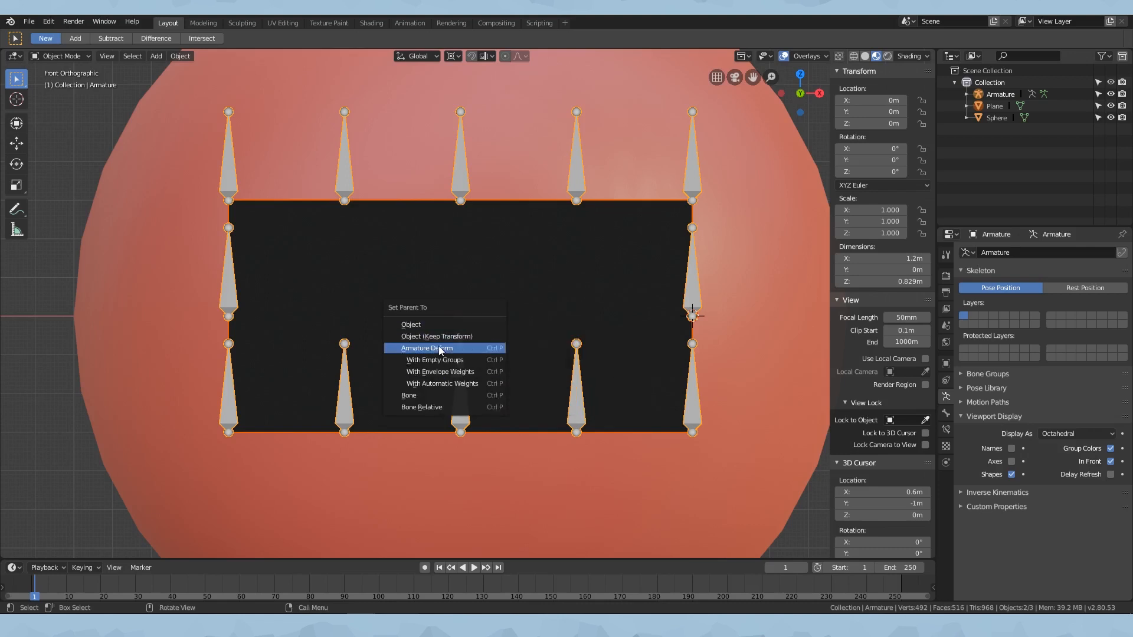
mouse_move(446, 355)
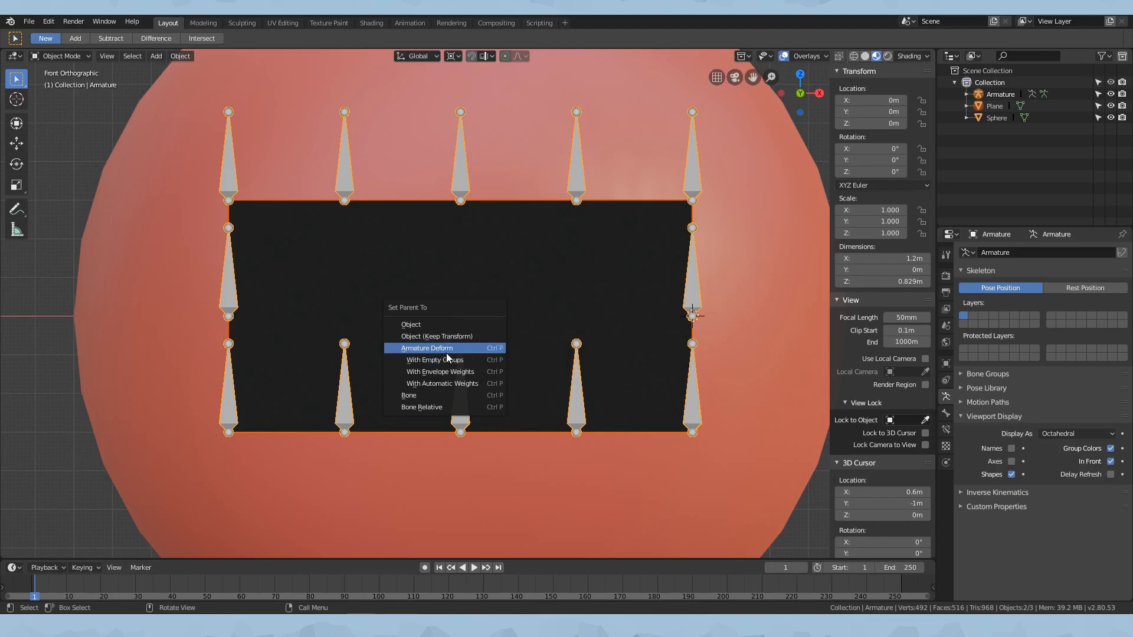
mouse_move(434, 360)
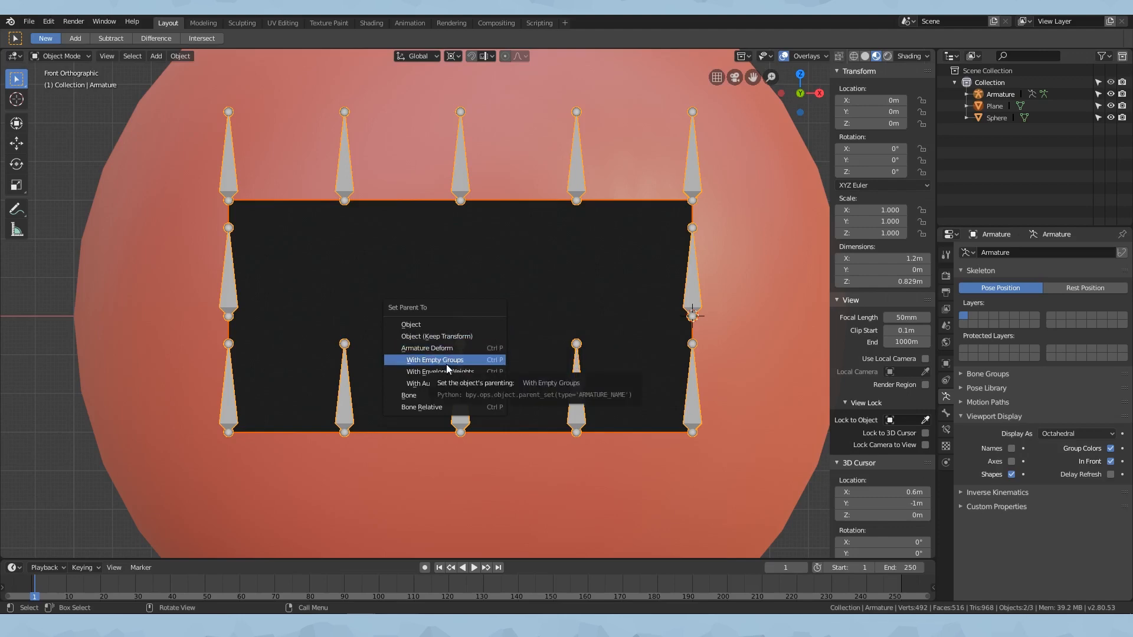
click(434, 359)
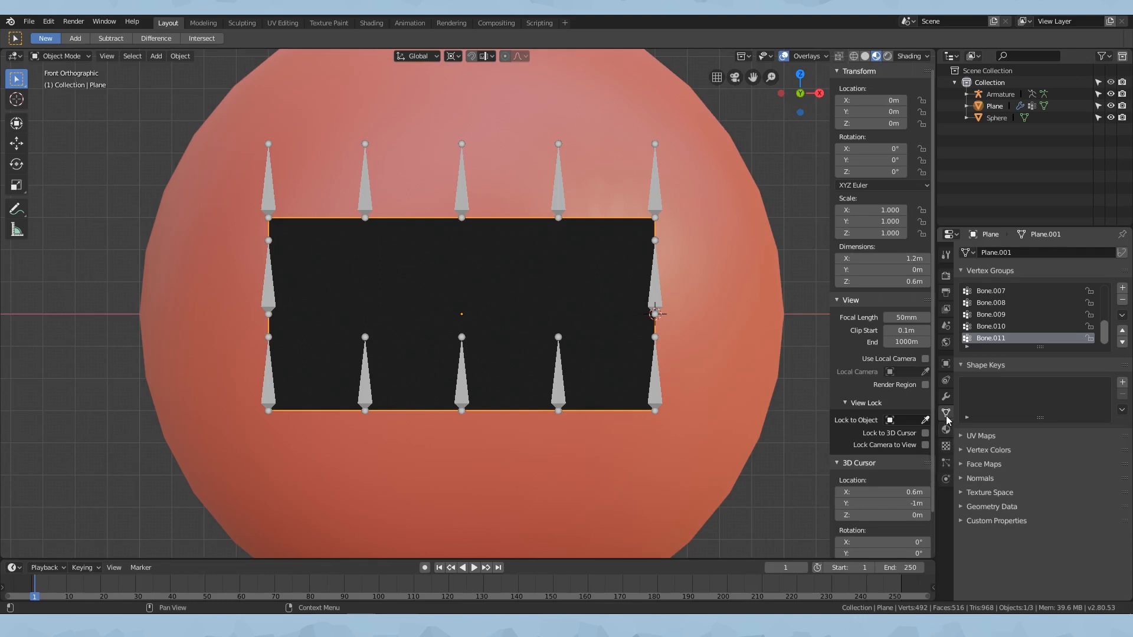
- Read the names of the top-right, top and bottom-middle bones in armature Edit Mode
scroll(up, 3)
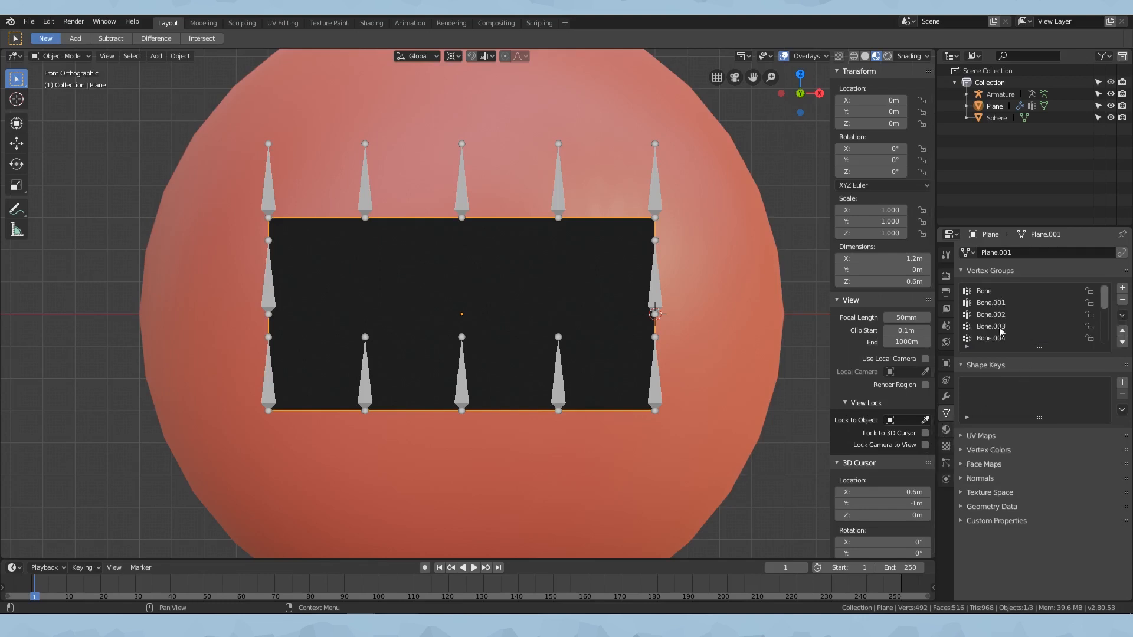
mouse_move(459, 205)
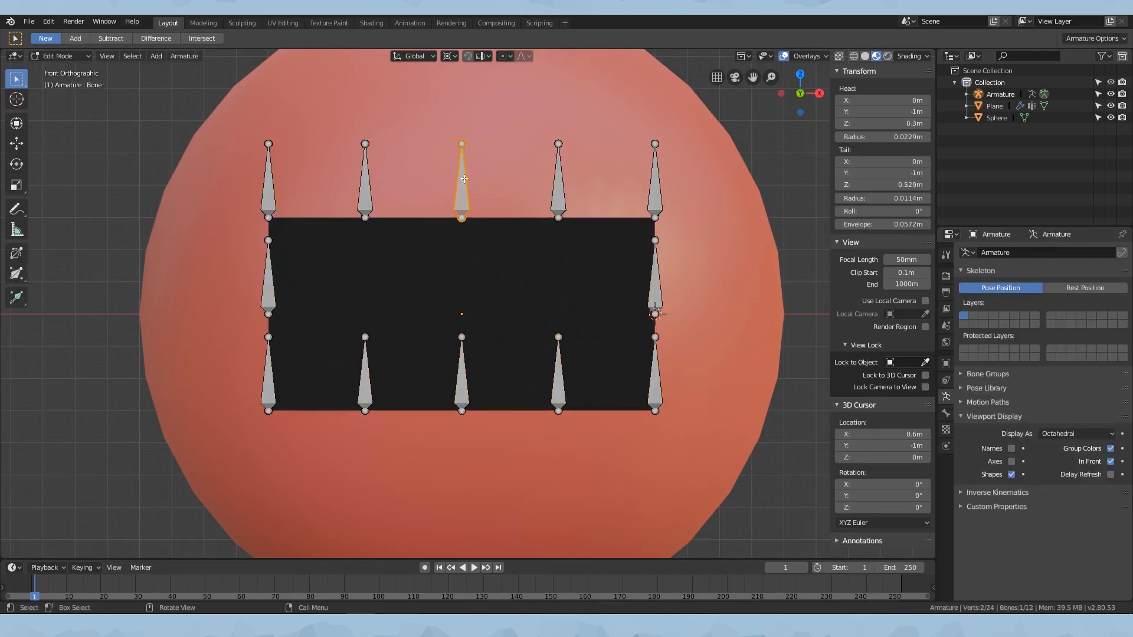
click(556, 180)
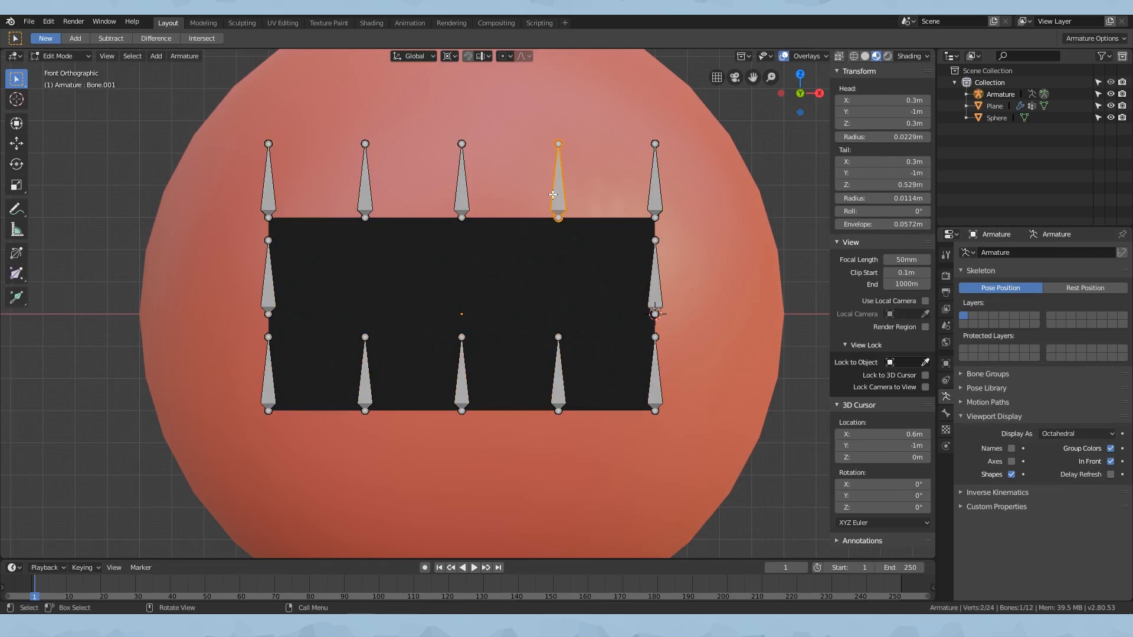
click(365, 181)
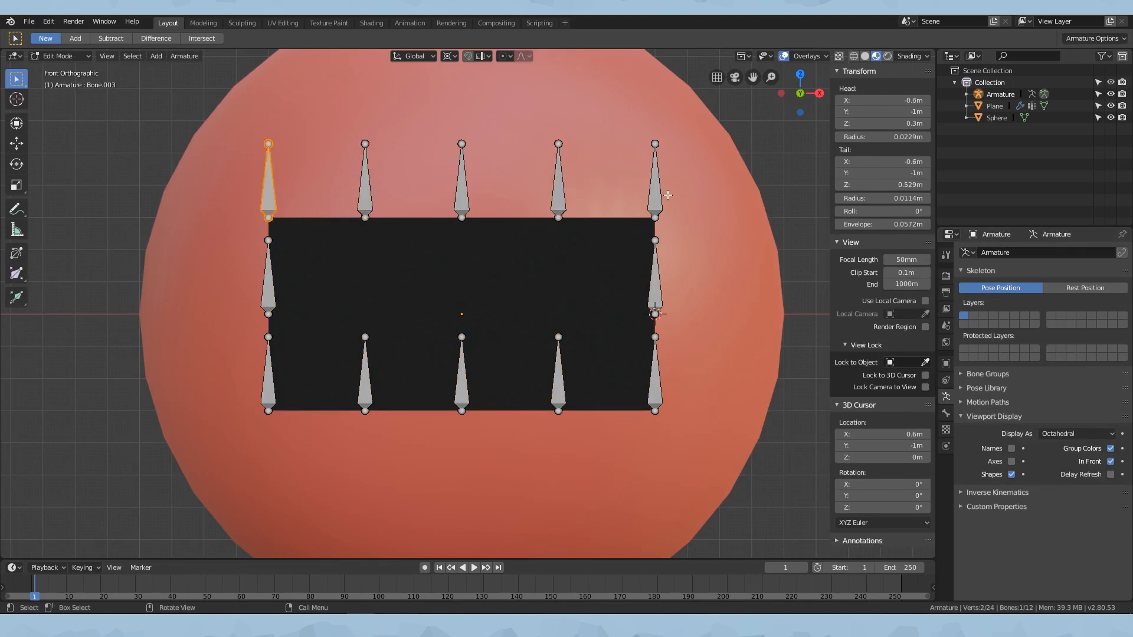
click(462, 371)
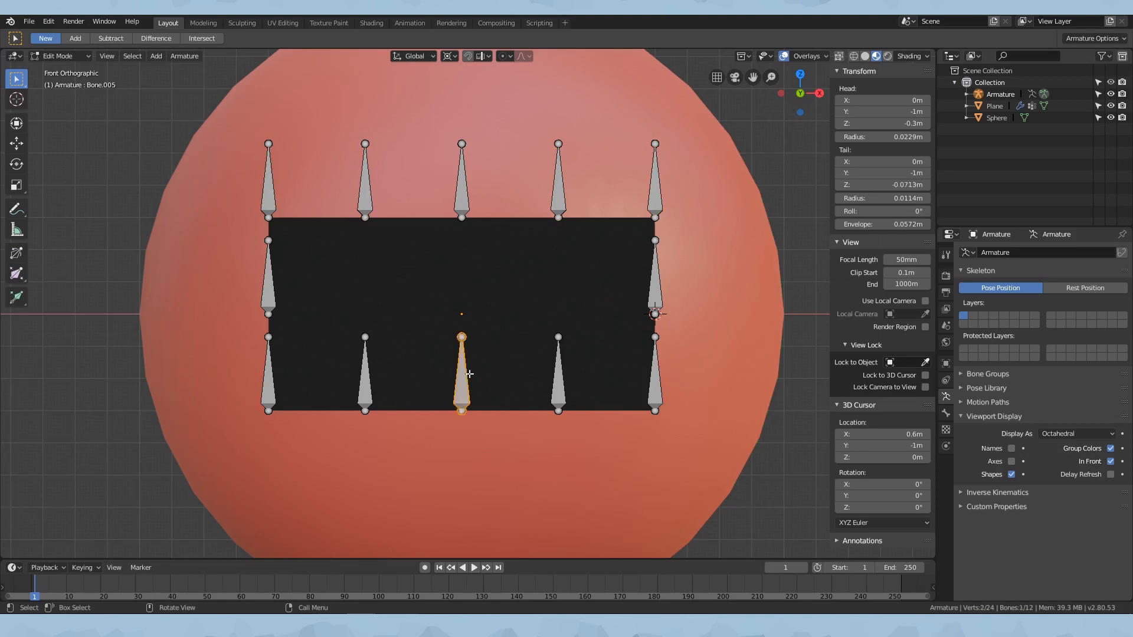
click(545, 376)
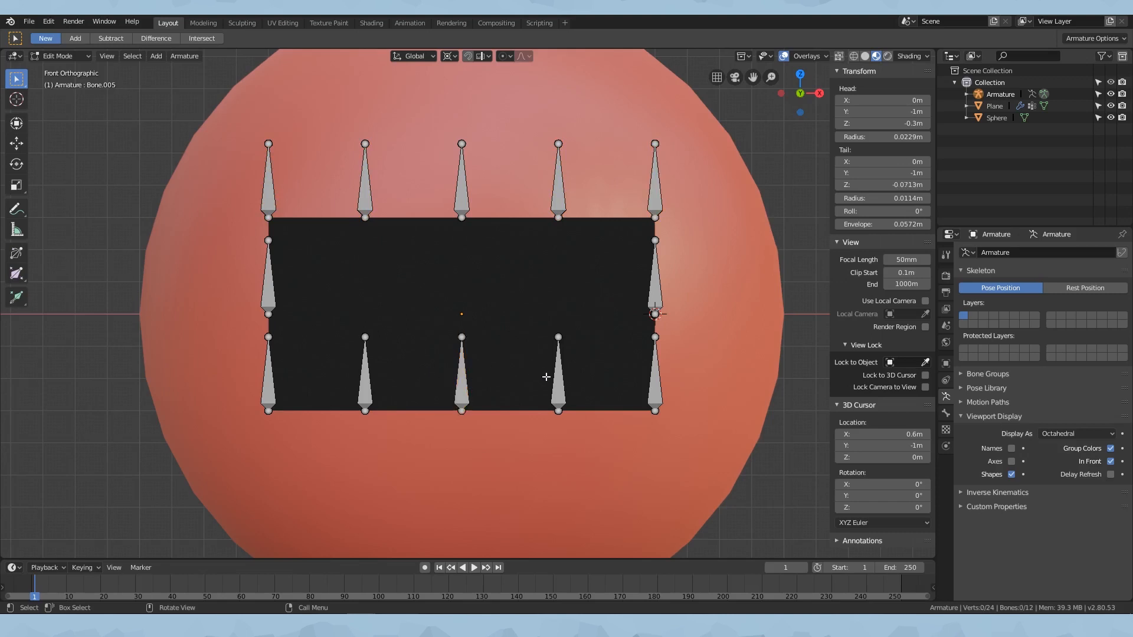
- Read the lower-left and bottom-right bone names, then head for the interaction mode list
click(364, 372)
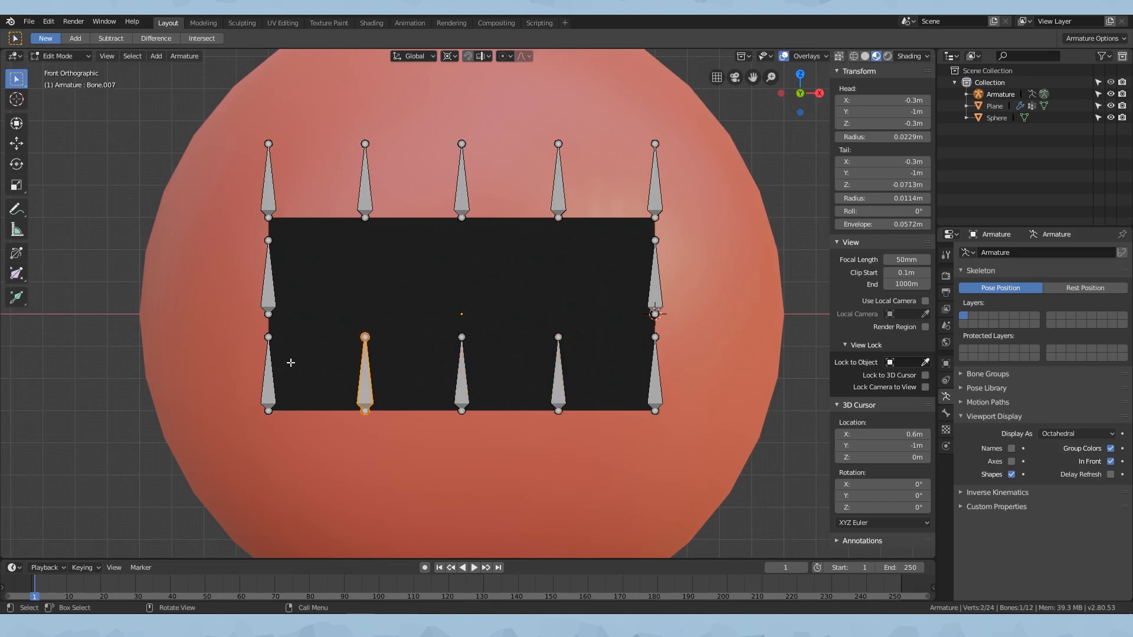
click(654, 372)
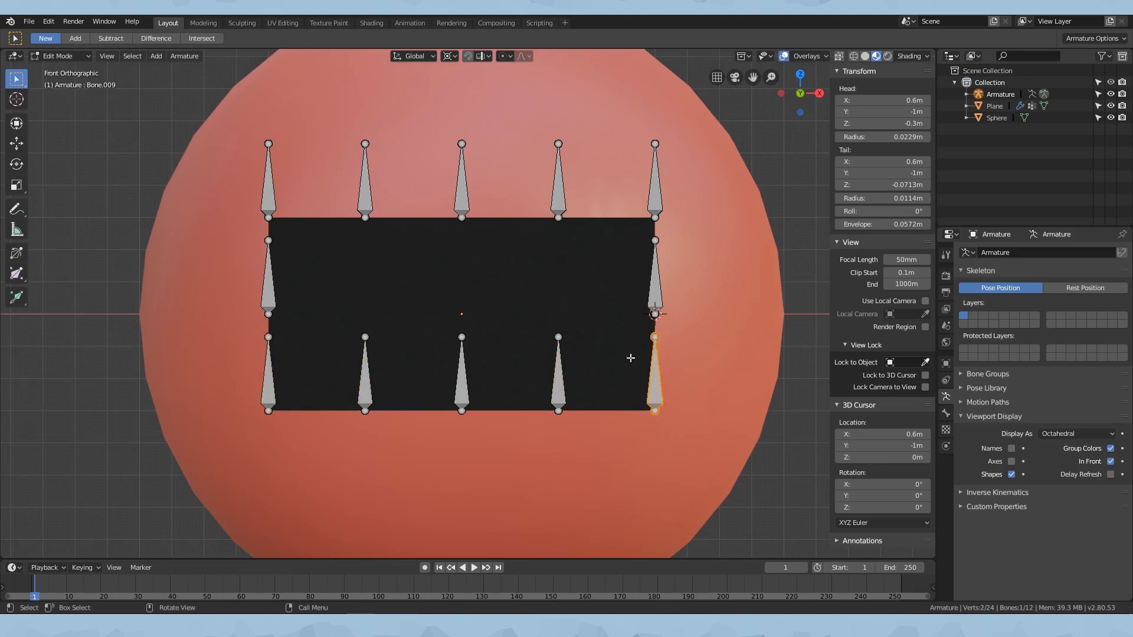
click(59, 56)
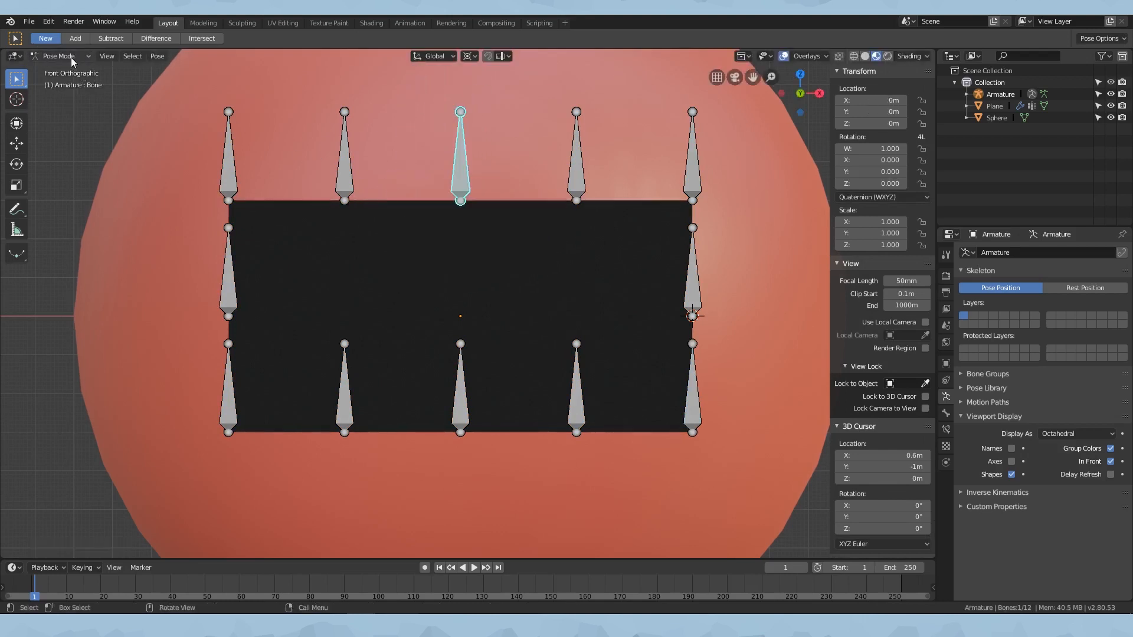
click(61, 56)
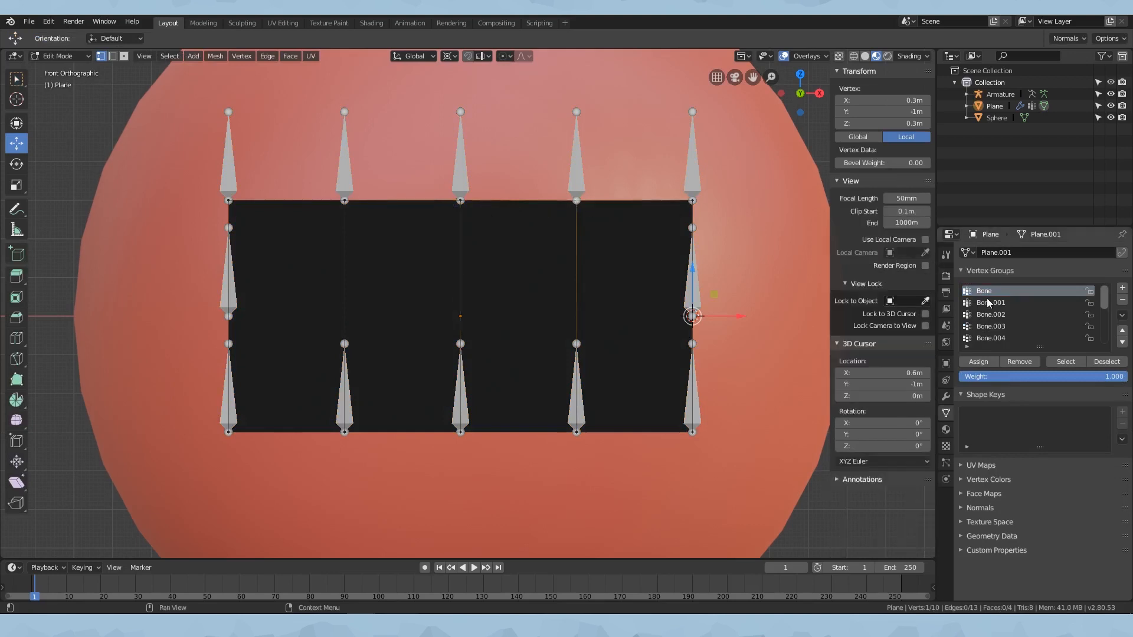
- Assign top-edge vertices to the Bone.001 and Bone.005 vertex groups, then reselect the armature
click(990, 302)
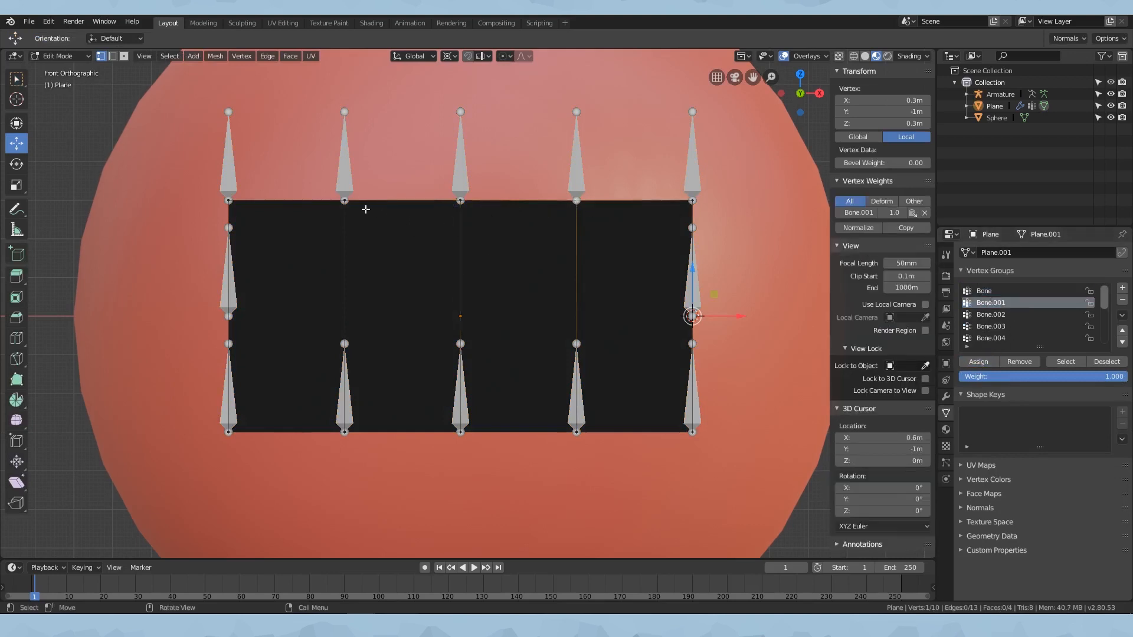
click(991, 314)
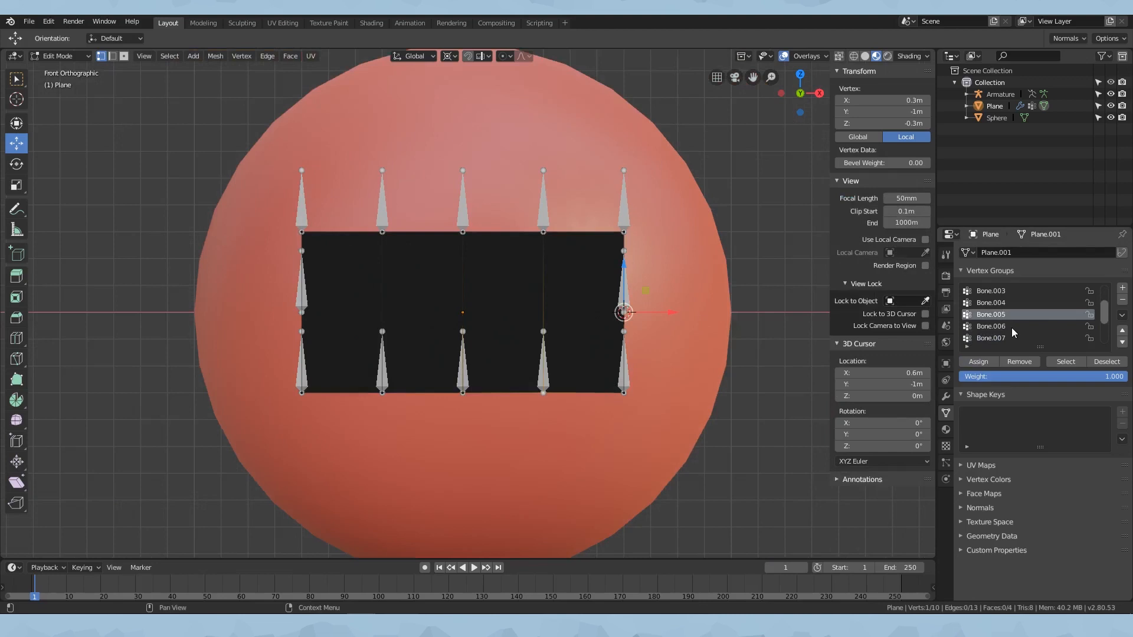
click(1011, 326)
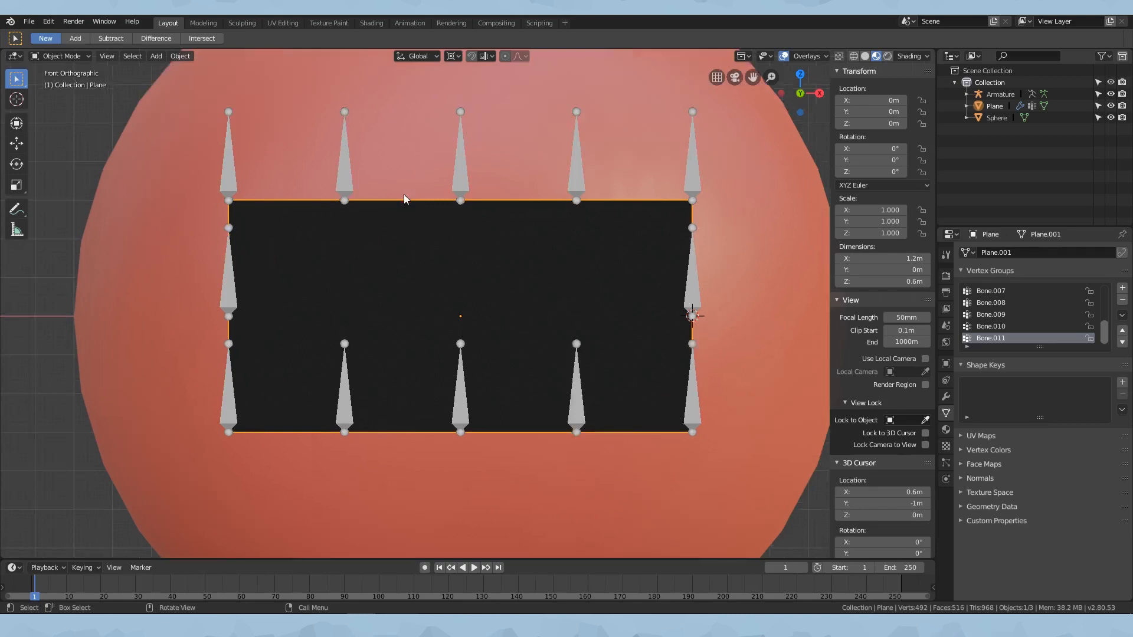
click(62, 56)
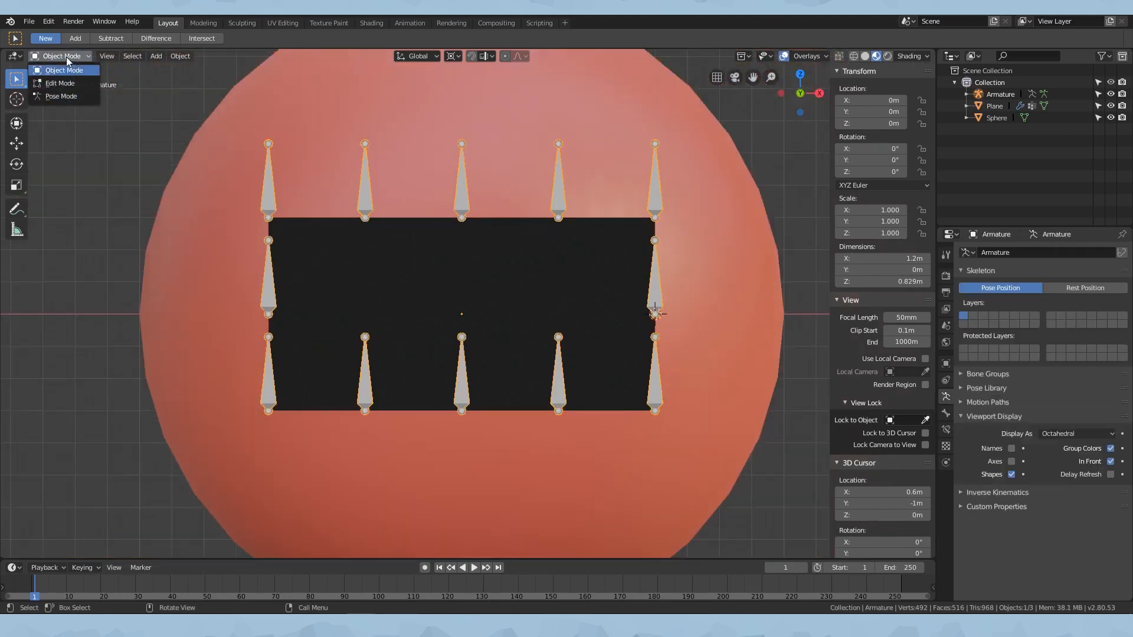
mouse_move(60, 96)
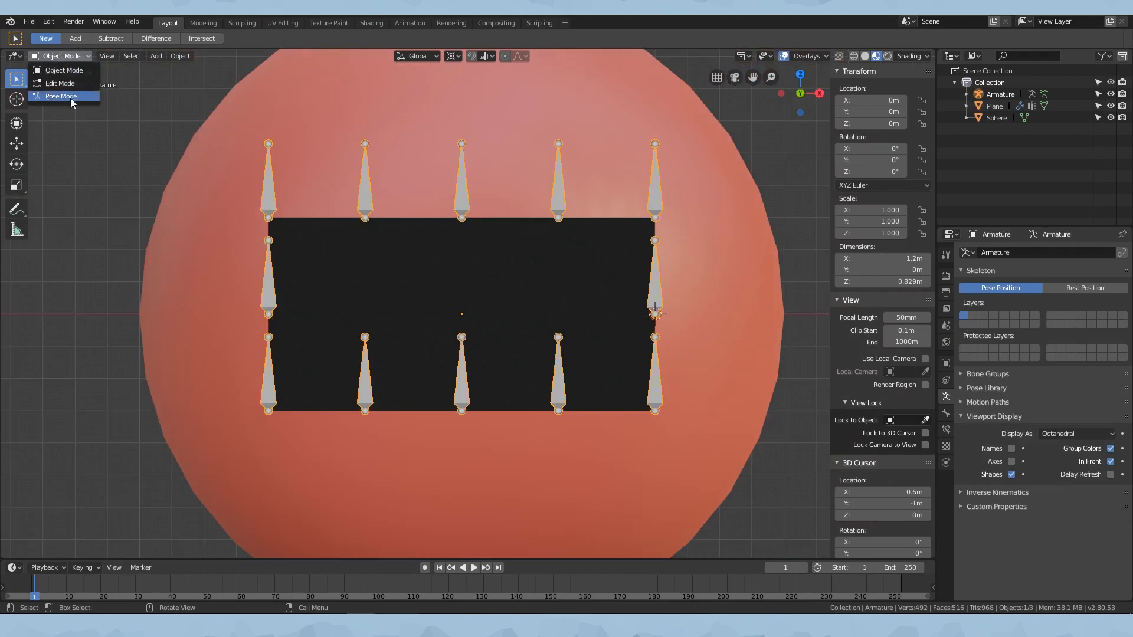
- Pose the top-right and neighbouring top bones to confirm they bend the mouth plane's edge
click(60, 95)
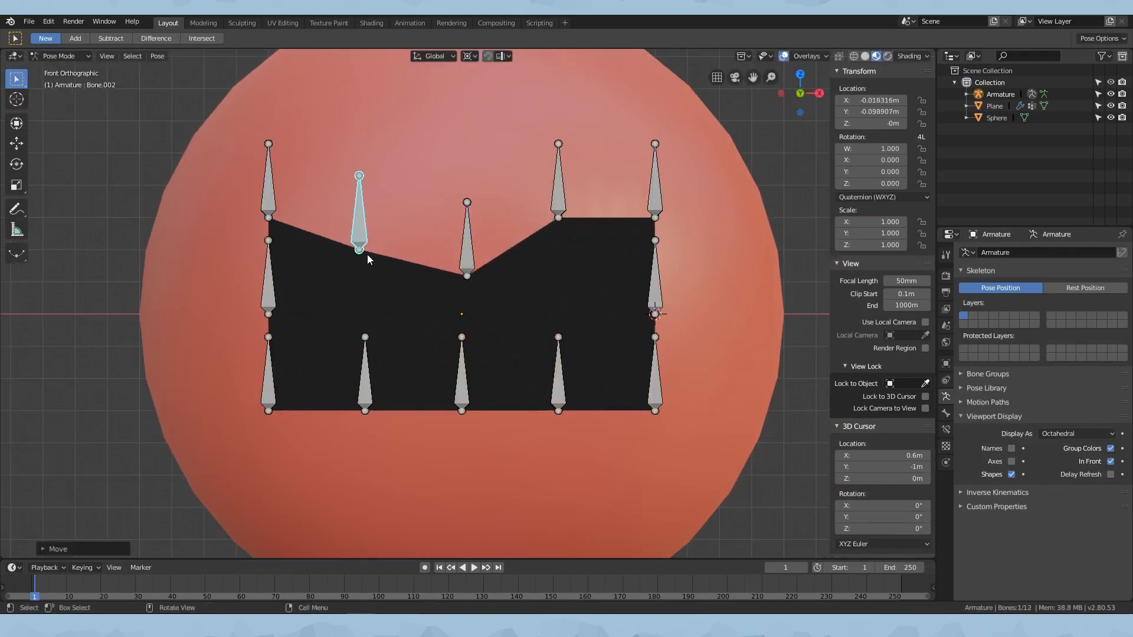
click(653, 173)
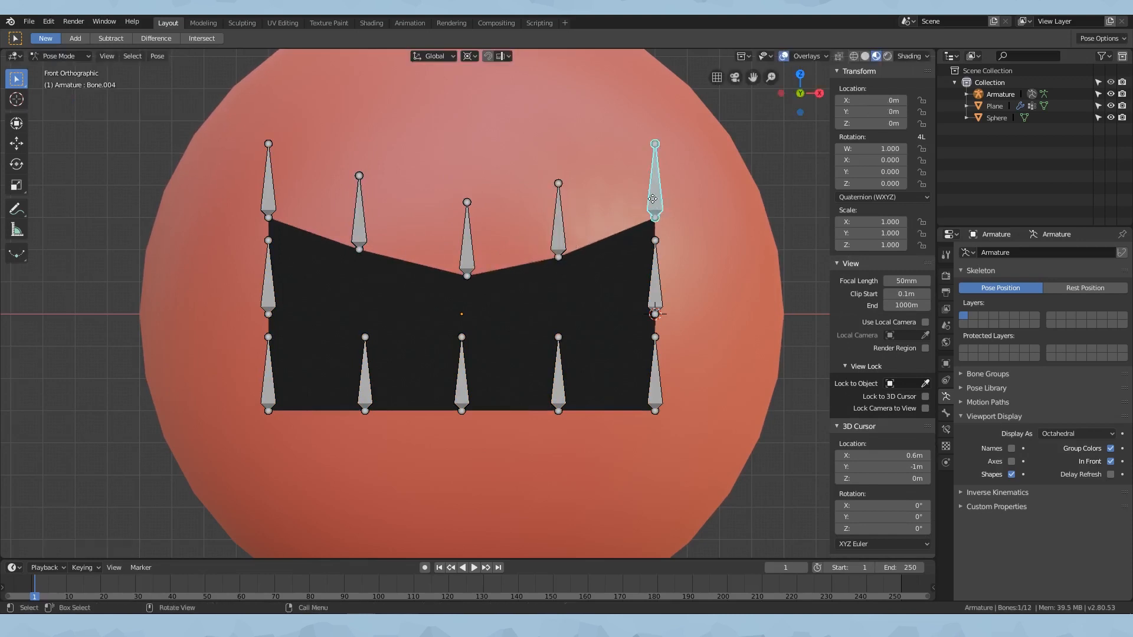
click(558, 217)
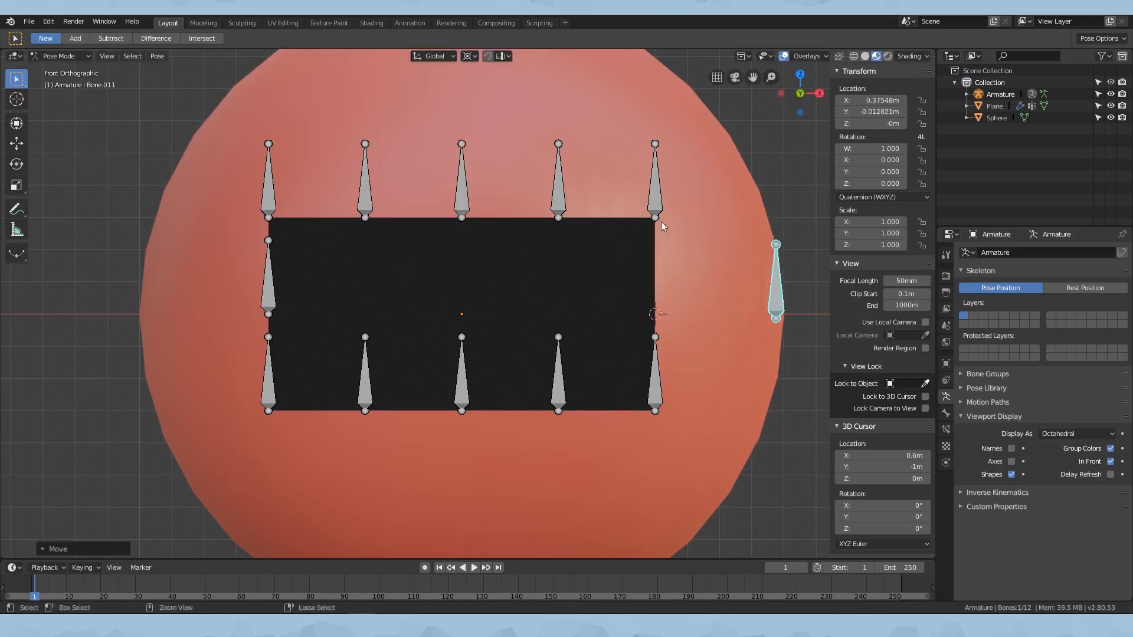
click(58, 56)
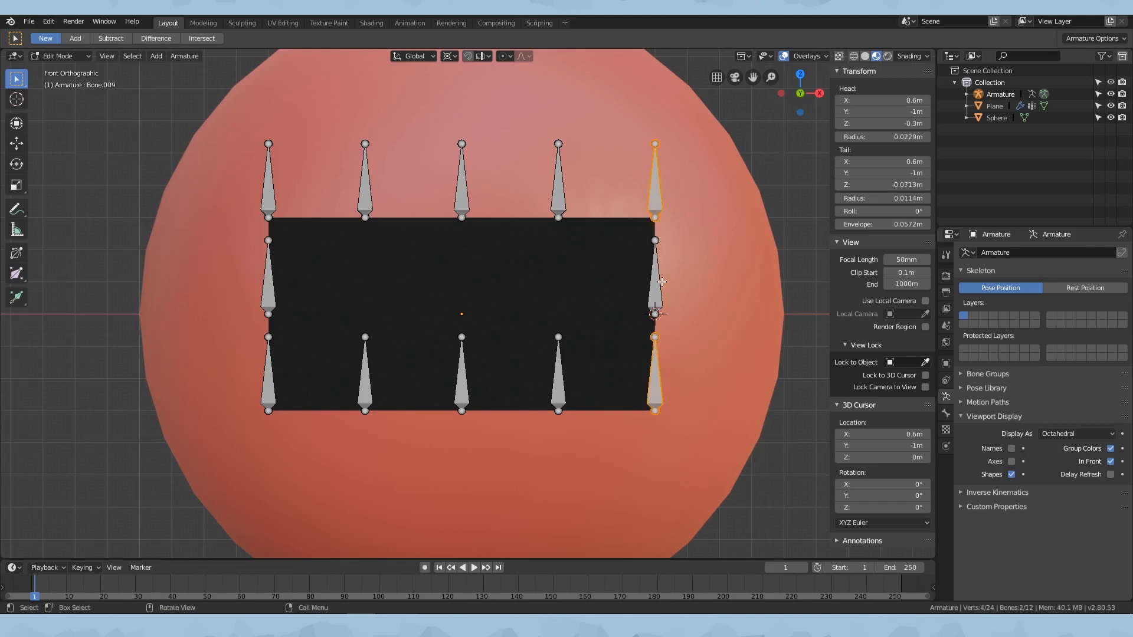
click(653, 177)
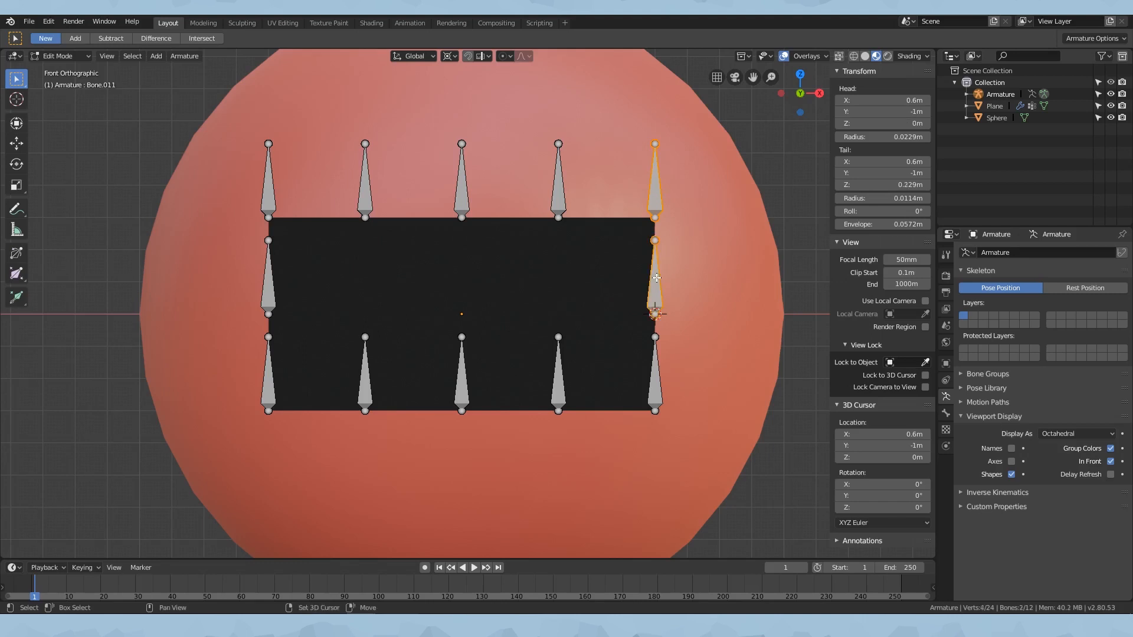
mouse_move(656, 291)
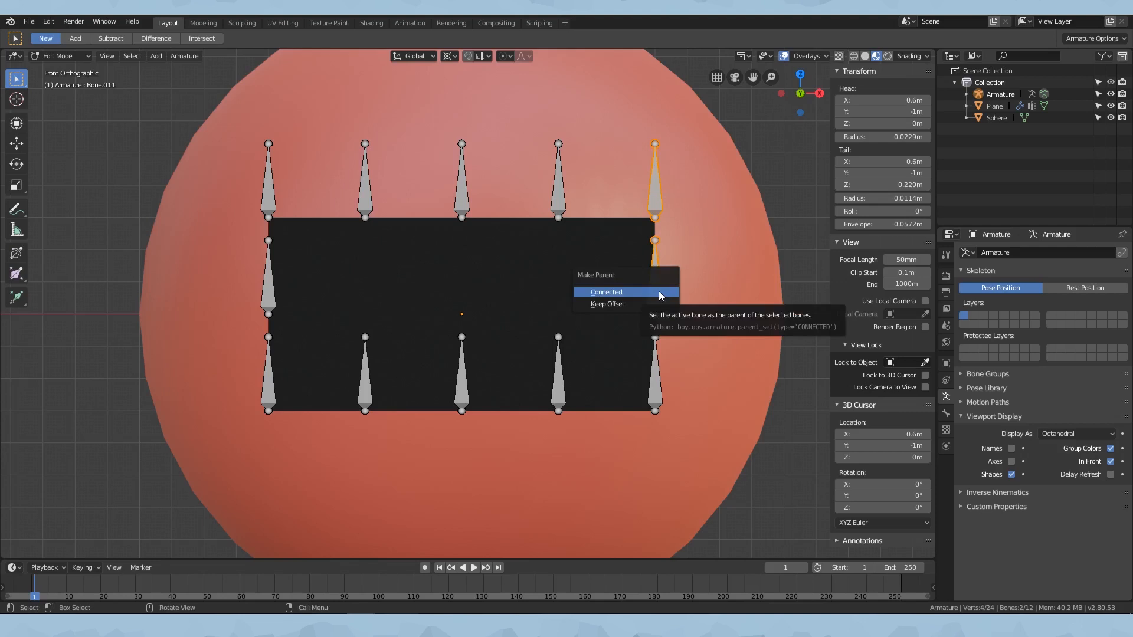
- Parent the right-side bone to its corner neighbour keeping its offset
click(606, 292)
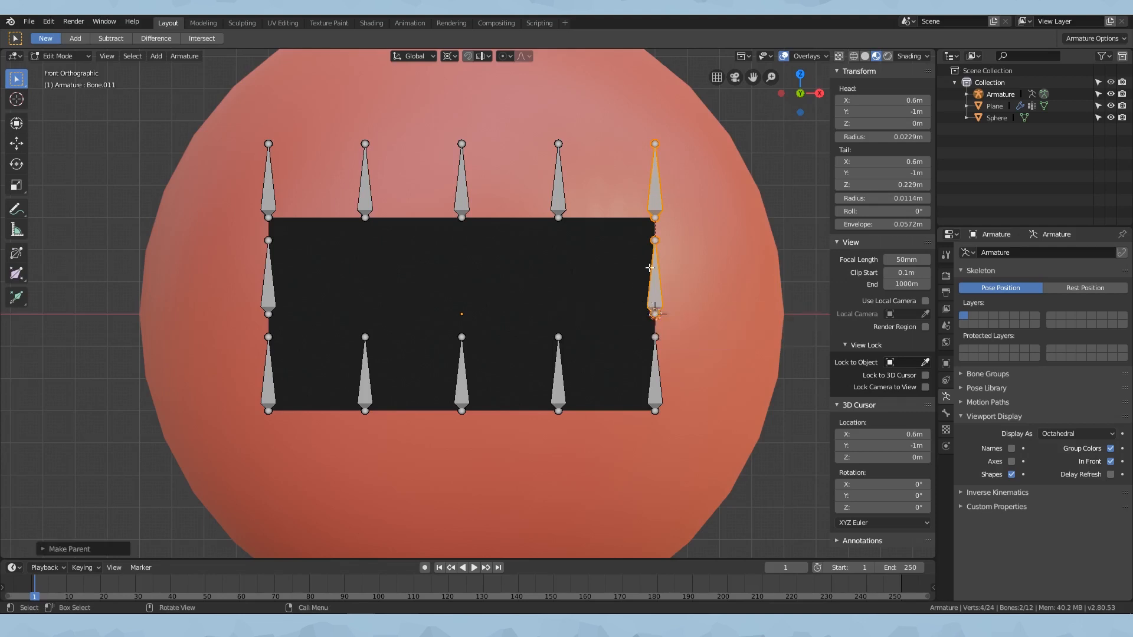
click(654, 375)
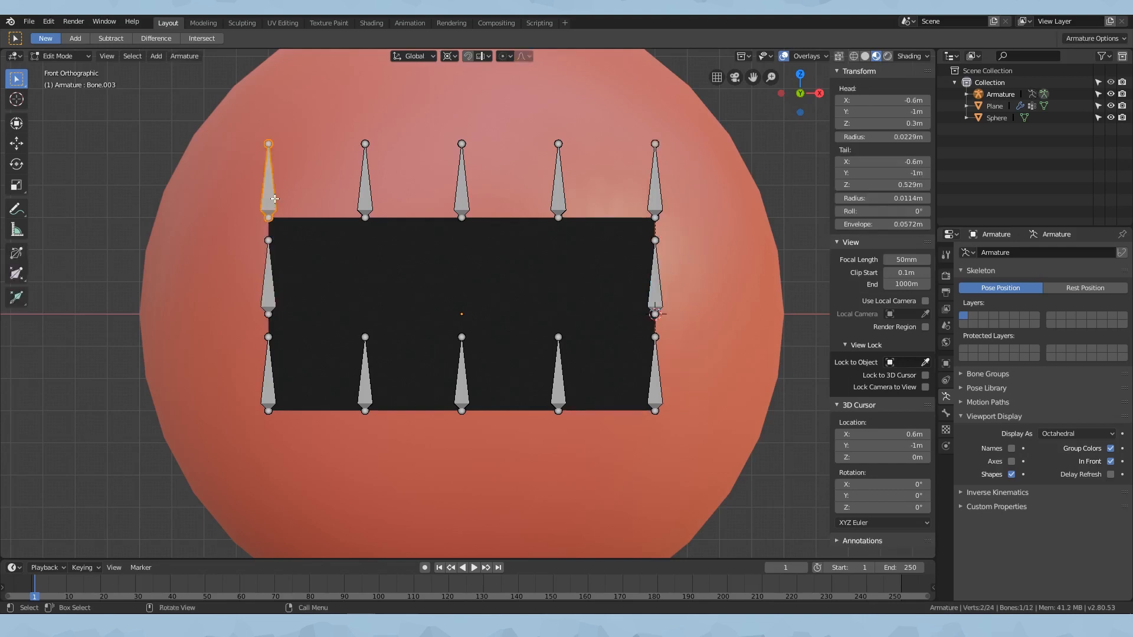
click(268, 282)
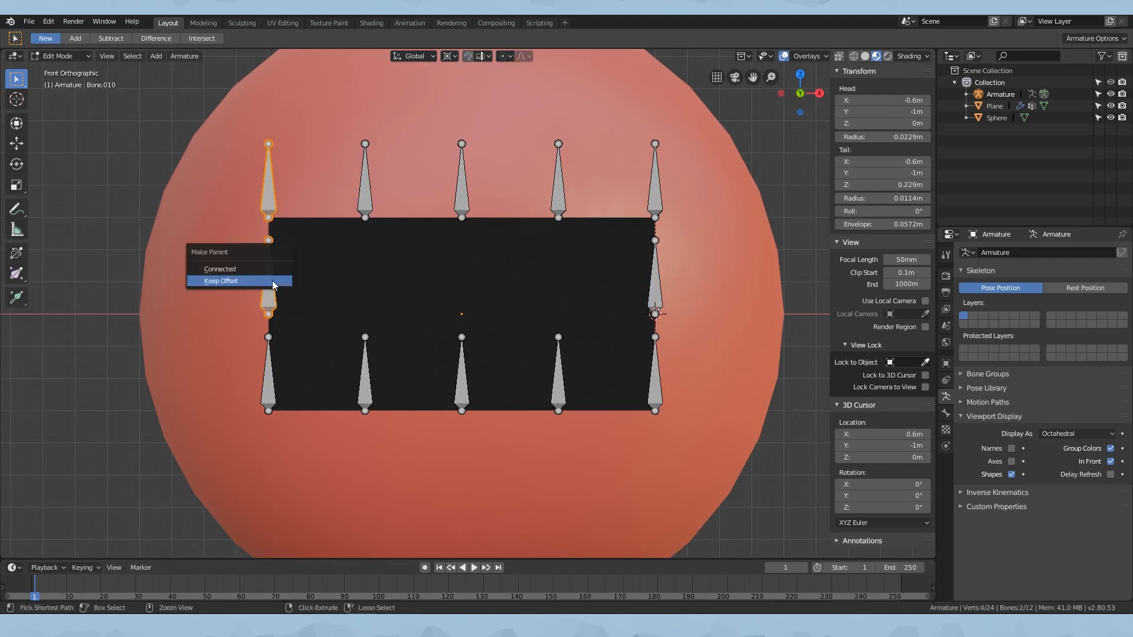
- Parent the top-left and lower-left bones to their corner neighbours with Keep Offset
click(221, 281)
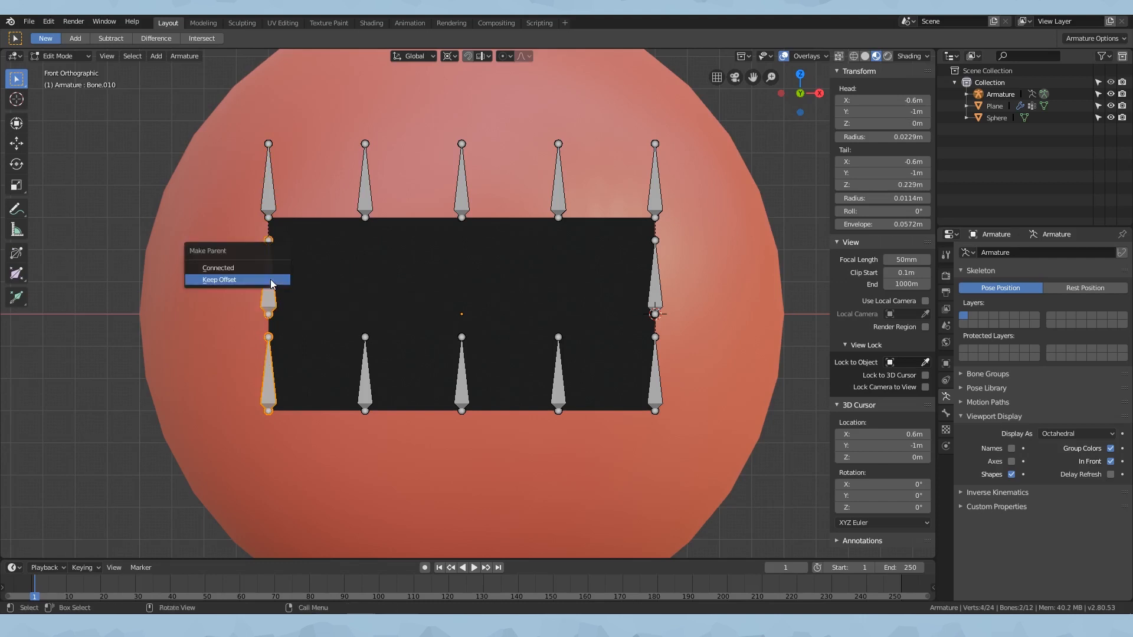
click(220, 279)
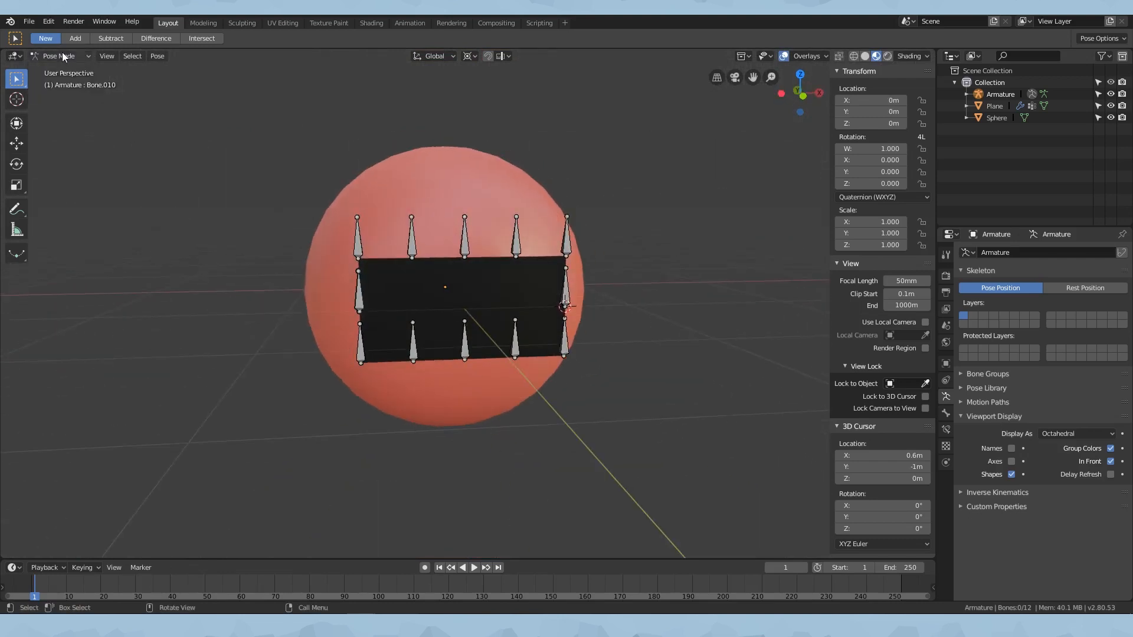
click(62, 56)
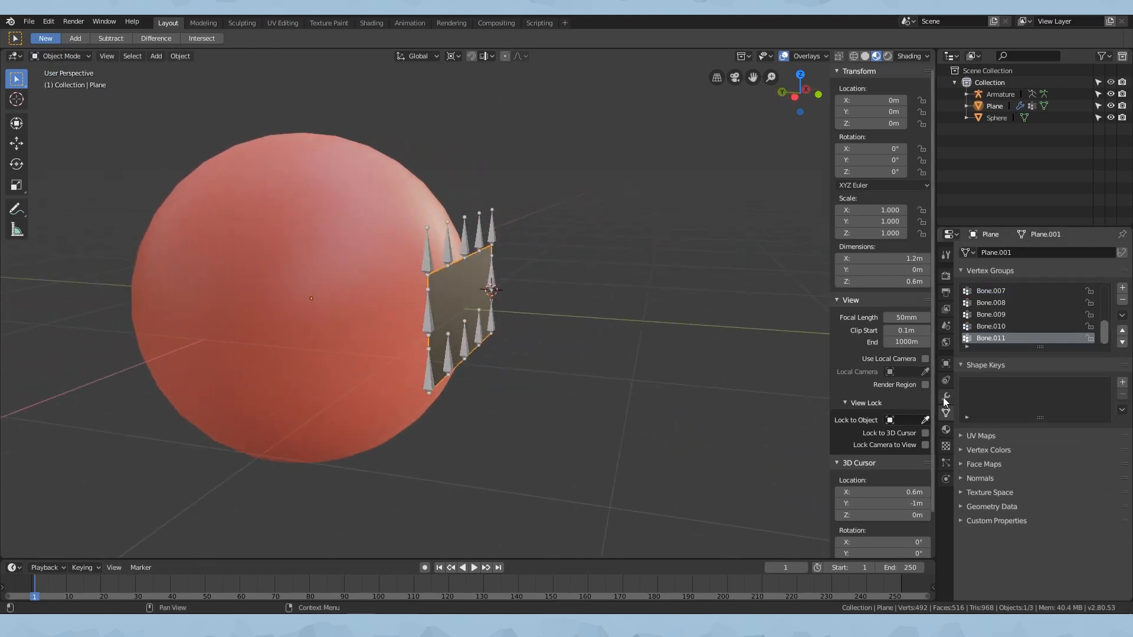
- Add a Subdivision Surface modifier to the plane and raise its viewport level to 2
click(944, 397)
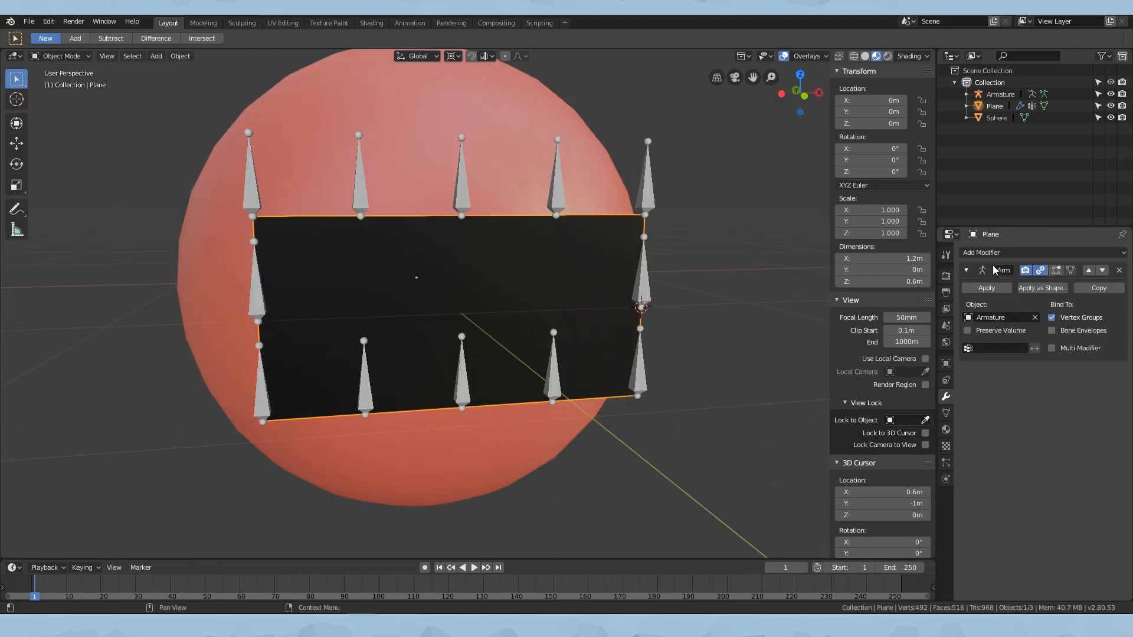
click(984, 253)
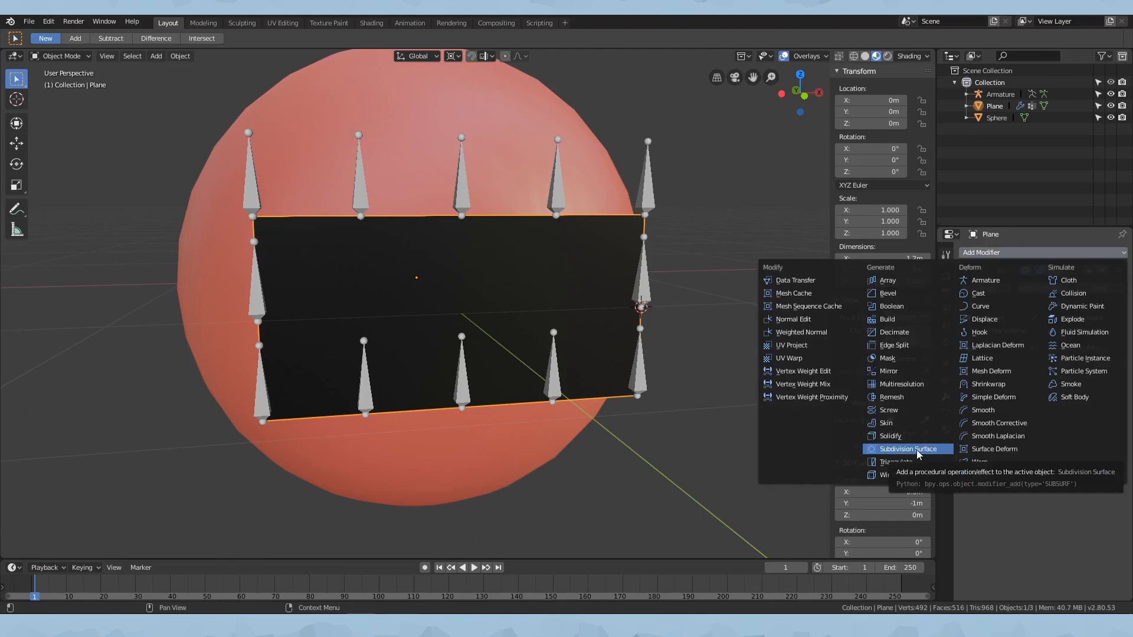
click(907, 449)
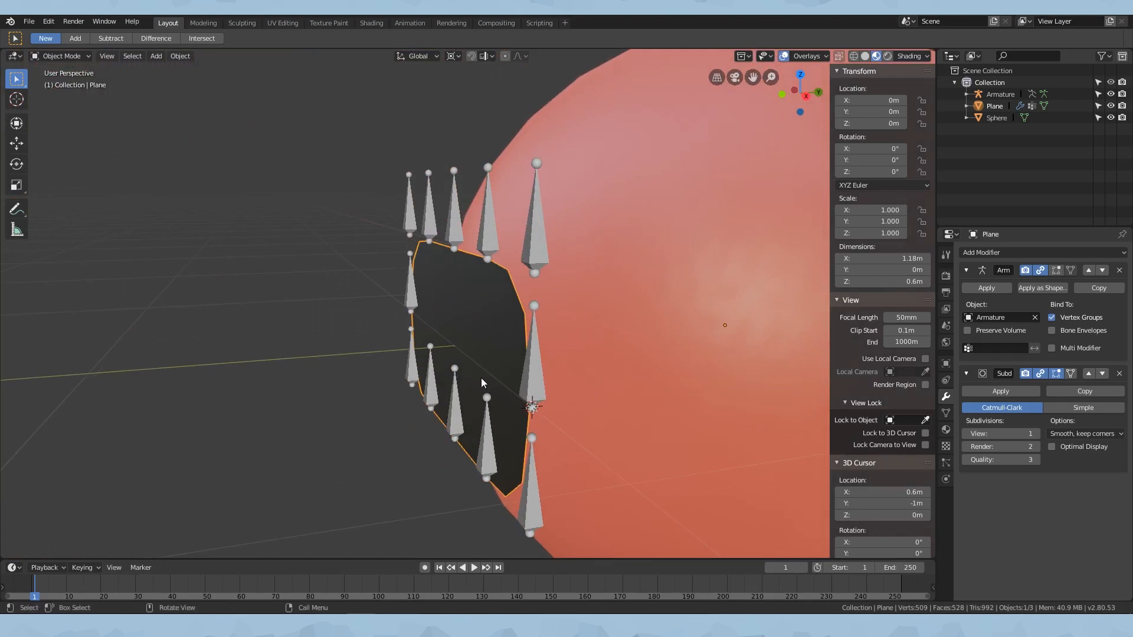
mouse_move(625, 323)
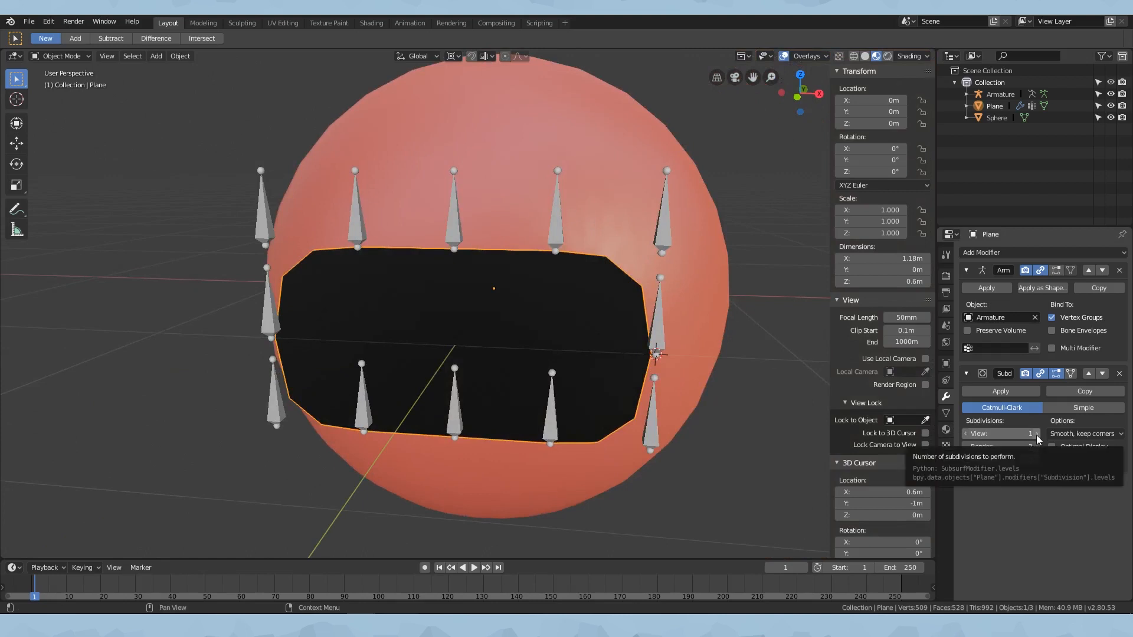
click(1012, 253)
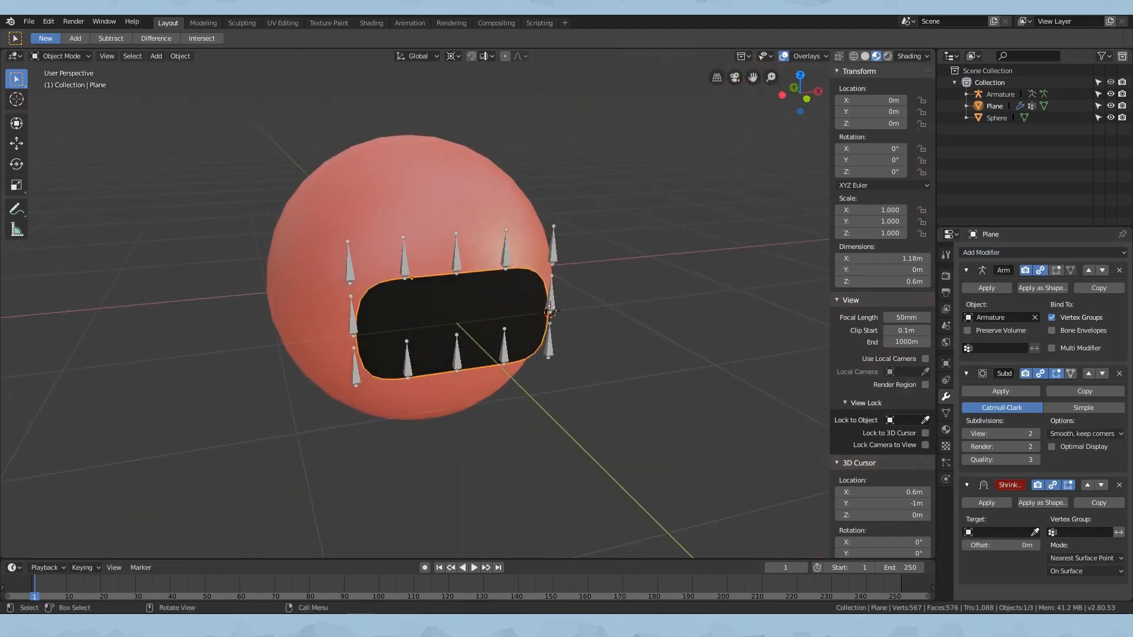
mouse_move(1033, 532)
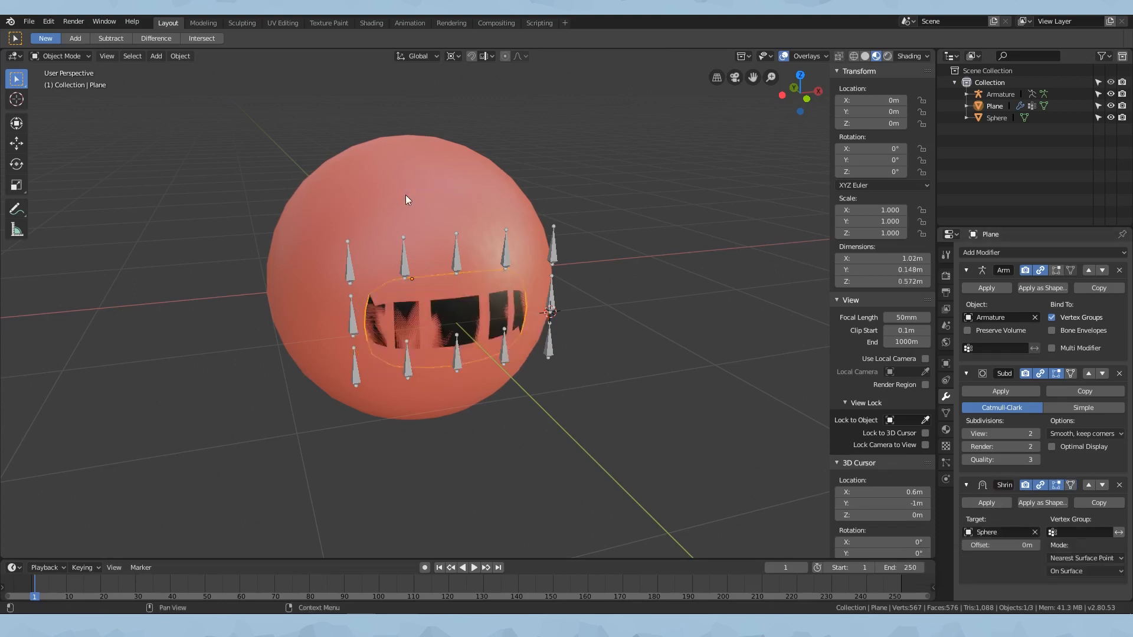
- Set the Shrinkwrap to snap to the Sphere's outside surface with a 0.01 m offset
click(1083, 571)
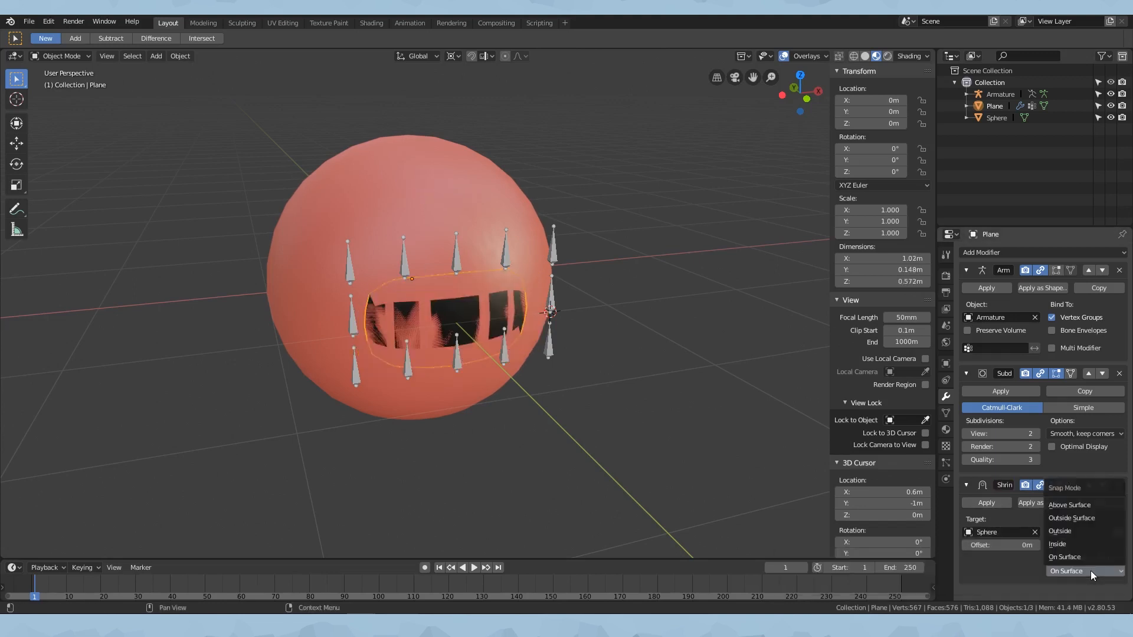
click(1070, 571)
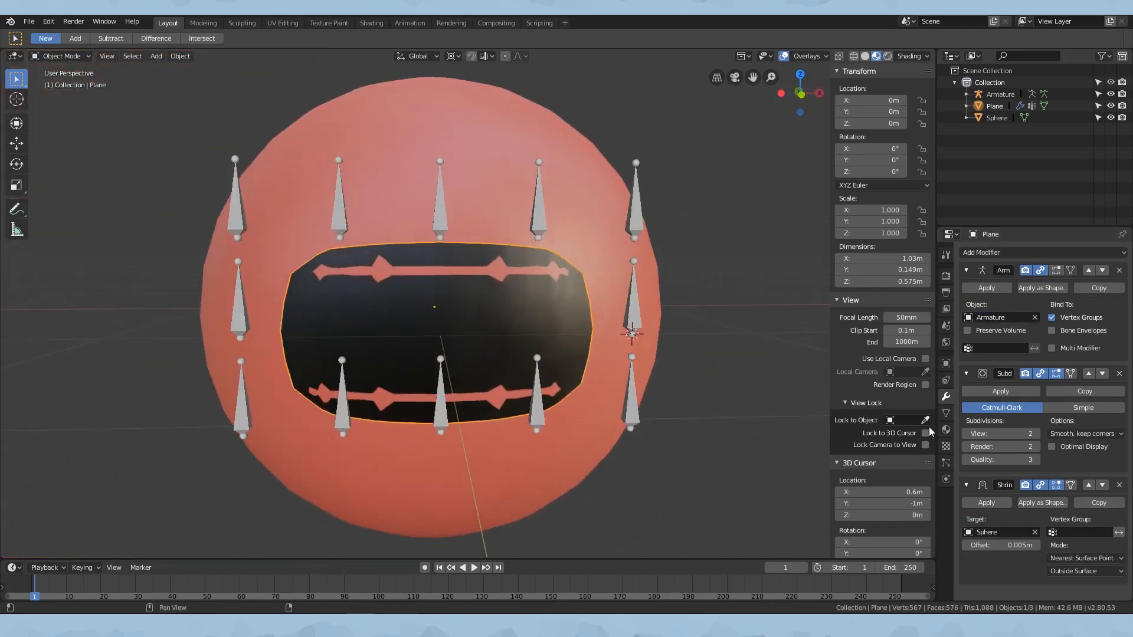
click(1000, 545)
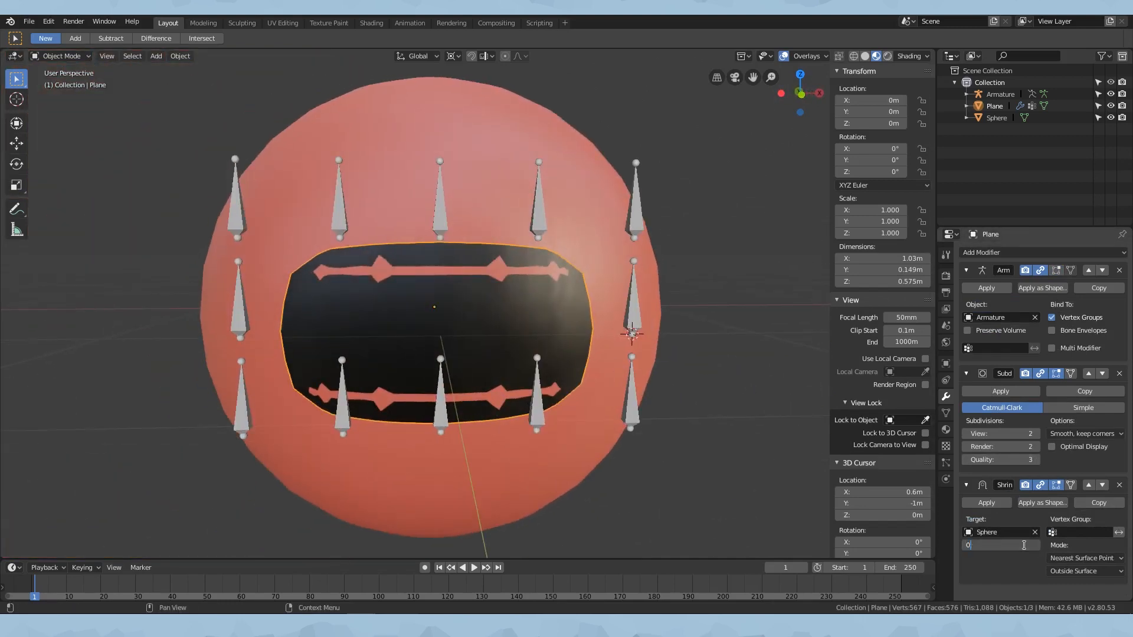
scroll(up, 3)
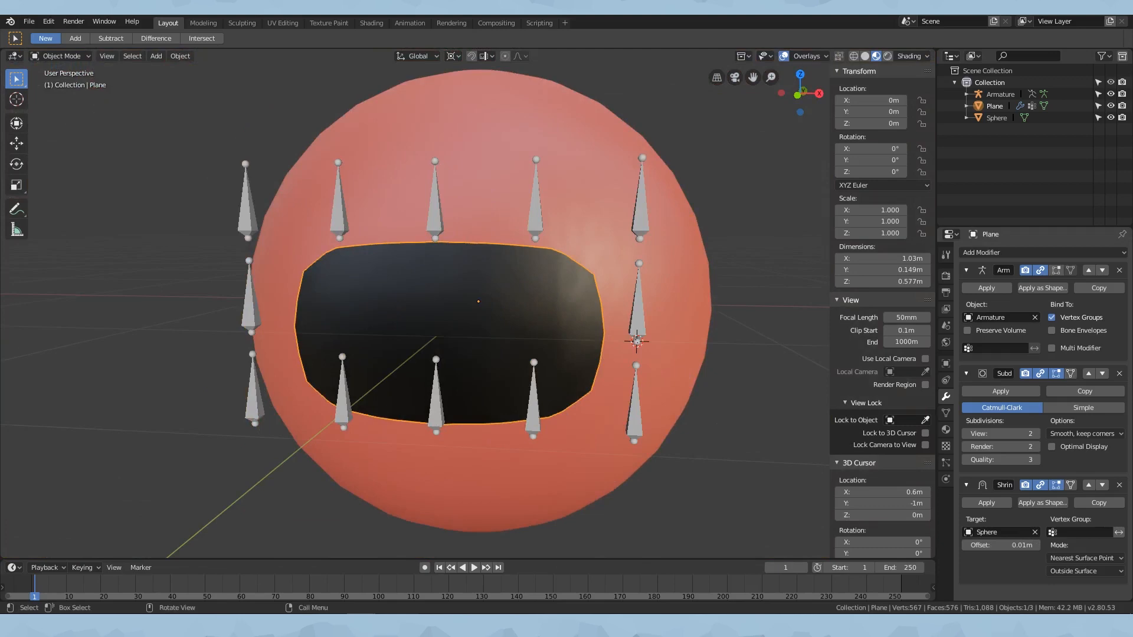
click(1004, 252)
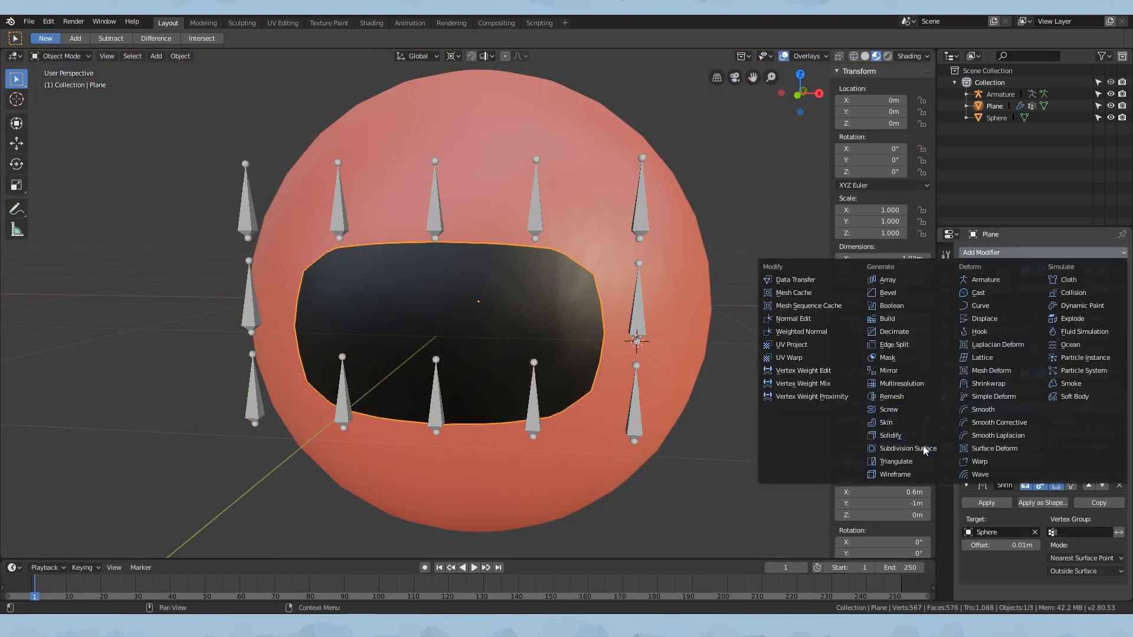
- Add a second Subdivision Surface modifier with view level 4 and render level 6
click(913, 448)
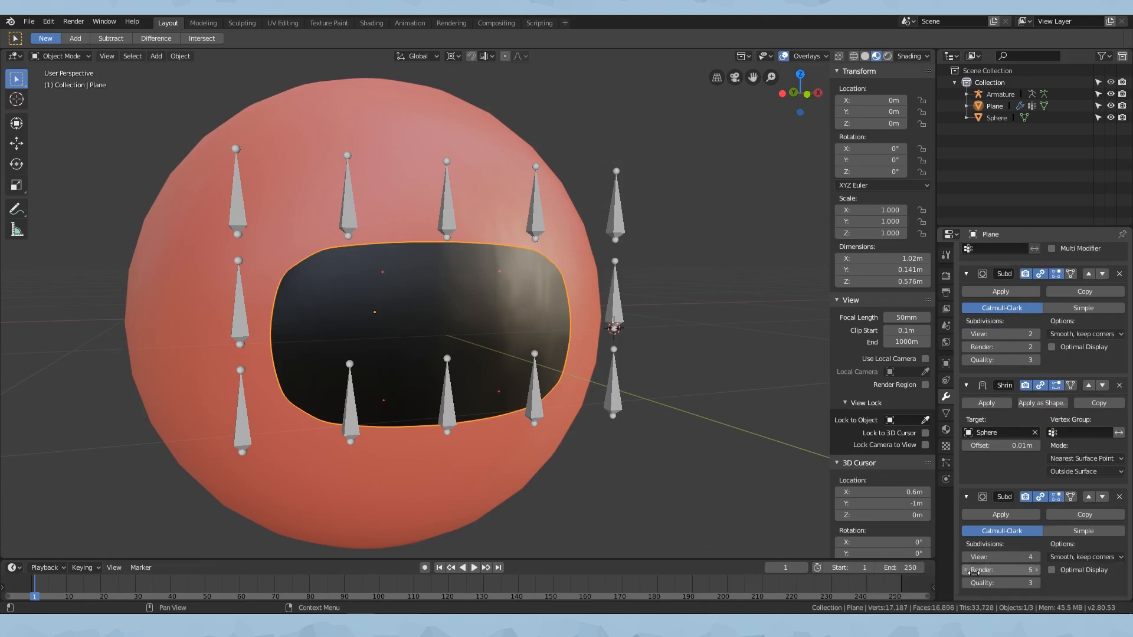
click(1029, 570)
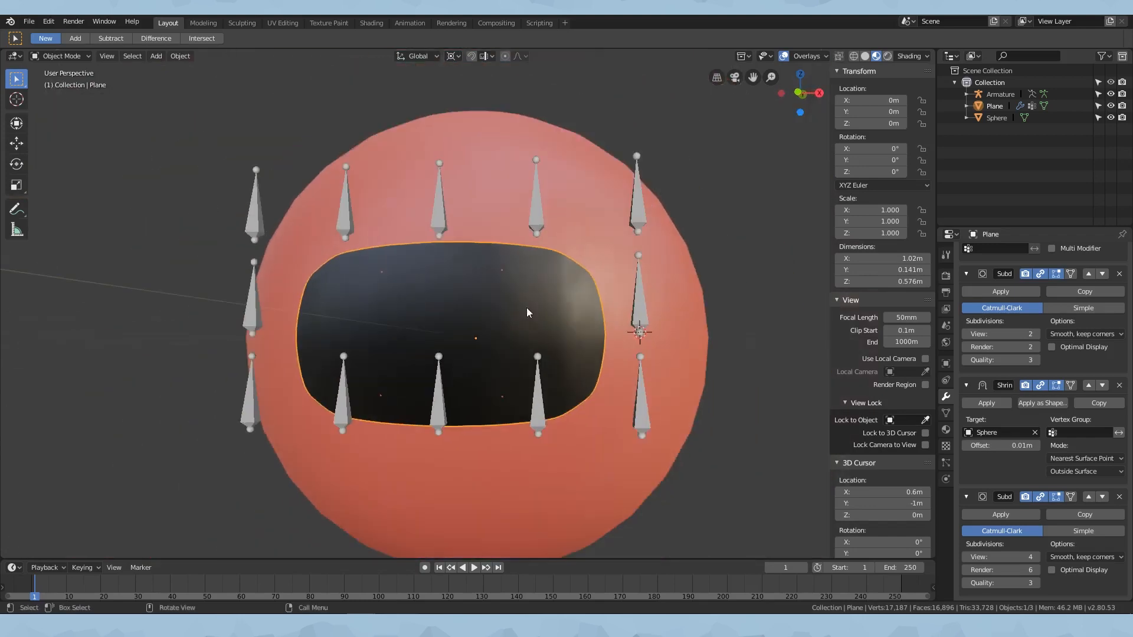
click(996, 117)
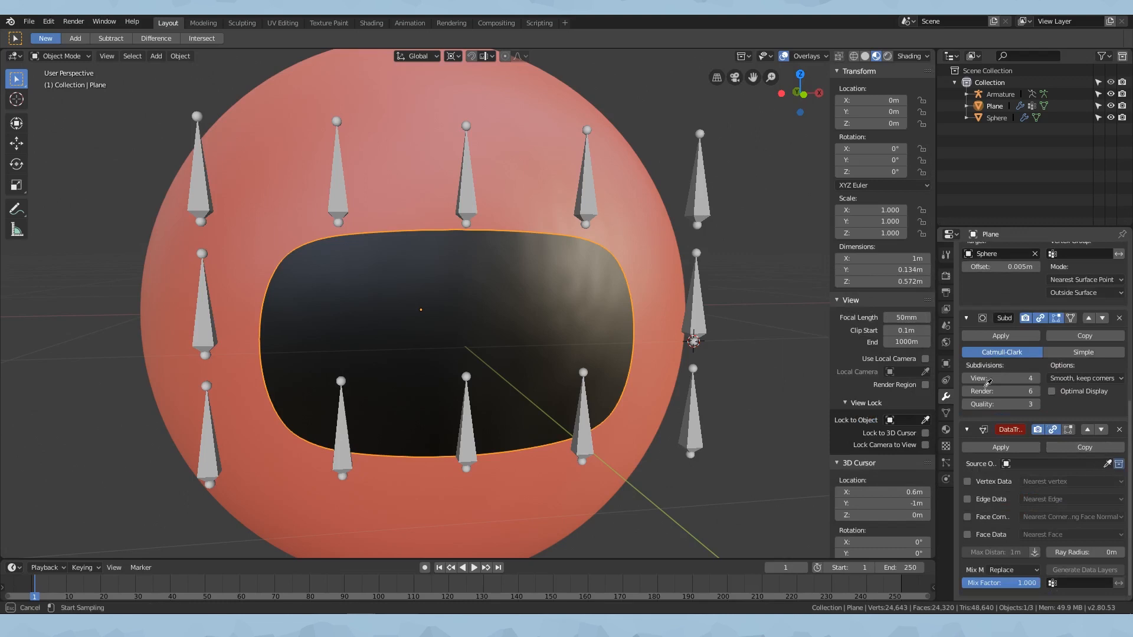
mouse_move(530, 81)
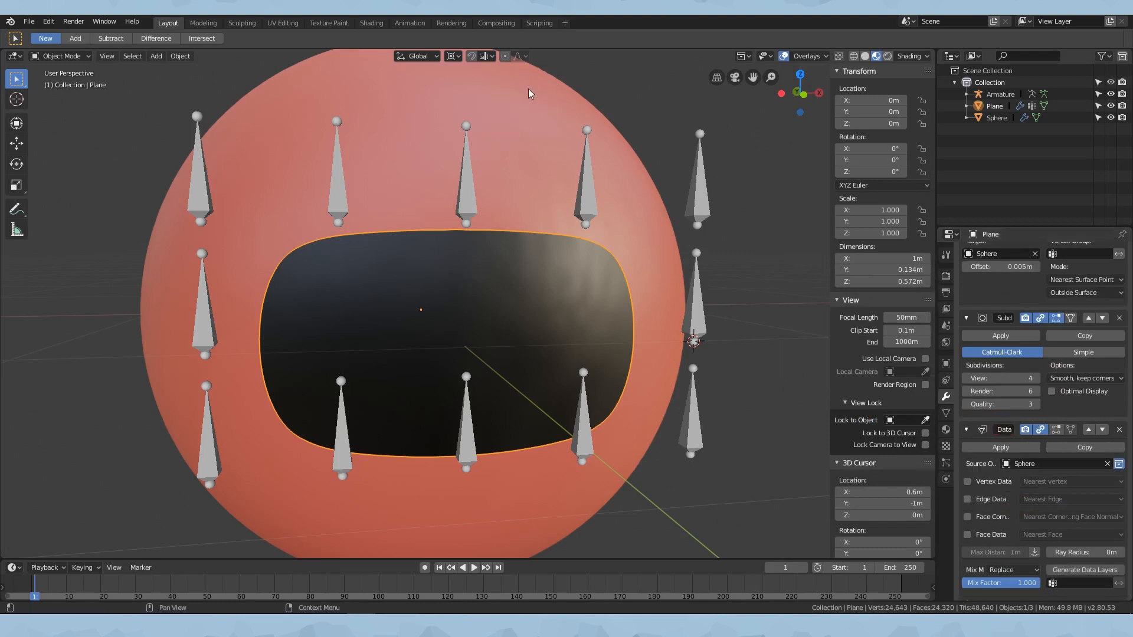
- Transfer Custom Normals from the Sphere to the plane's face corners with Nearest Face Interpolated mapping
click(968, 517)
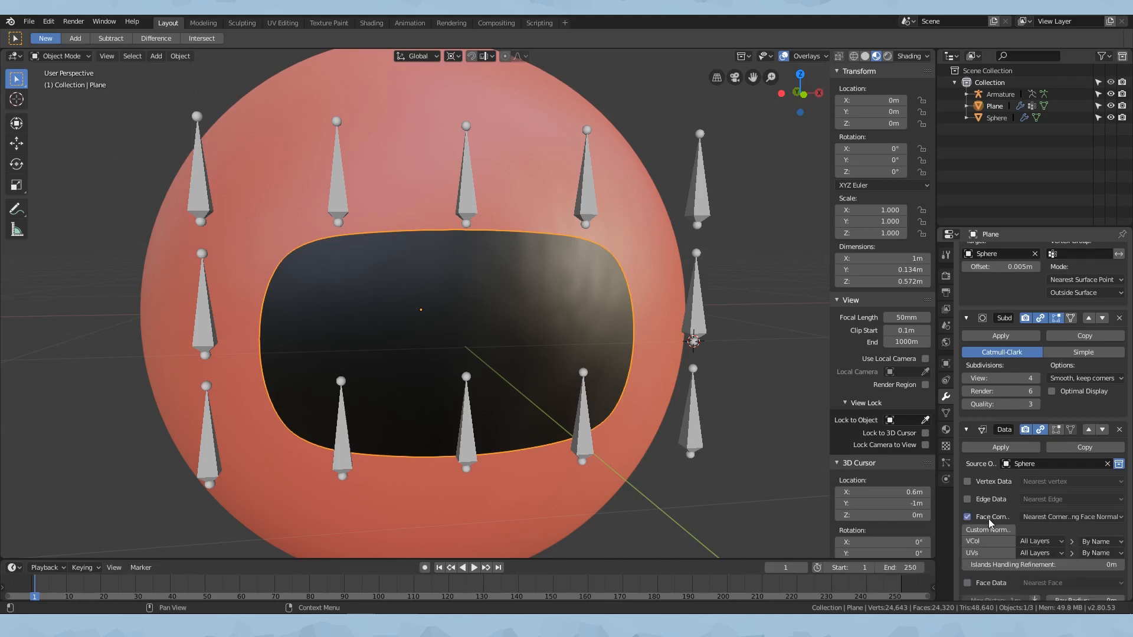
click(1072, 517)
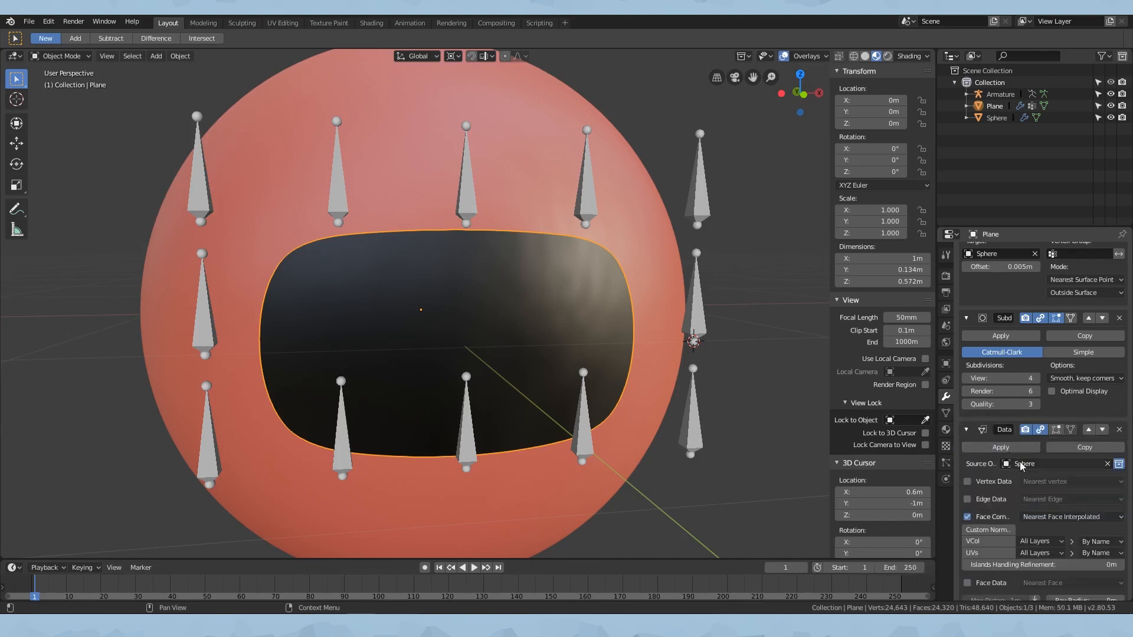
scroll(down, 3)
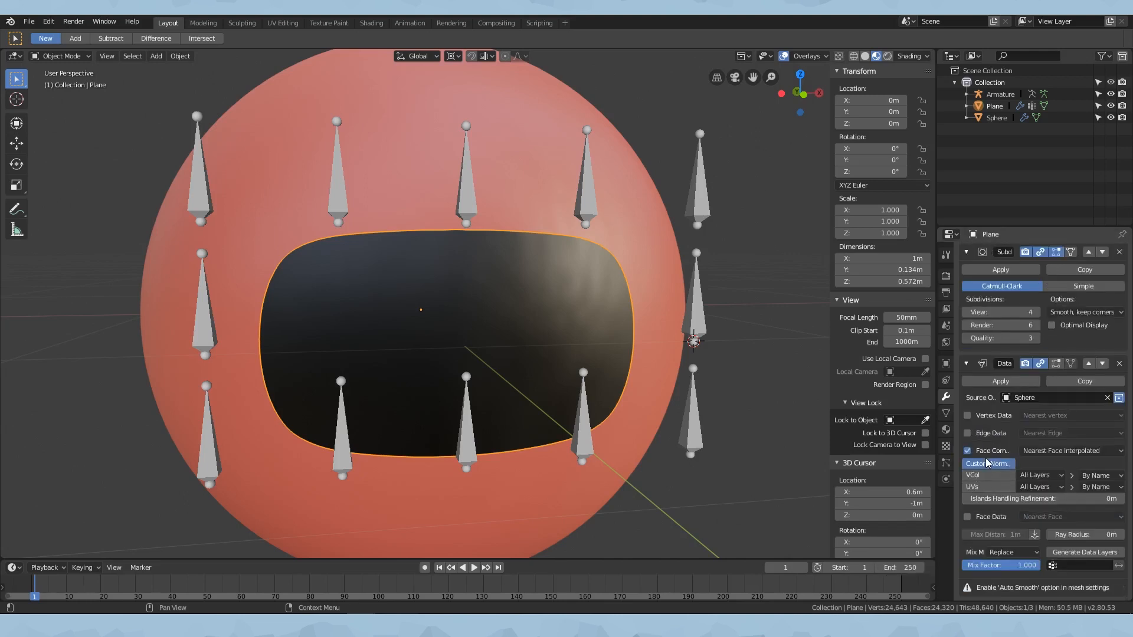
click(946, 413)
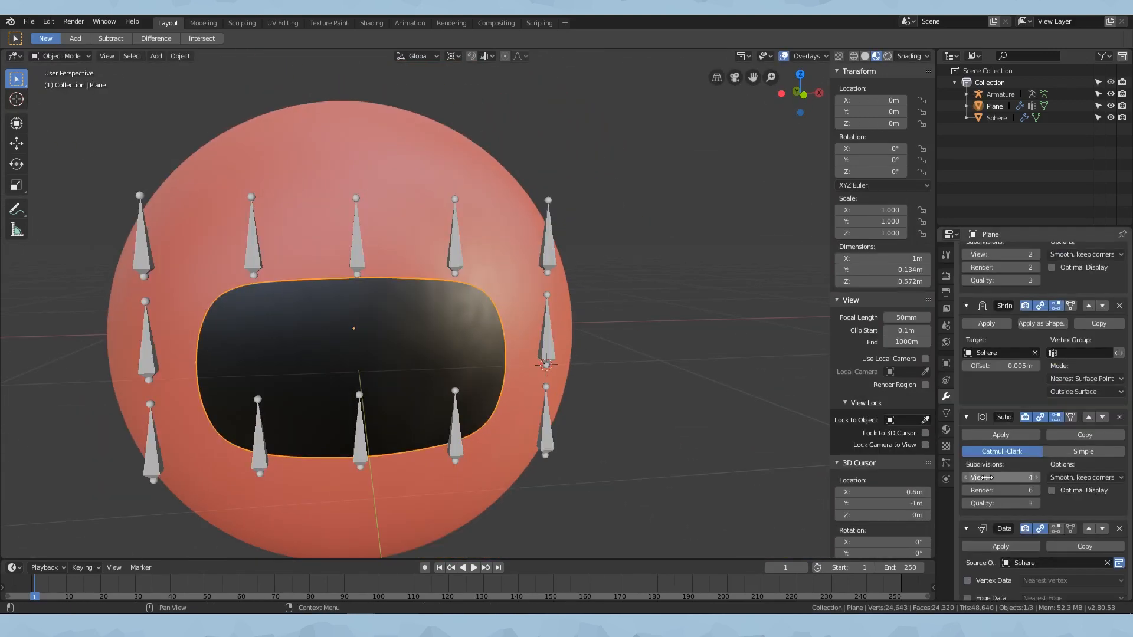
mouse_move(1001, 478)
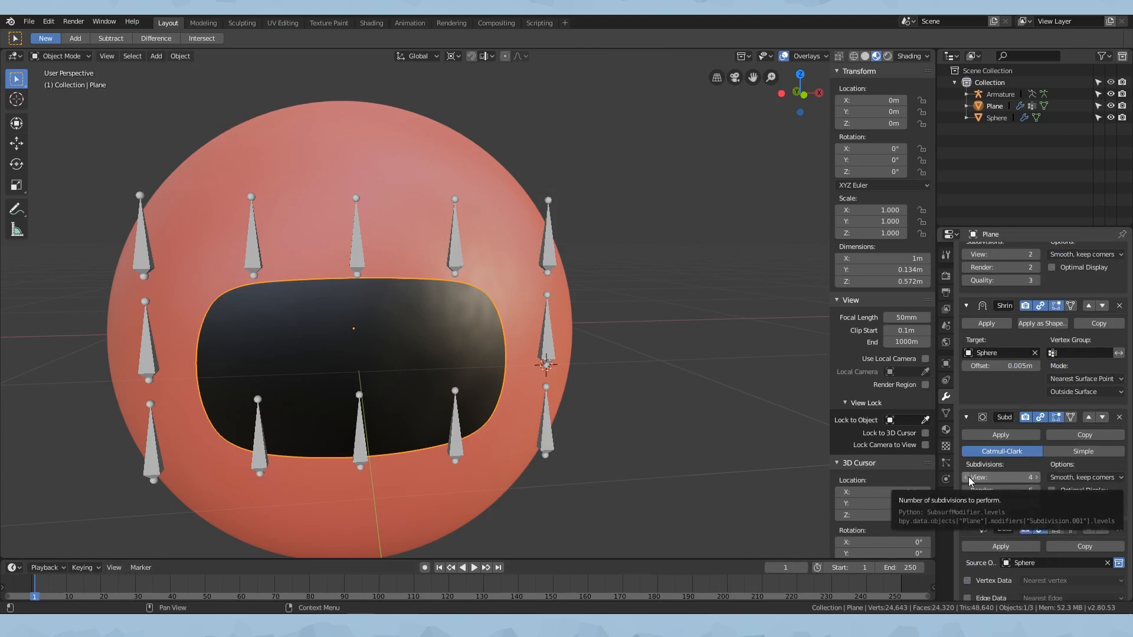